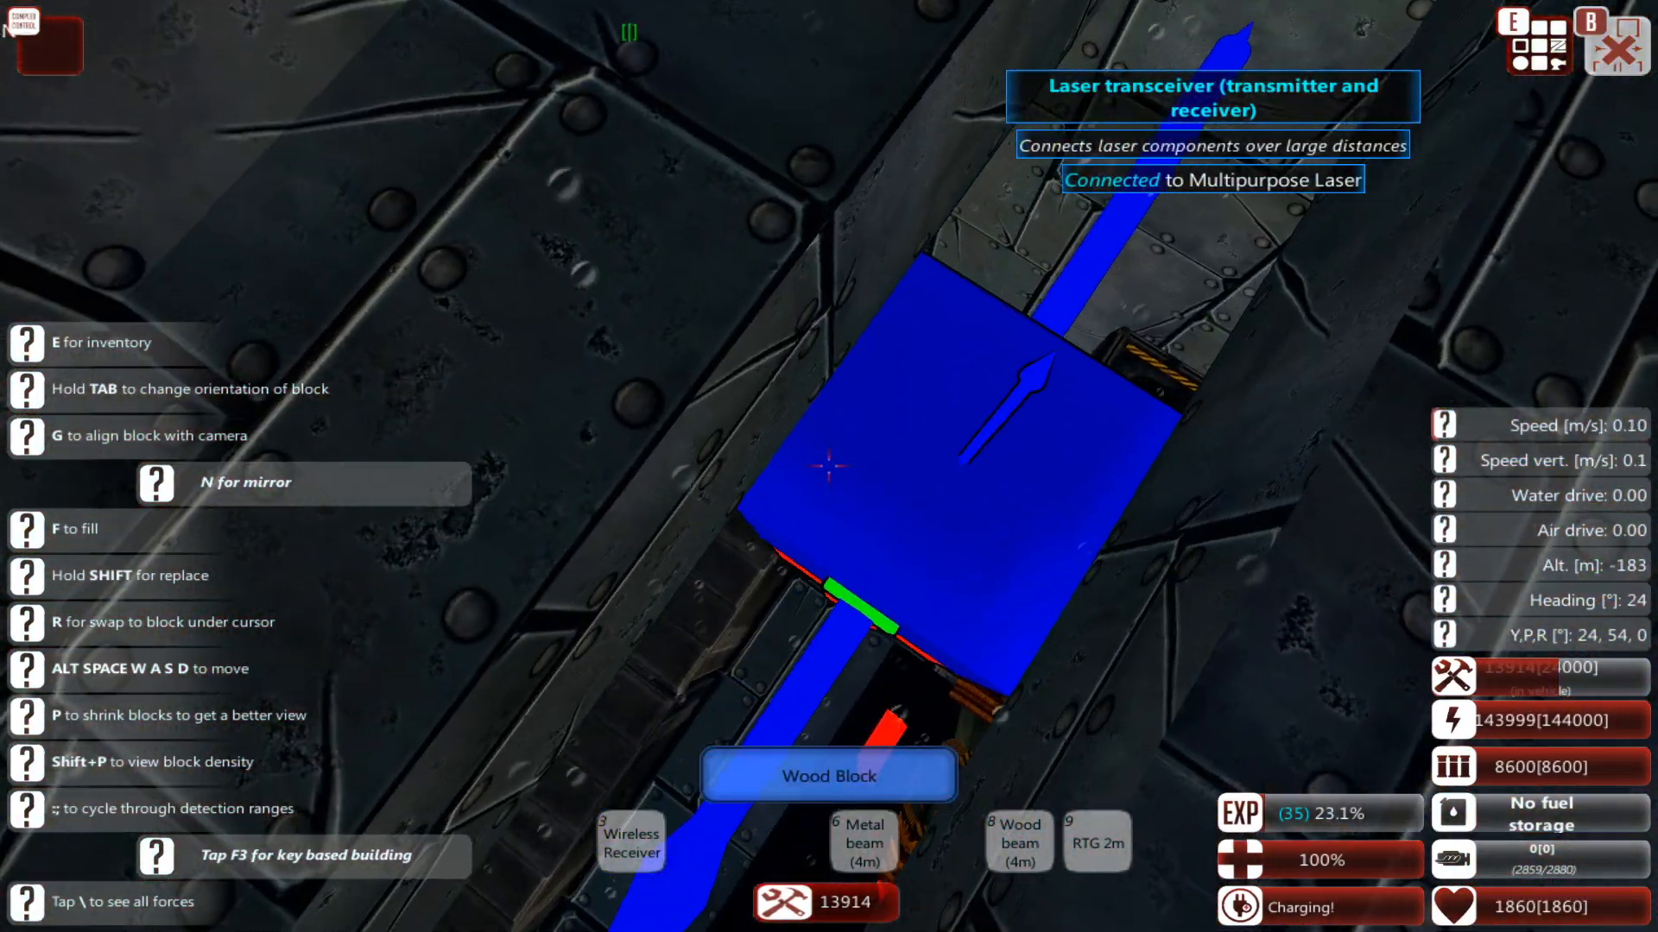
Browse the Energy Weapons inventory for a Laser Munition Defence block to place beside the laser.
key("e")
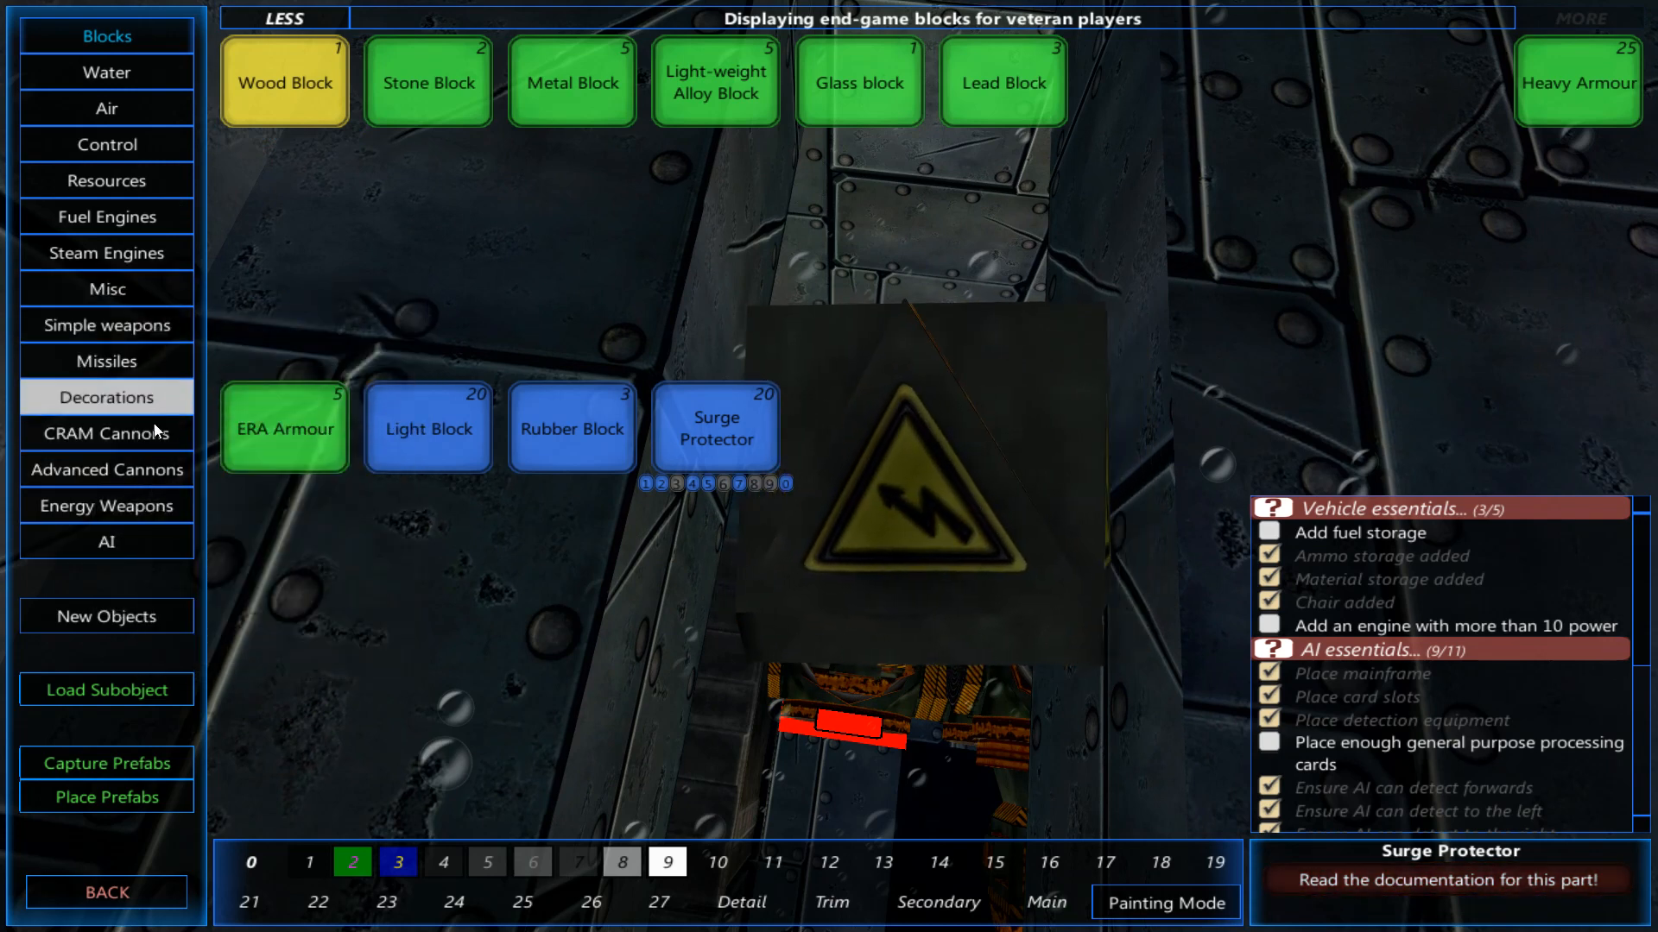
left_click(106, 506)
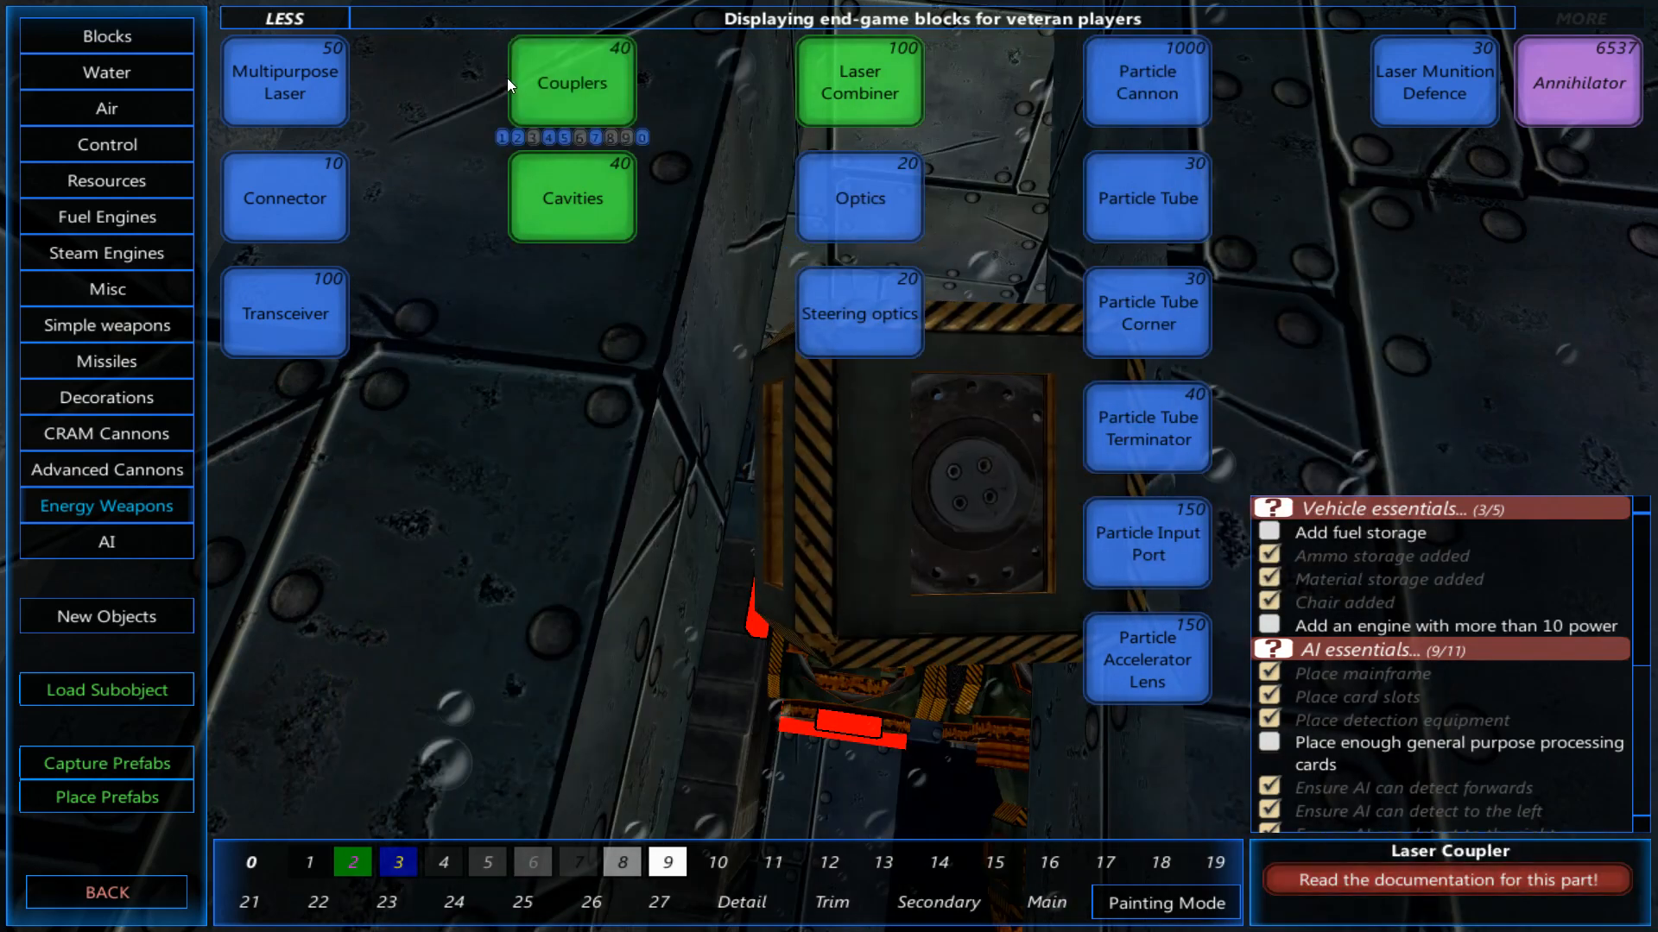
mouse_move(577, 97)
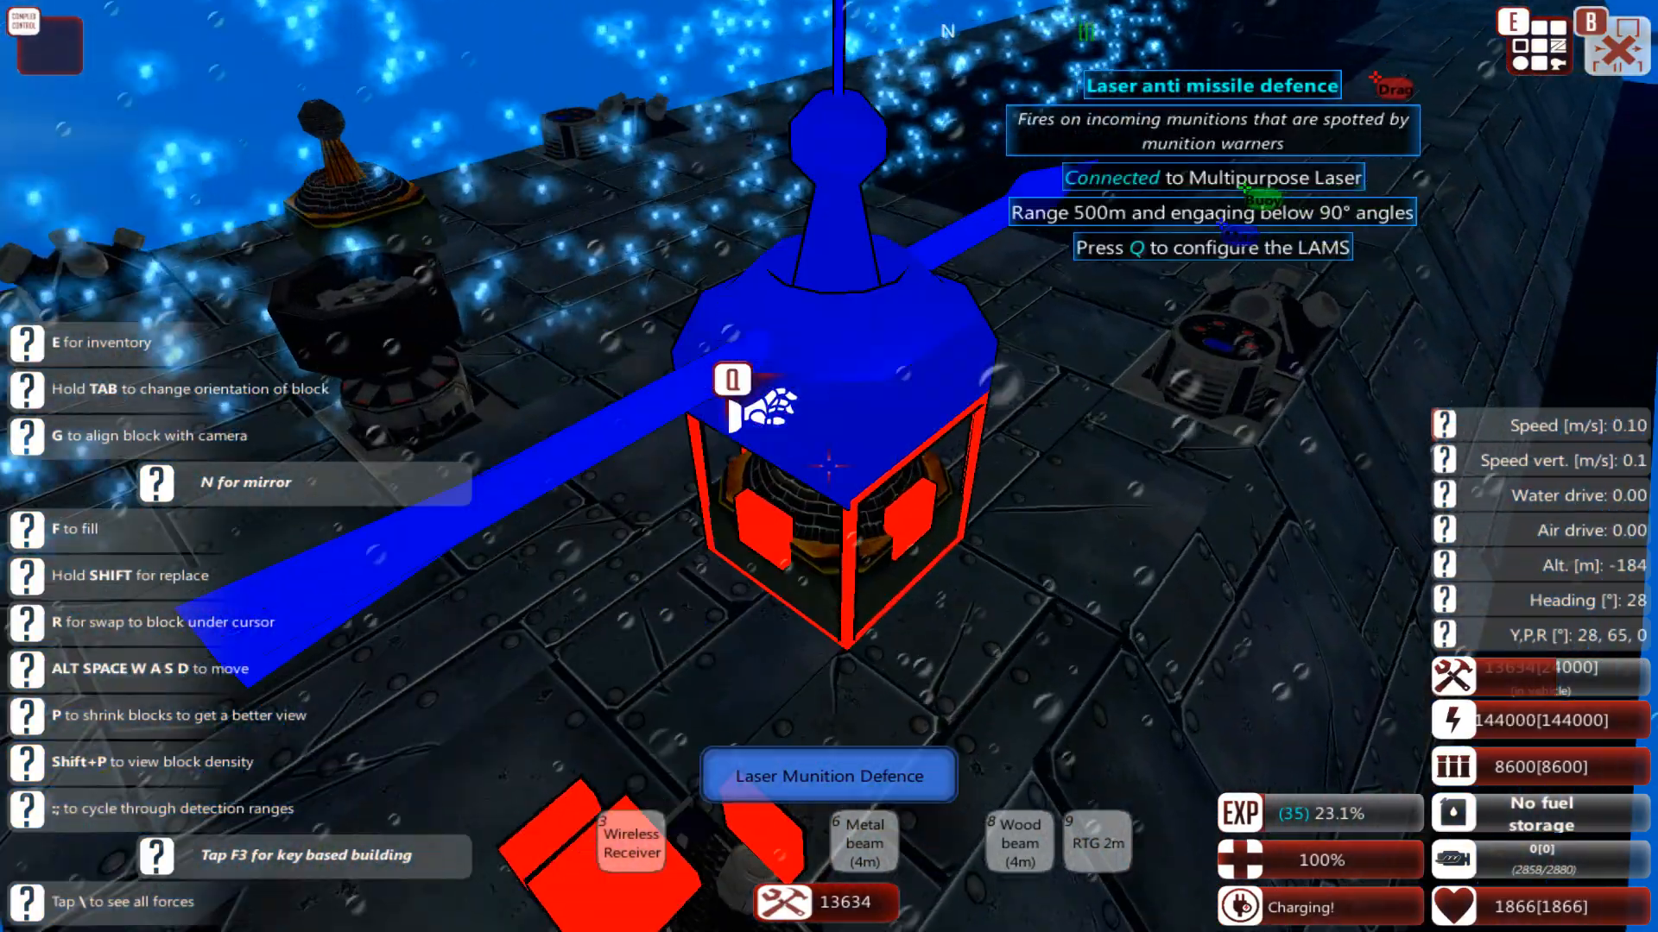
Enter a new engagement range value in the LAMS block's settings.
key("q")
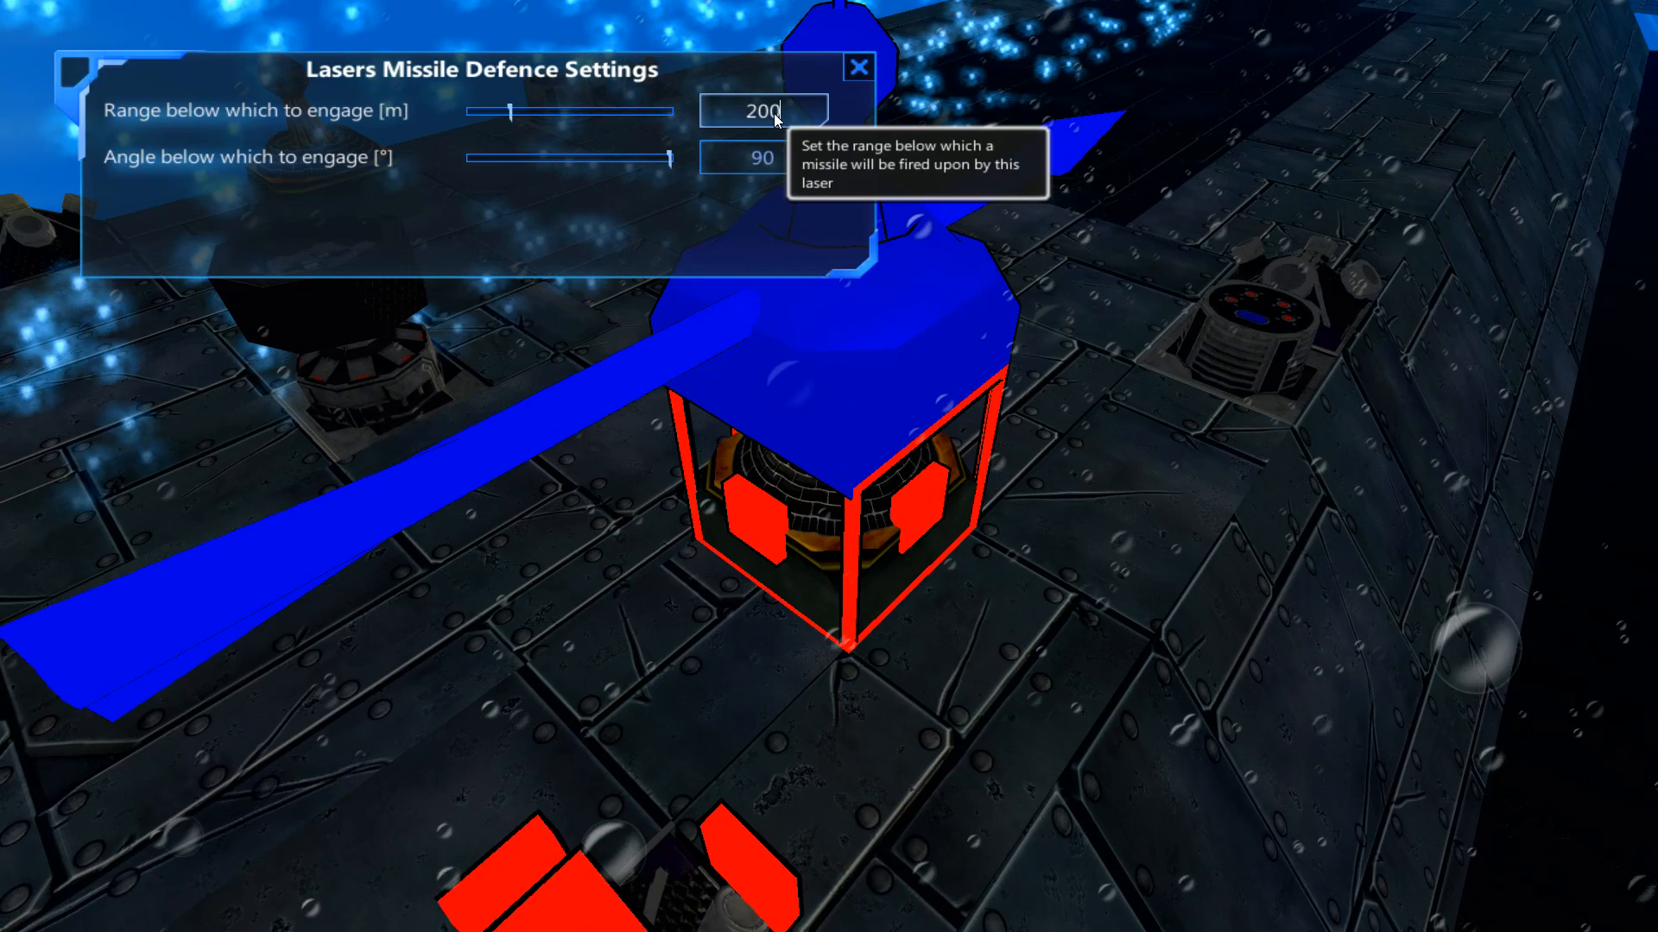
left_click(860, 66)
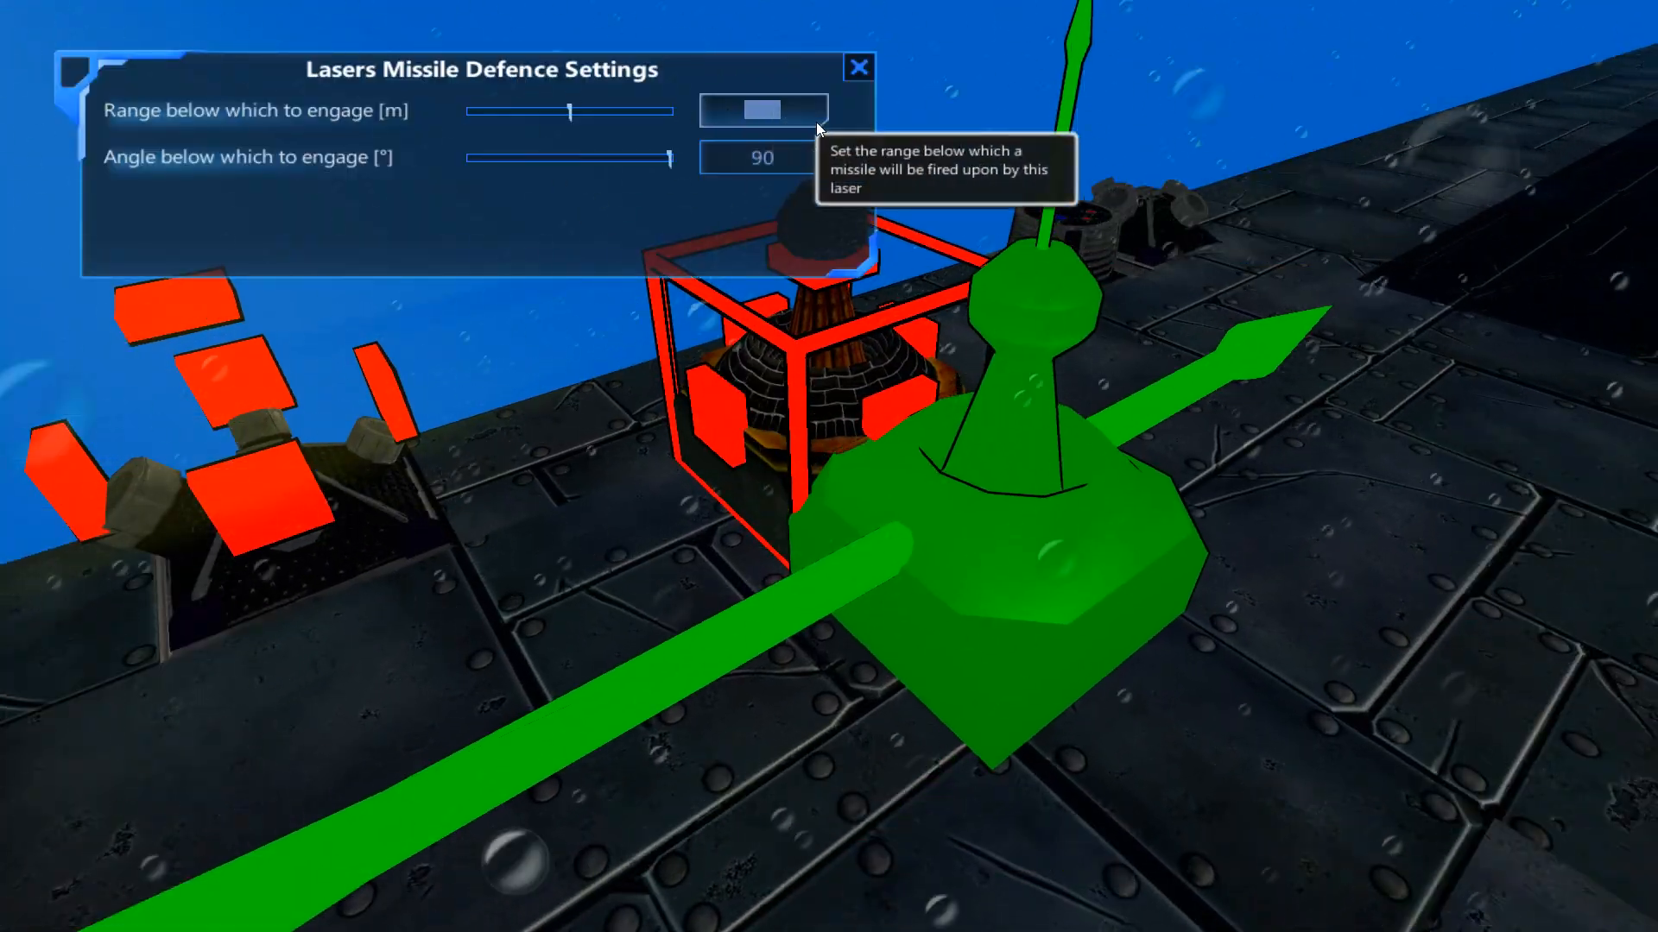
left_click(858, 66)
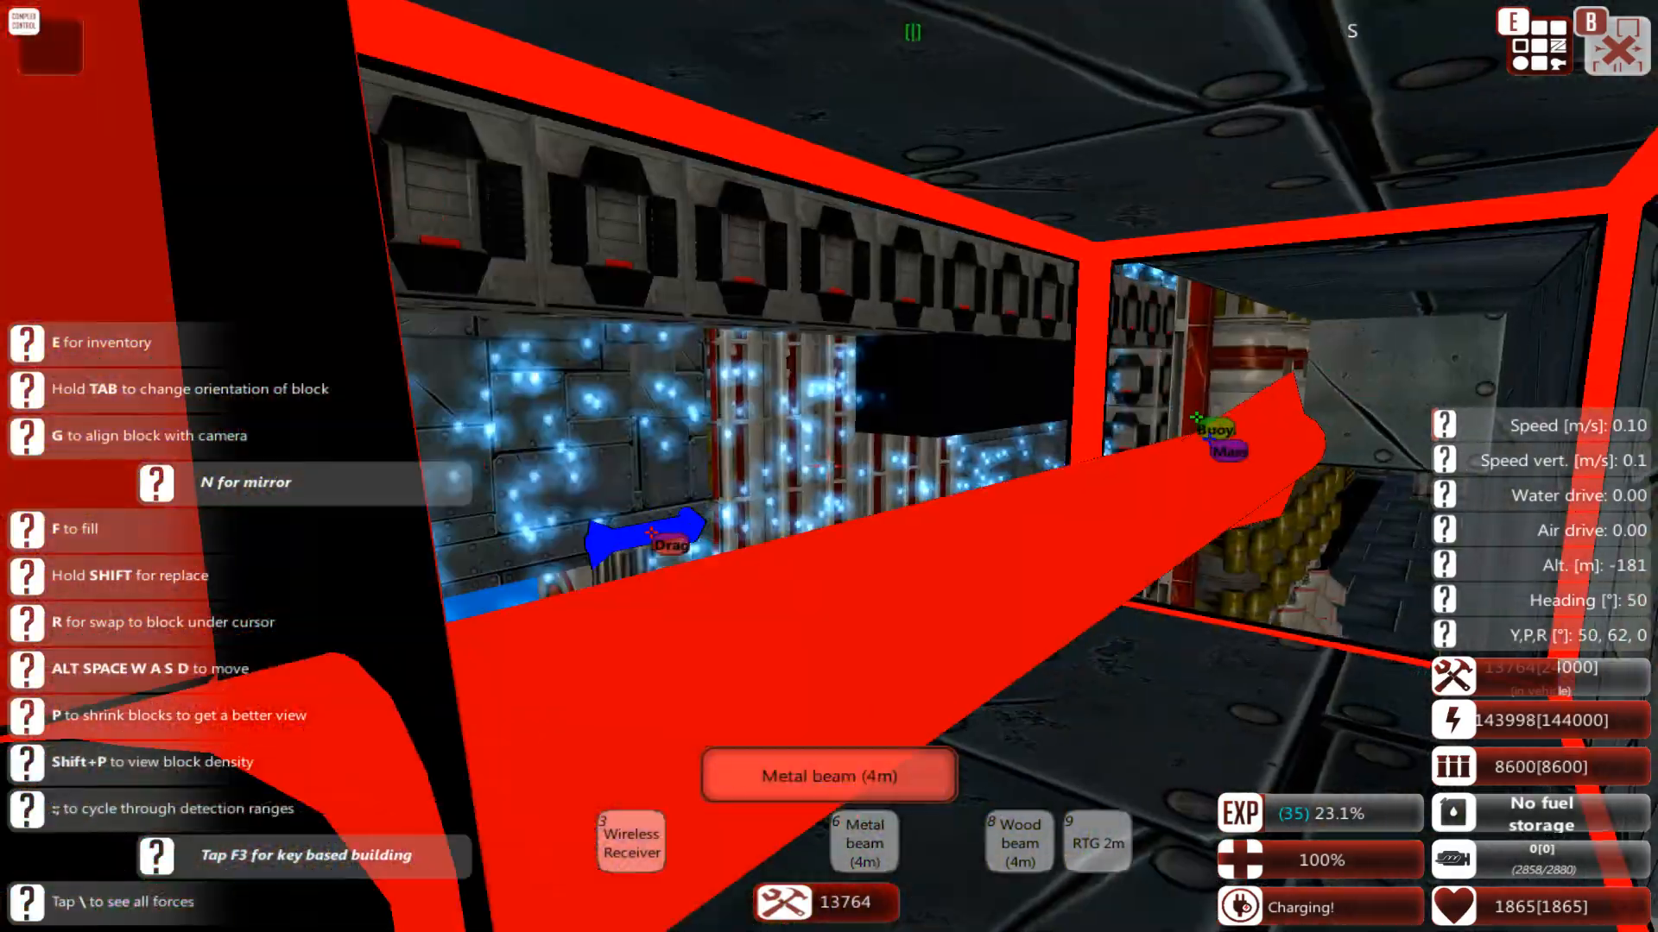
Set the engagement range on one LAMS and start editing it on the next.
key("e")
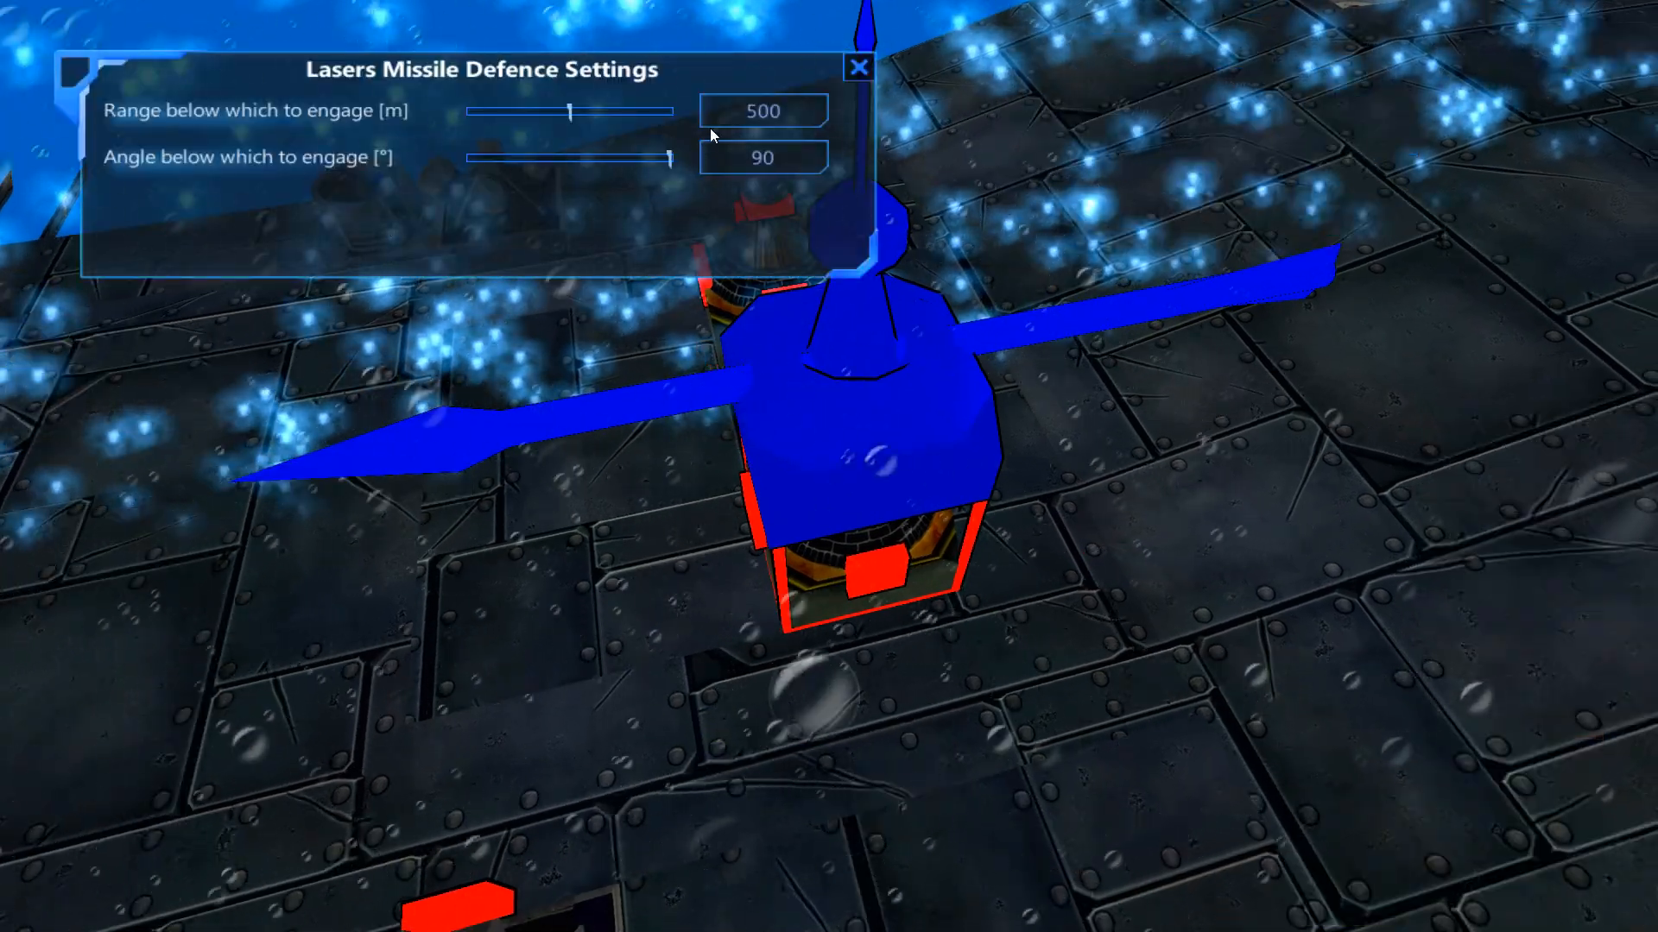
left_click(858, 66)
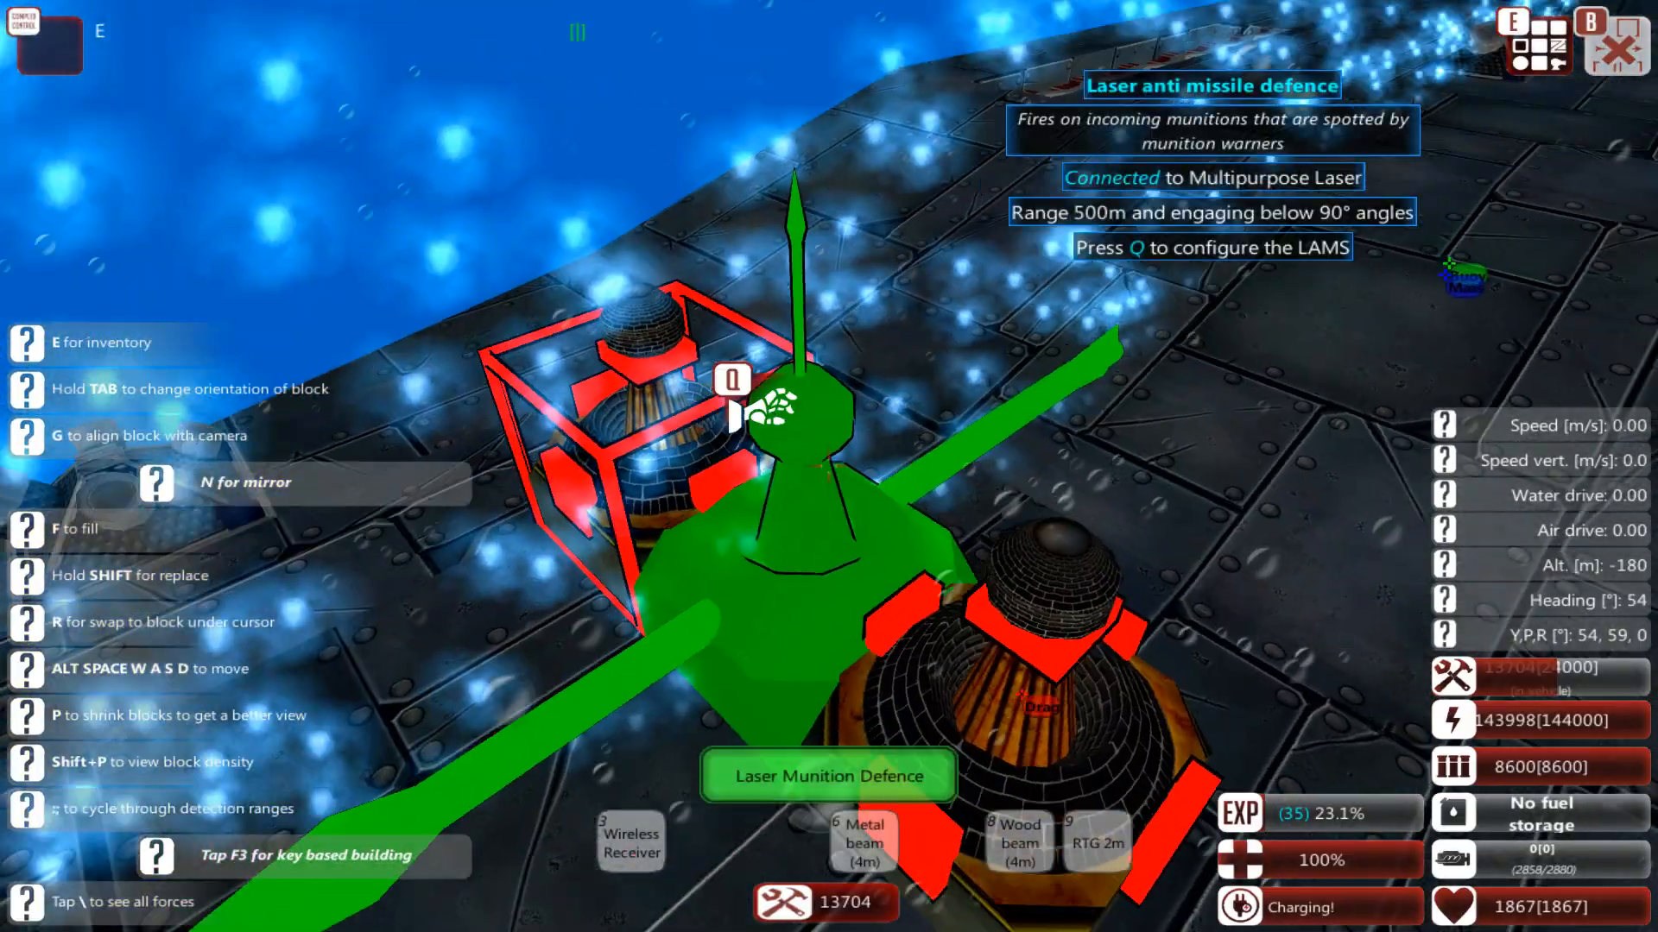
key("q")
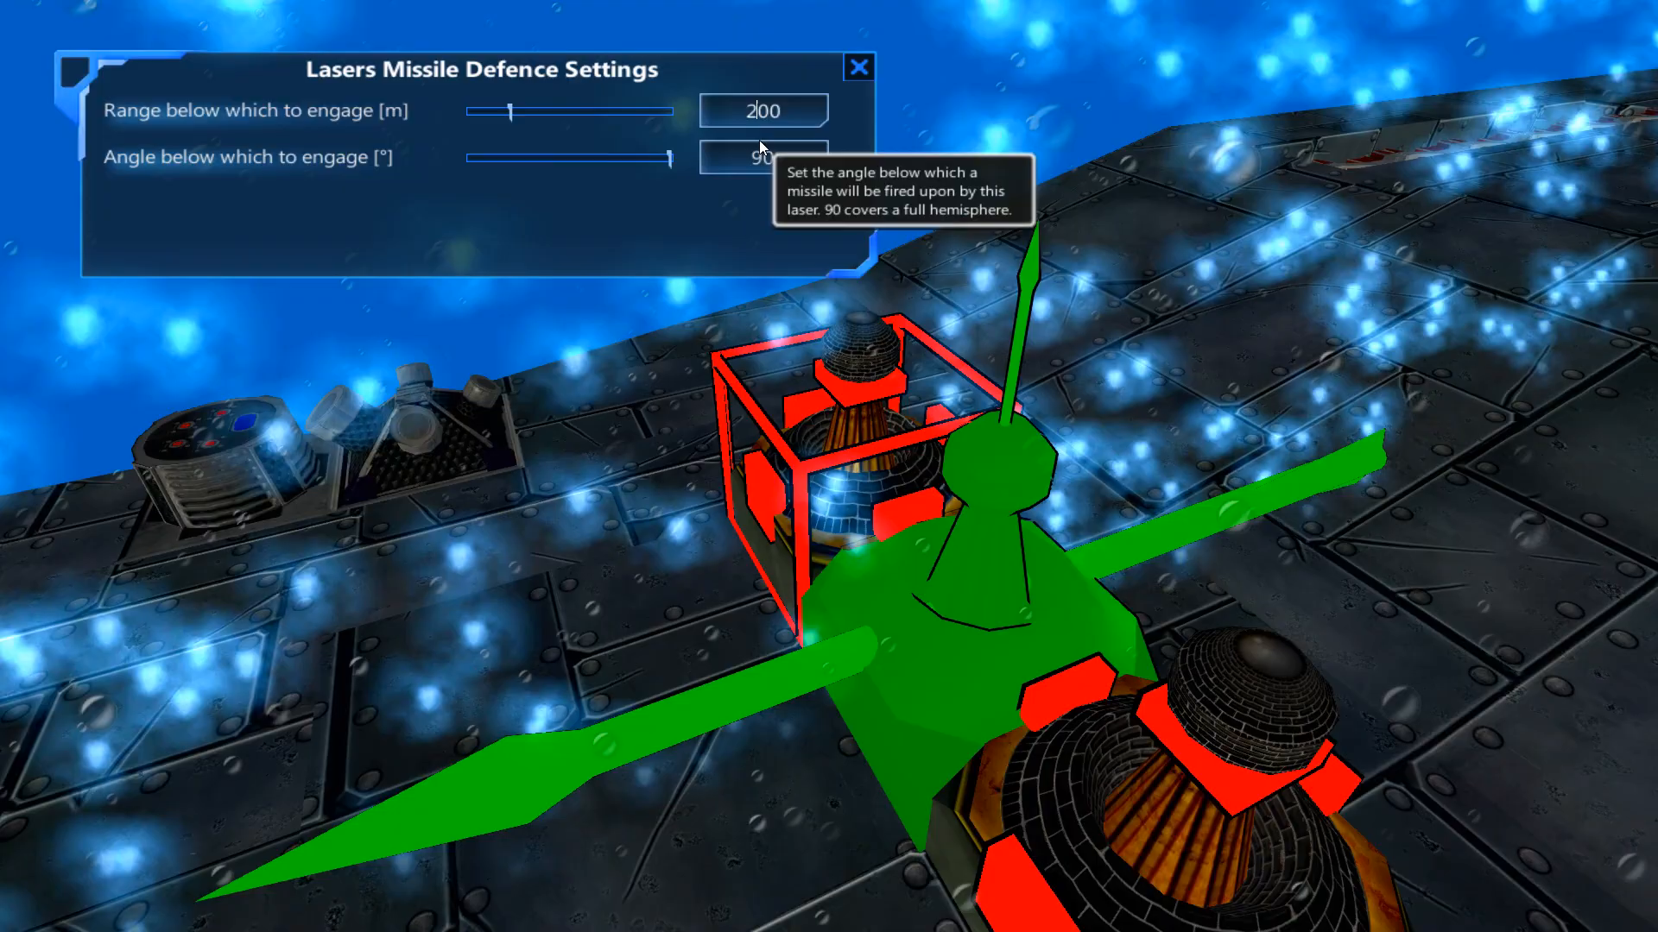
left_click(856, 66)
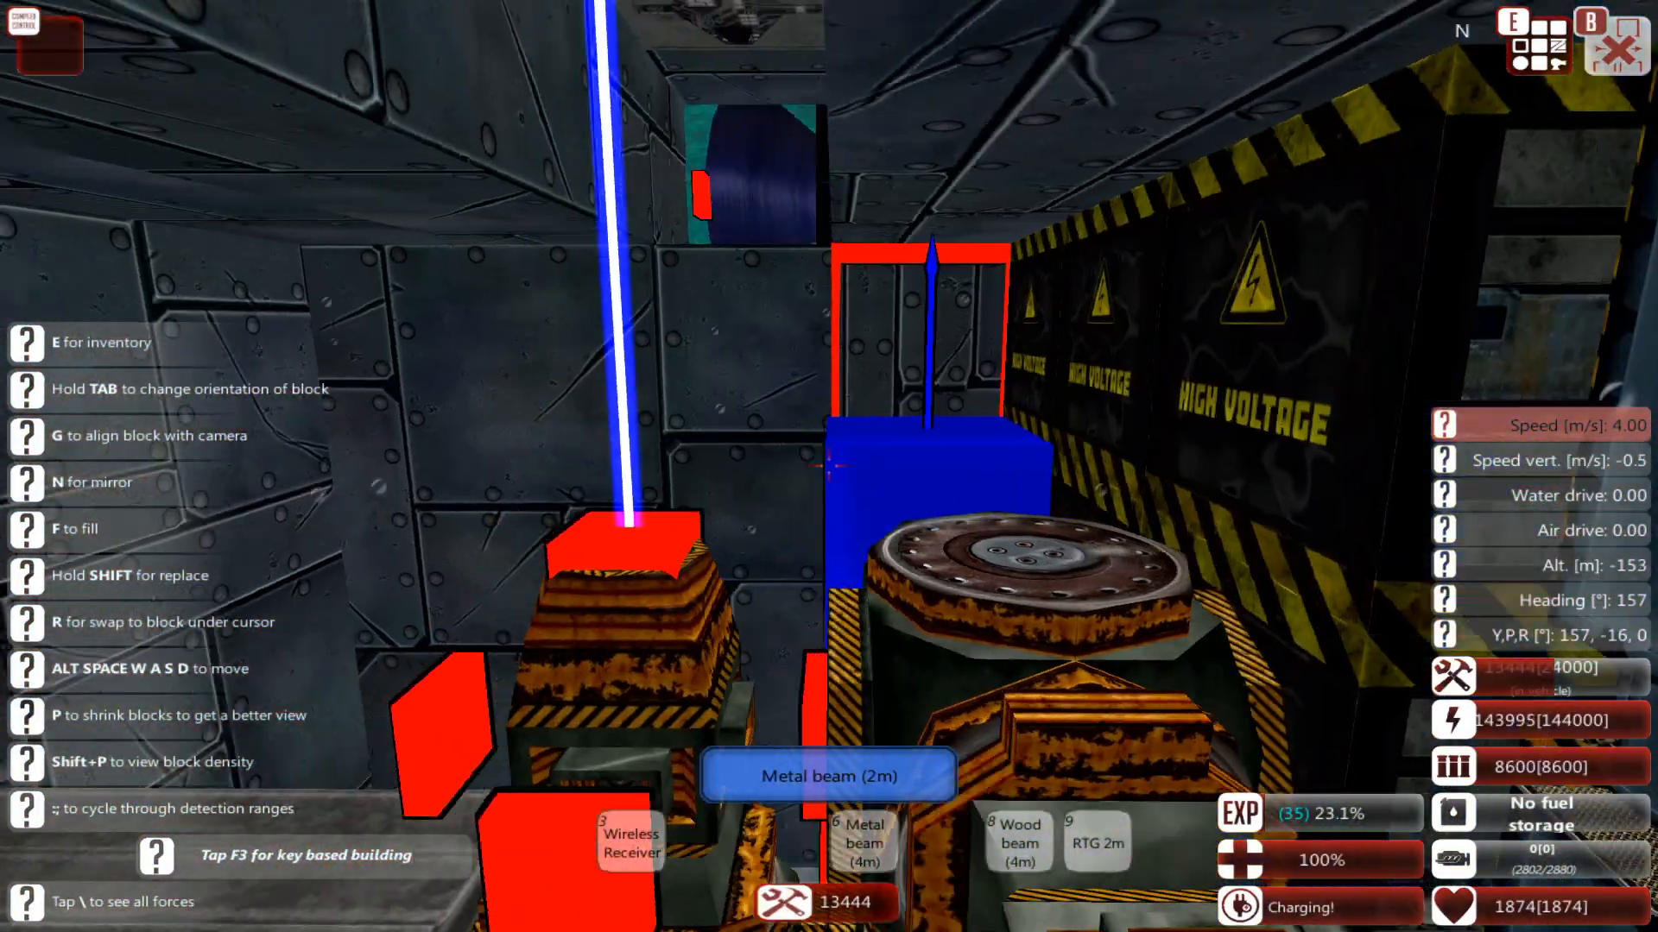
Bring up the block inventory to pick Metal beam (2m) for the hull interior.
key("e")
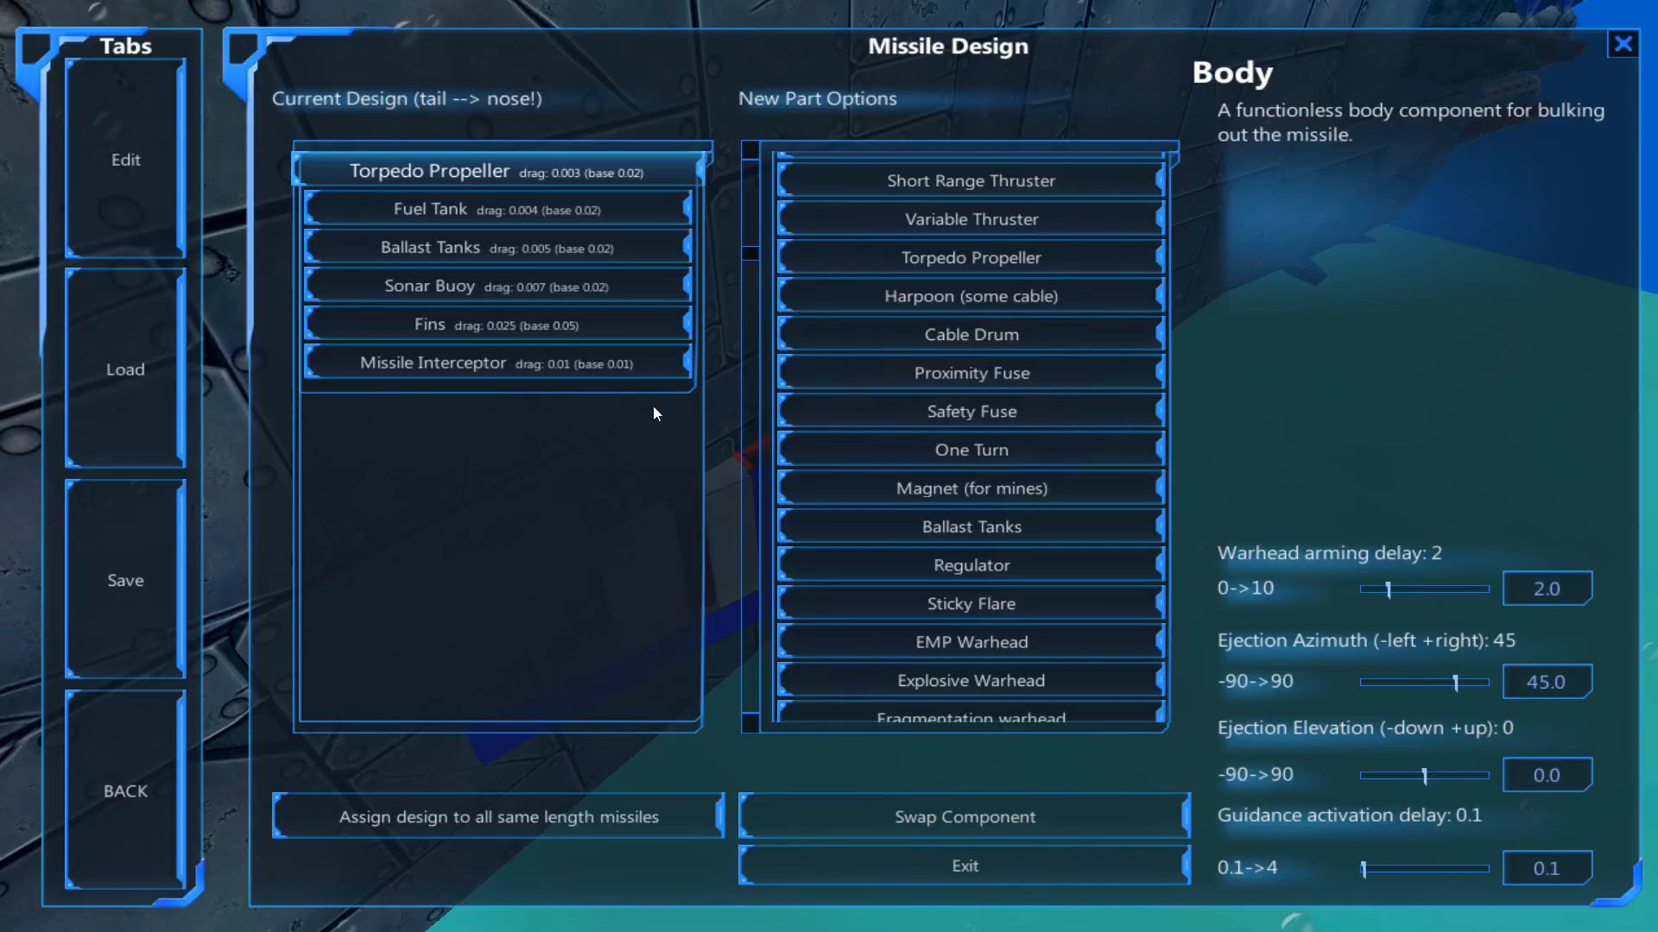
mouse_move(829, 489)
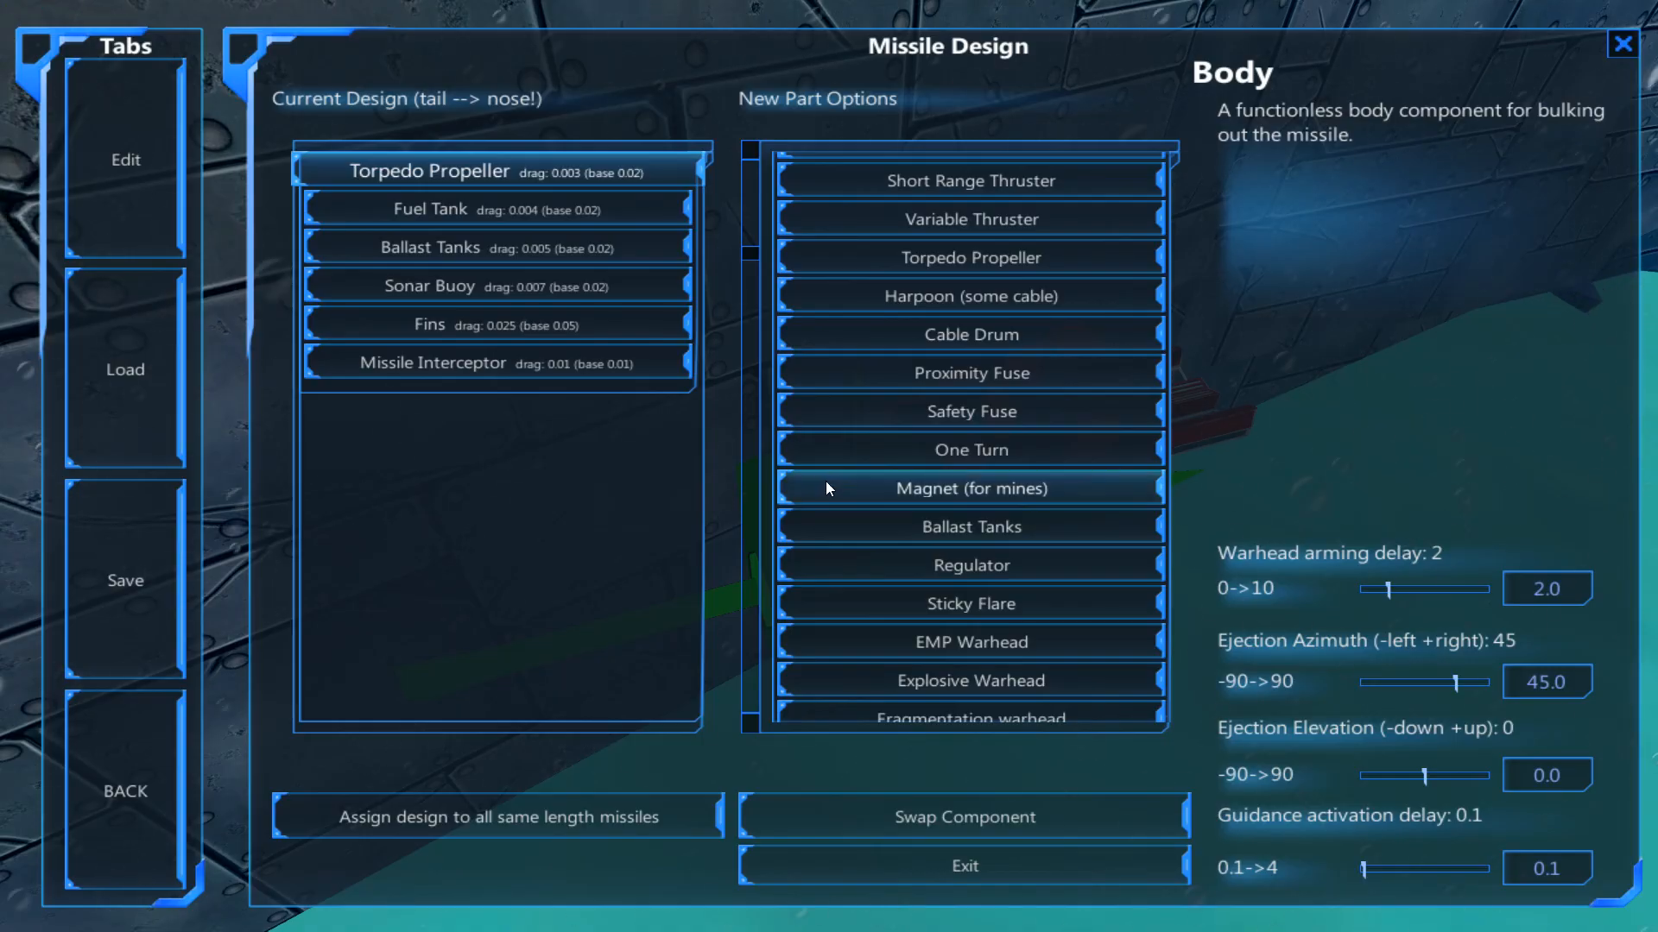
mouse_move(1468, 696)
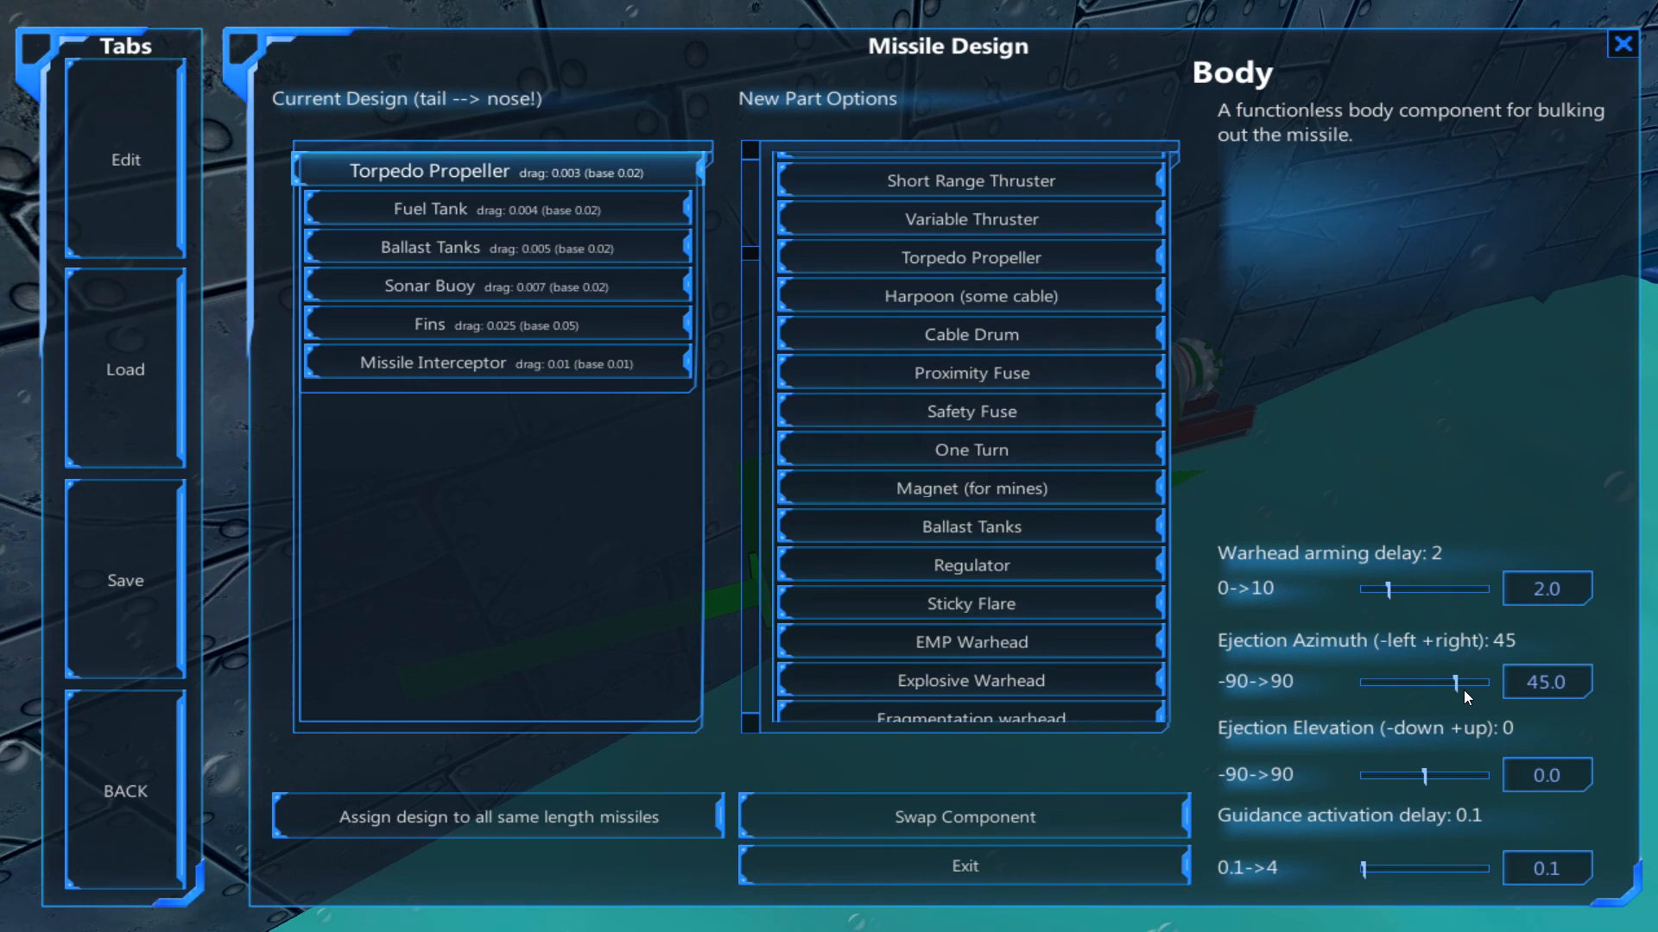
mouse_move(1624, 41)
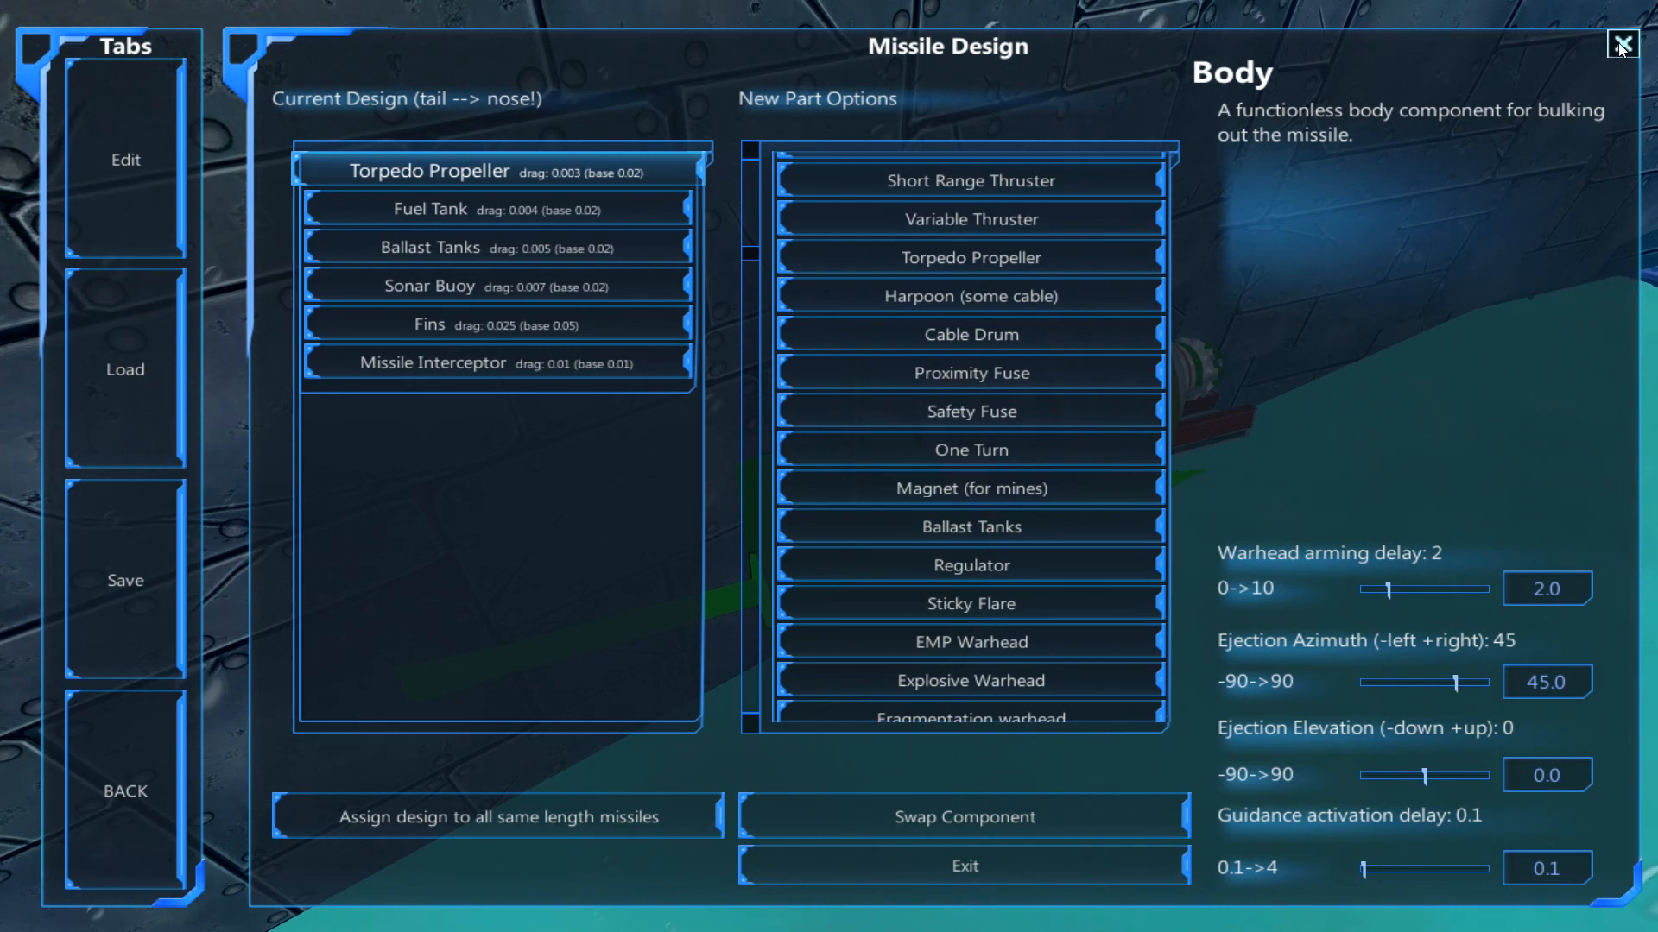
Set the torpedo's Ejection Azimuth to -45 and close the Missile Design window.
left_click(1621, 41)
type("-45")
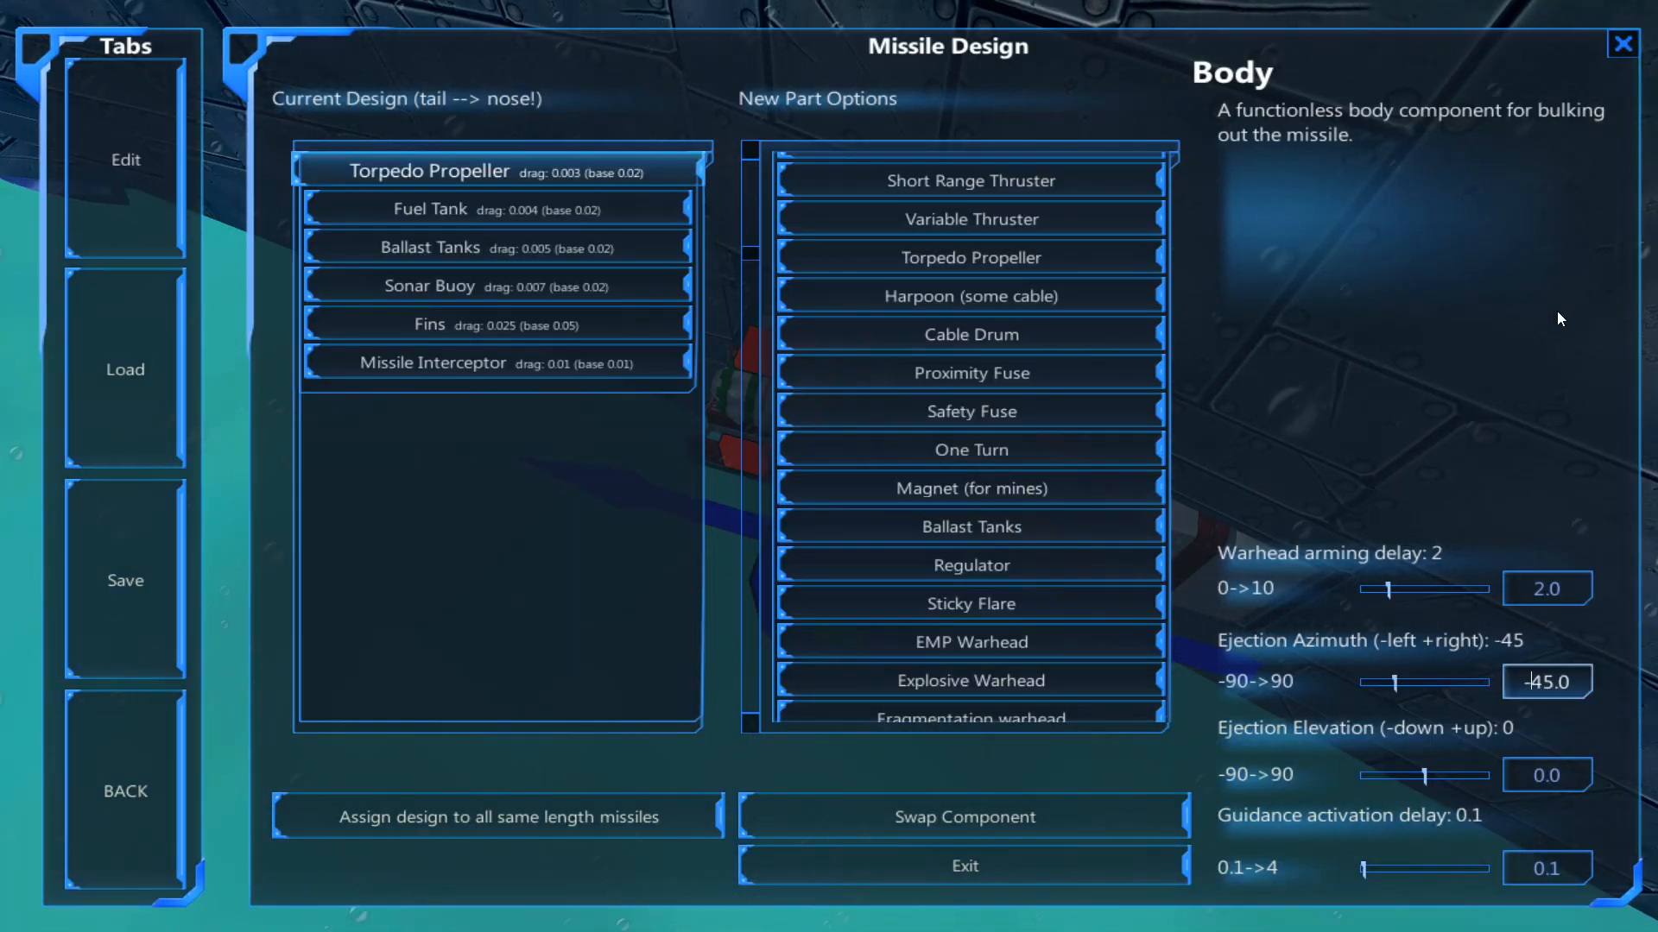
left_click(967, 867)
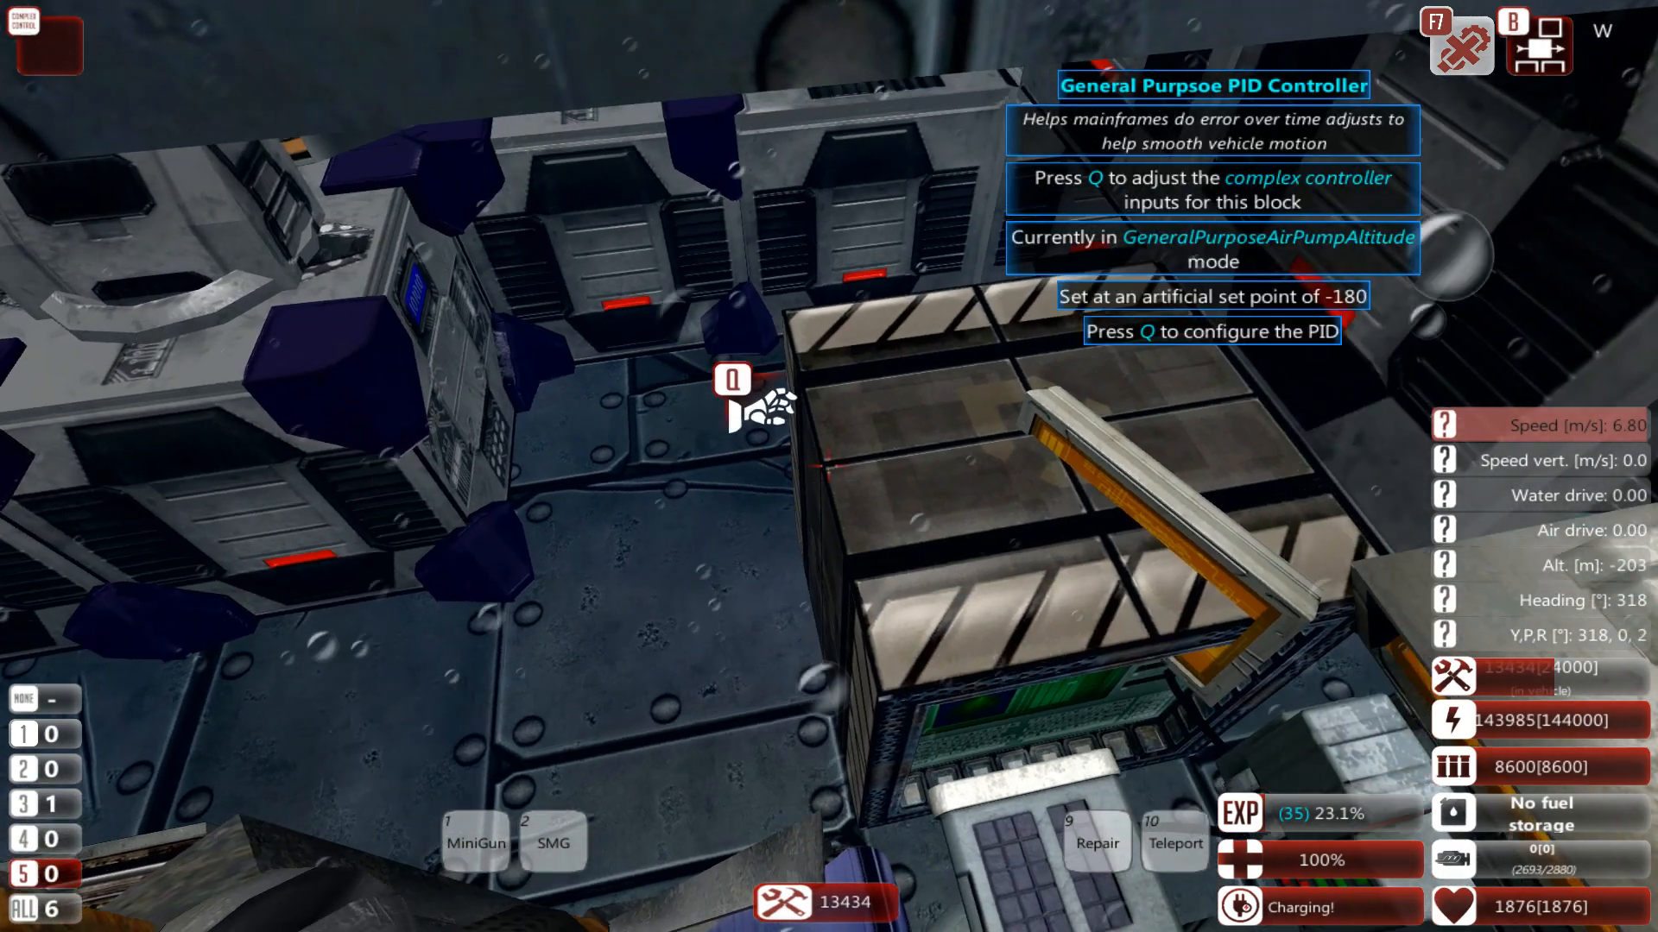
Nudge the PID's Test Stim #1 slider to about 0 and close the tuning panel.
key("q")
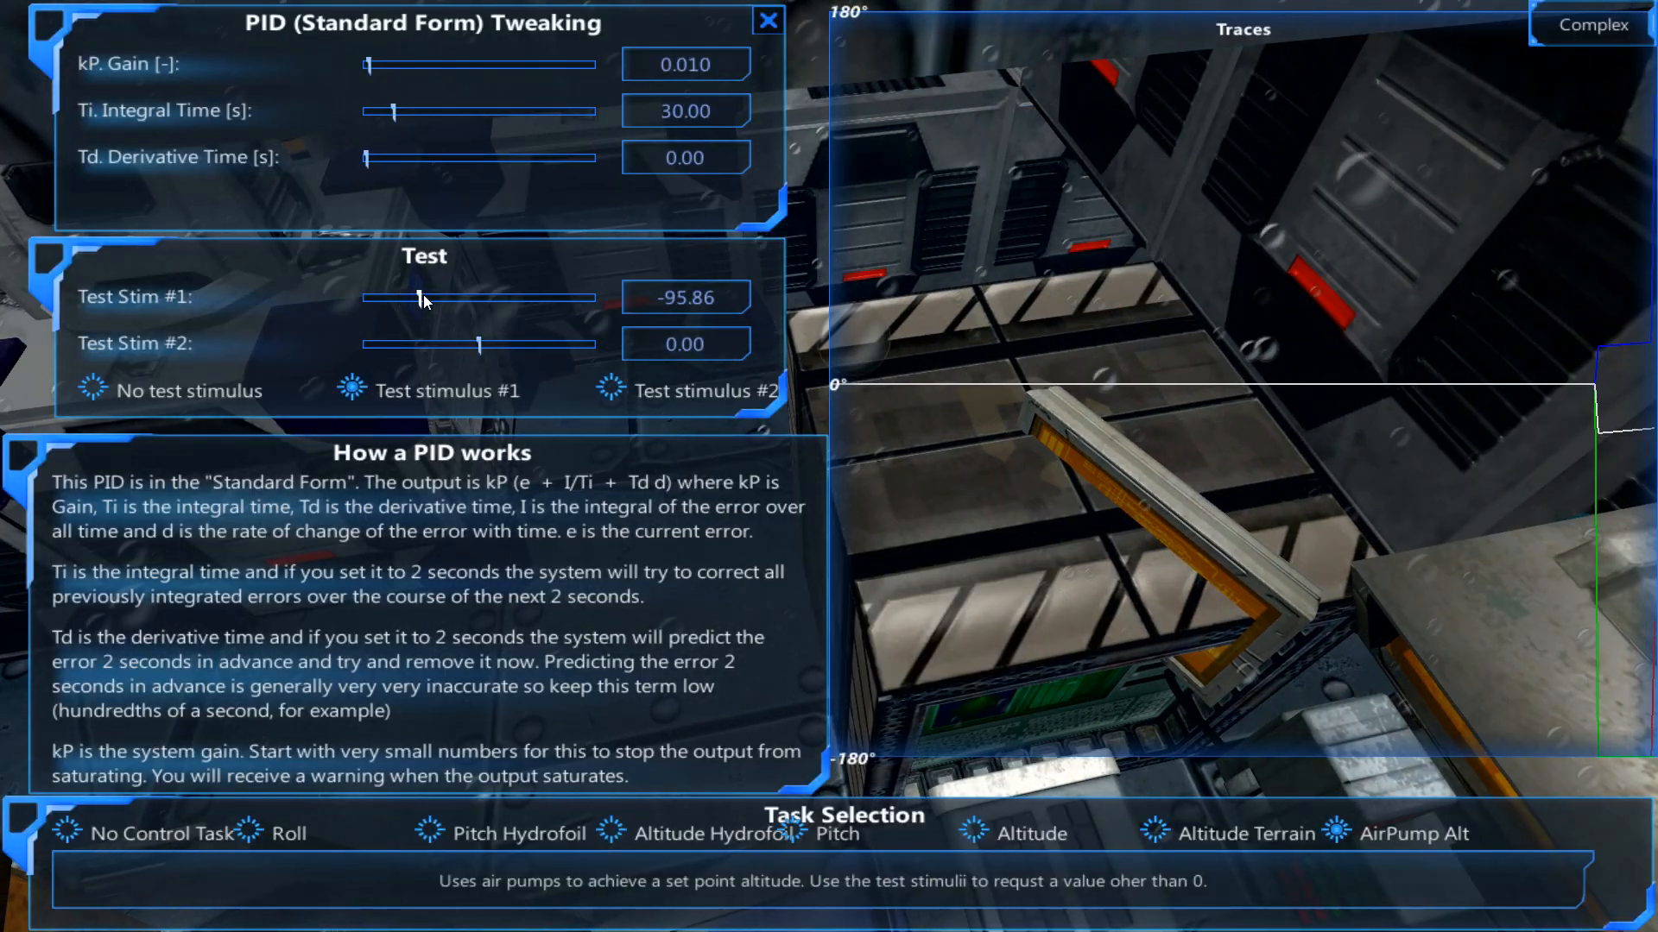
left_click_drag(418, 297, 483, 297)
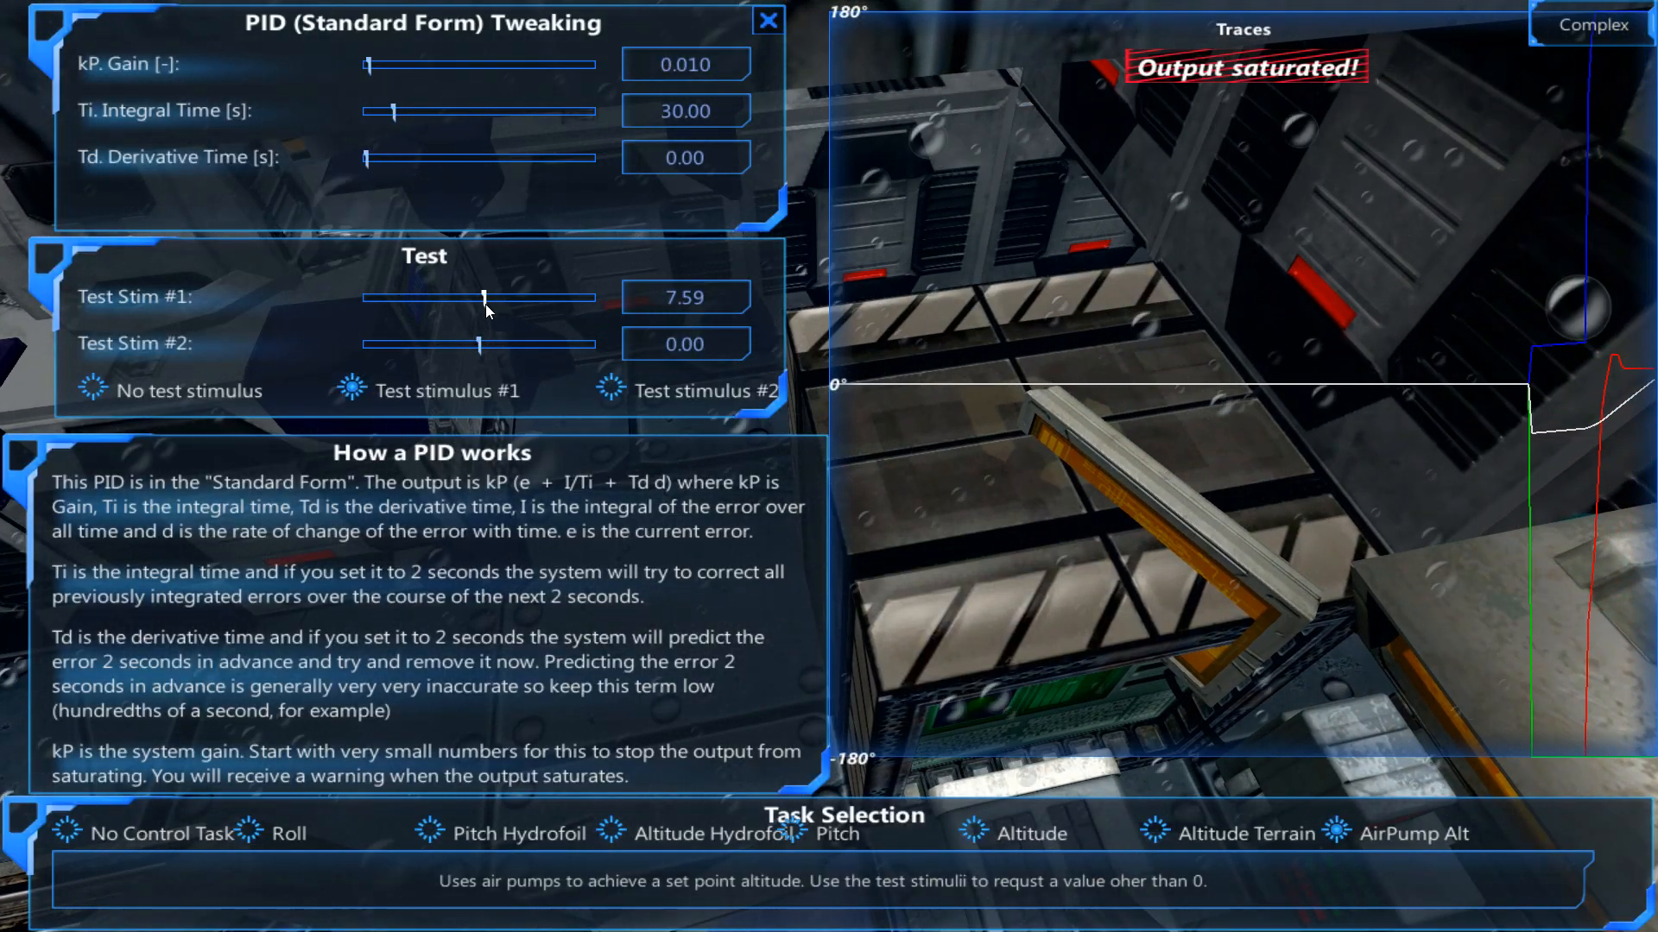
left_click_drag(482, 297, 473, 297)
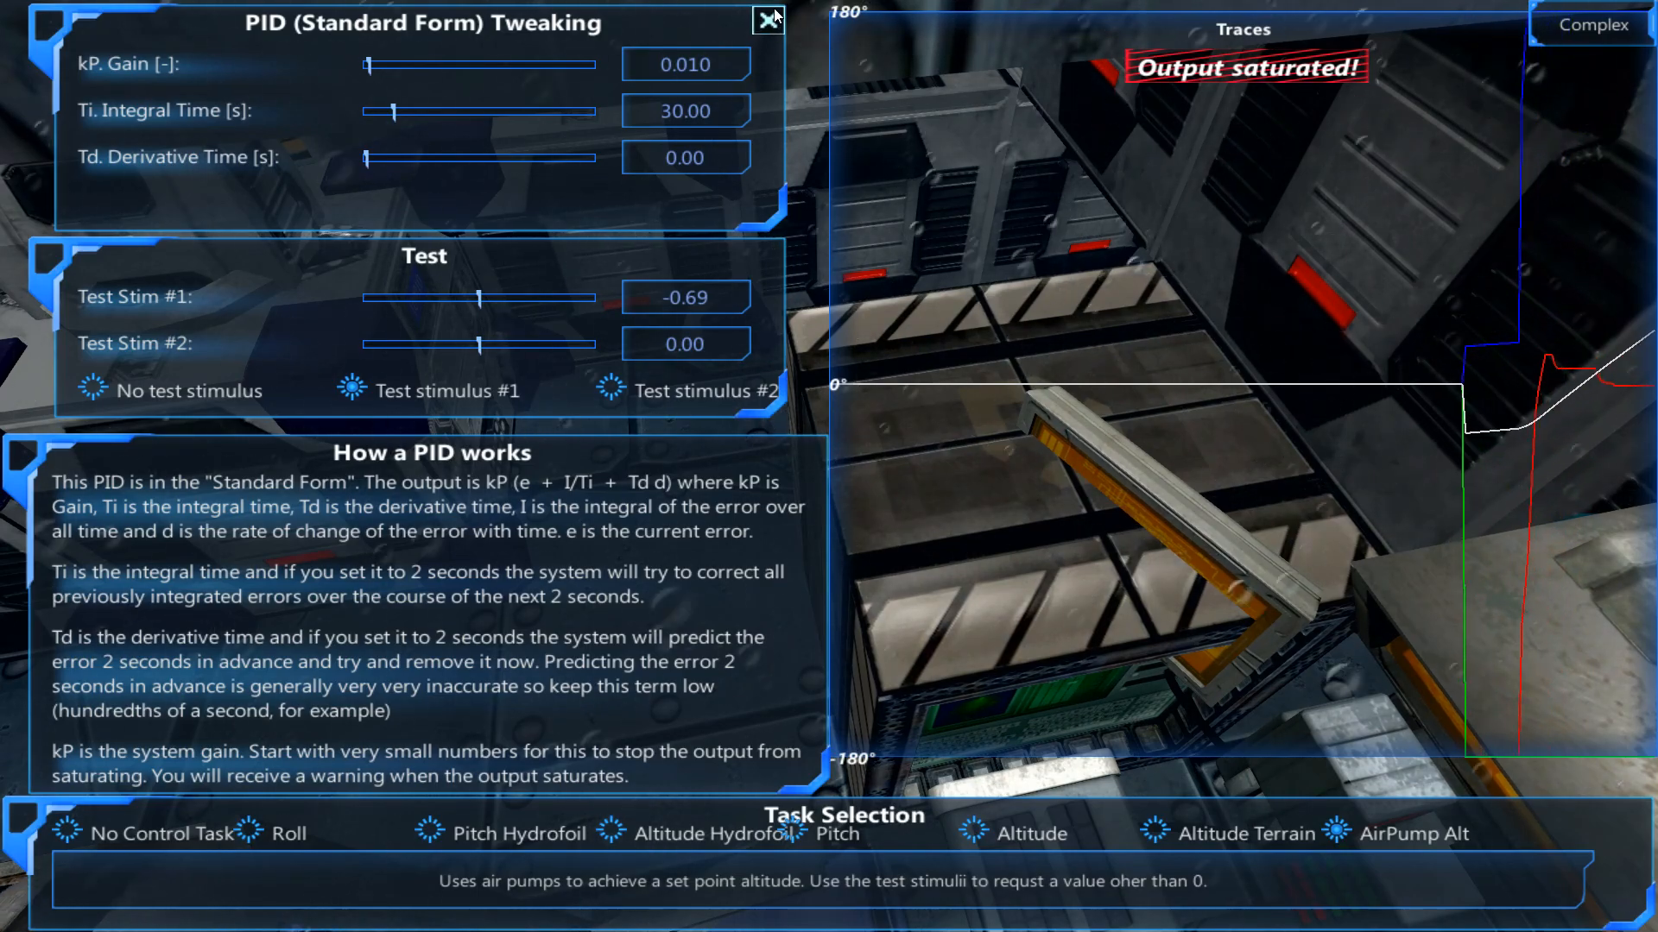
left_click(764, 20)
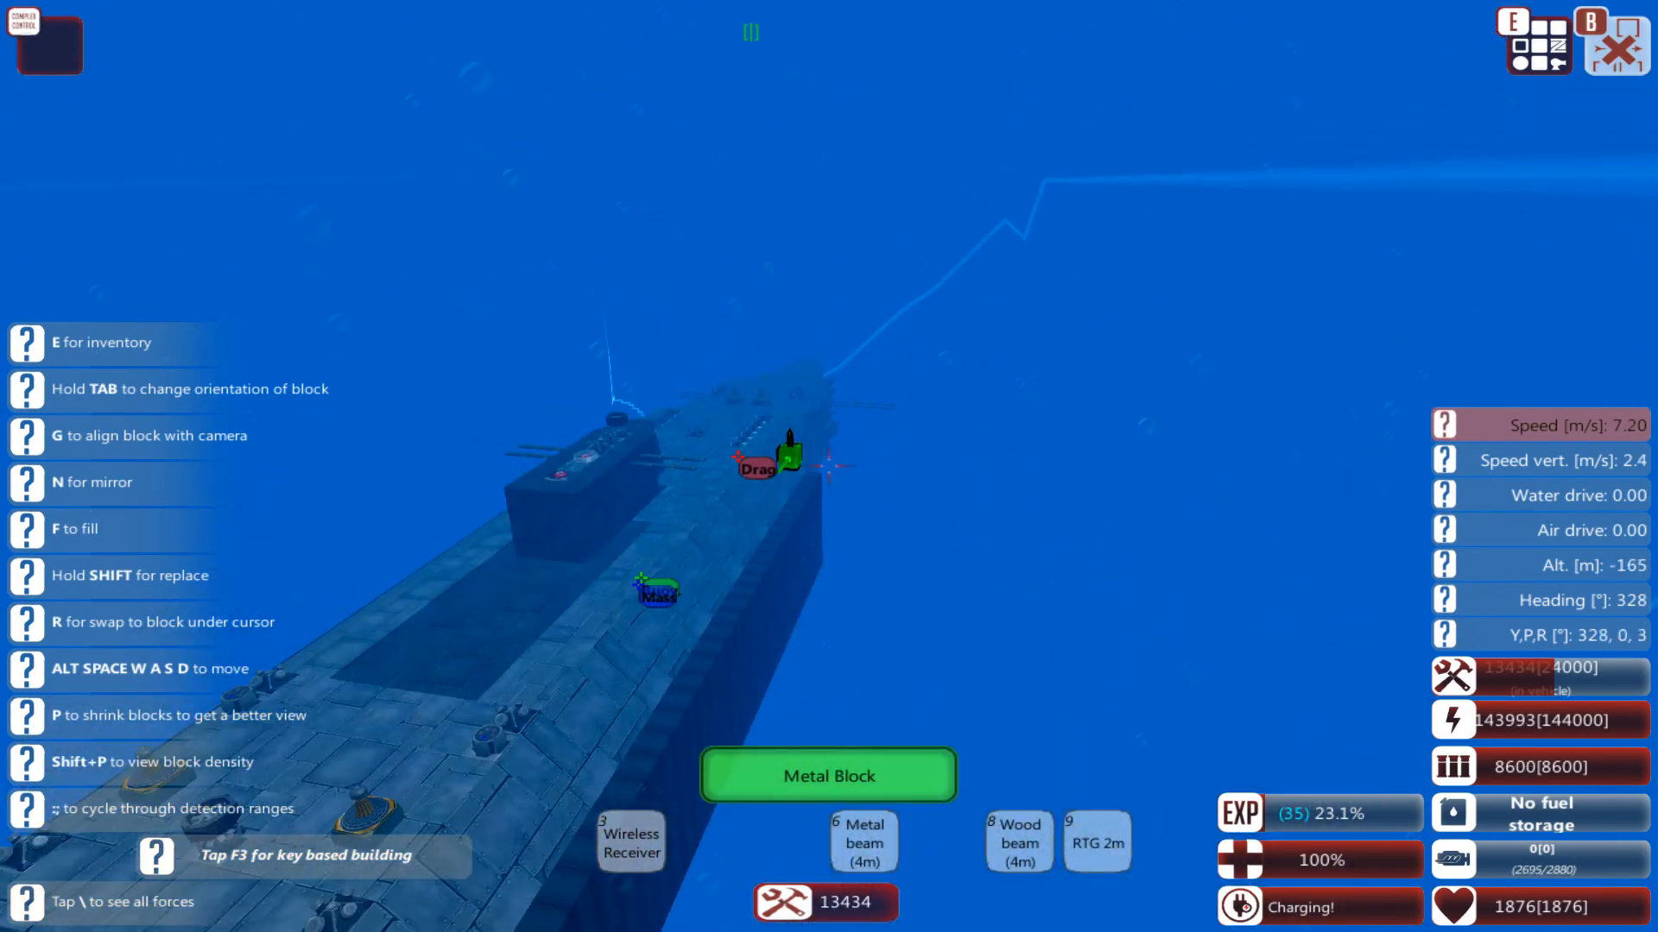
Move the build camera forward above the submarine's hull.
key("w")
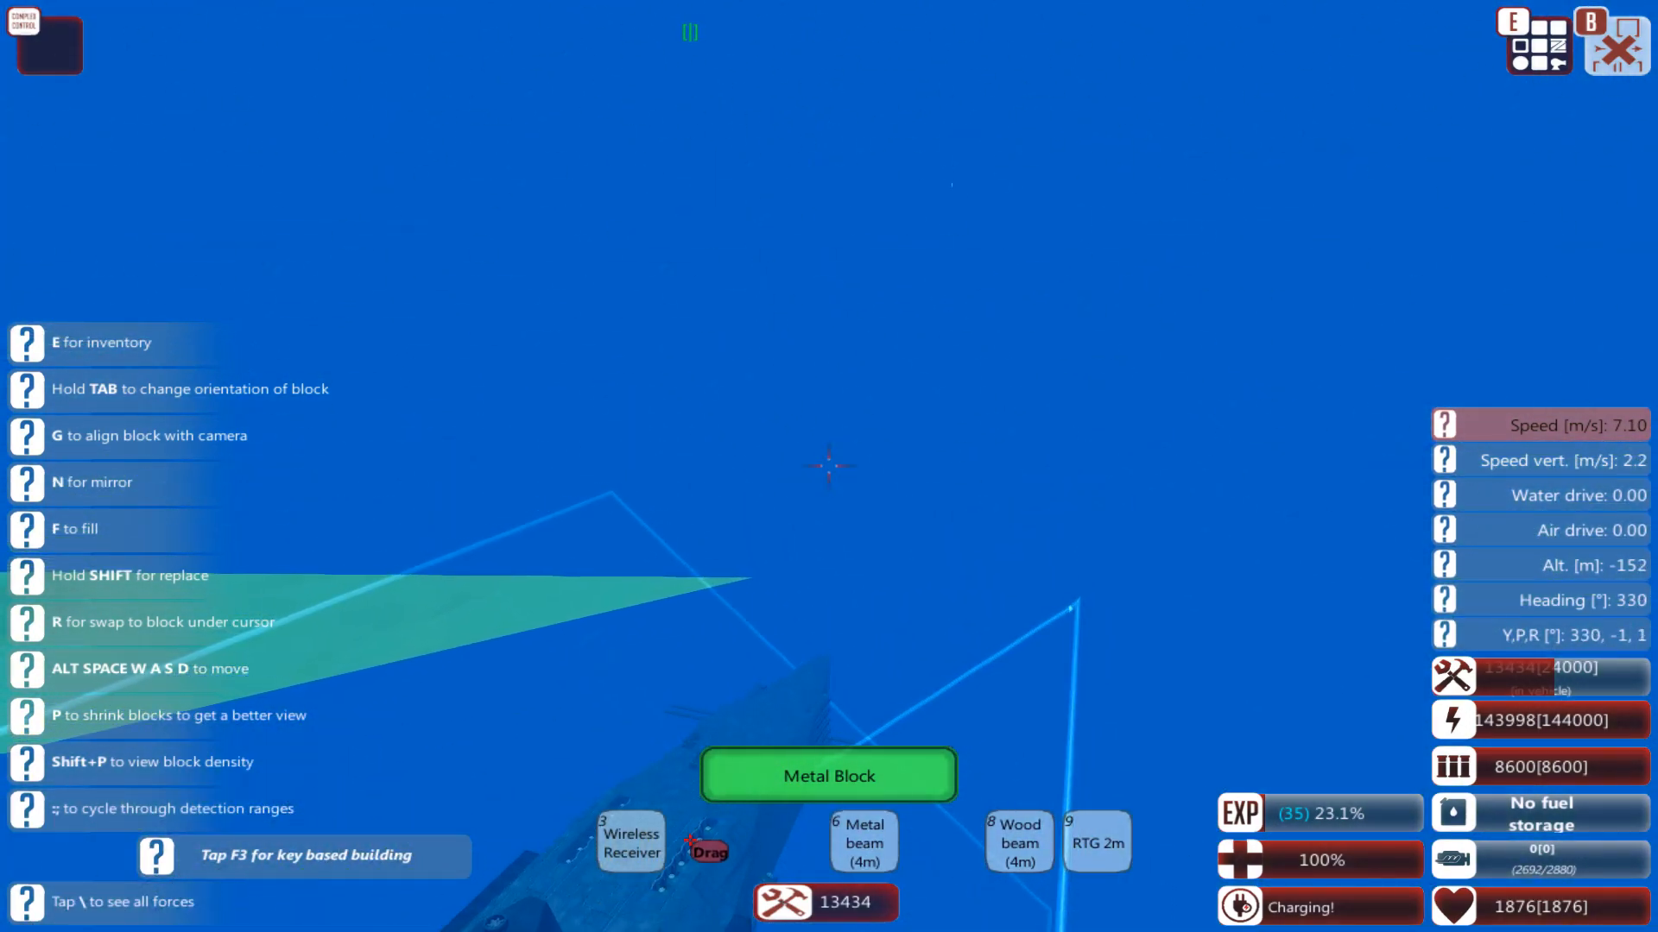
key("w")
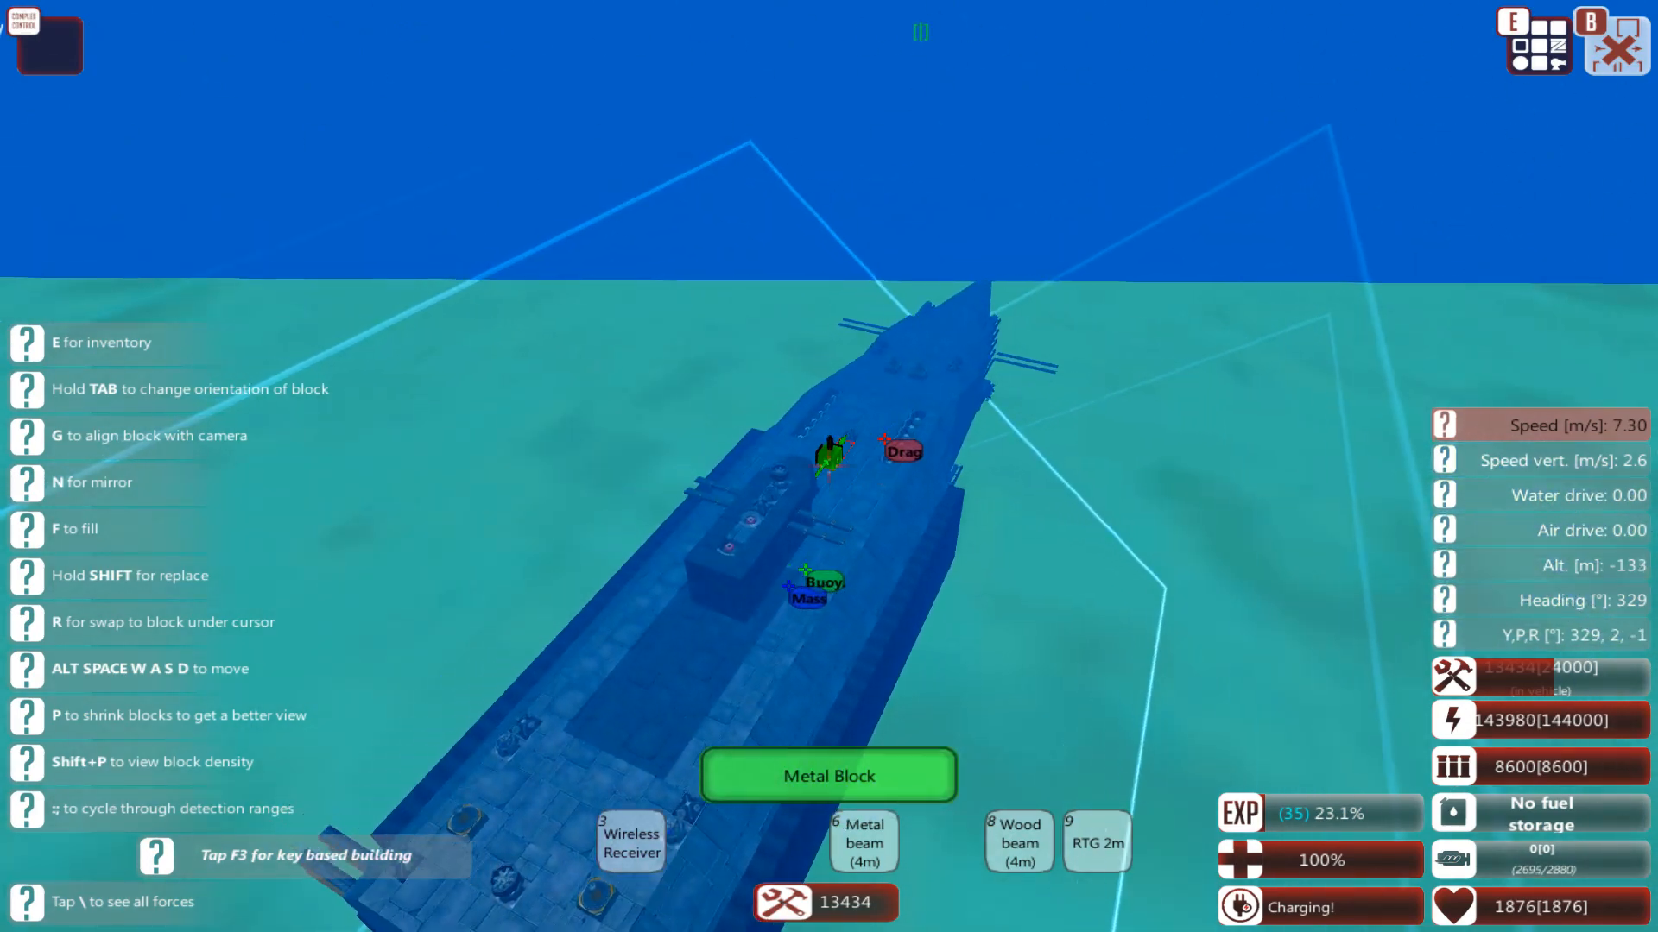
Move over the deck and bring up the inventory for Metal Block and Munition warner.
key("w")
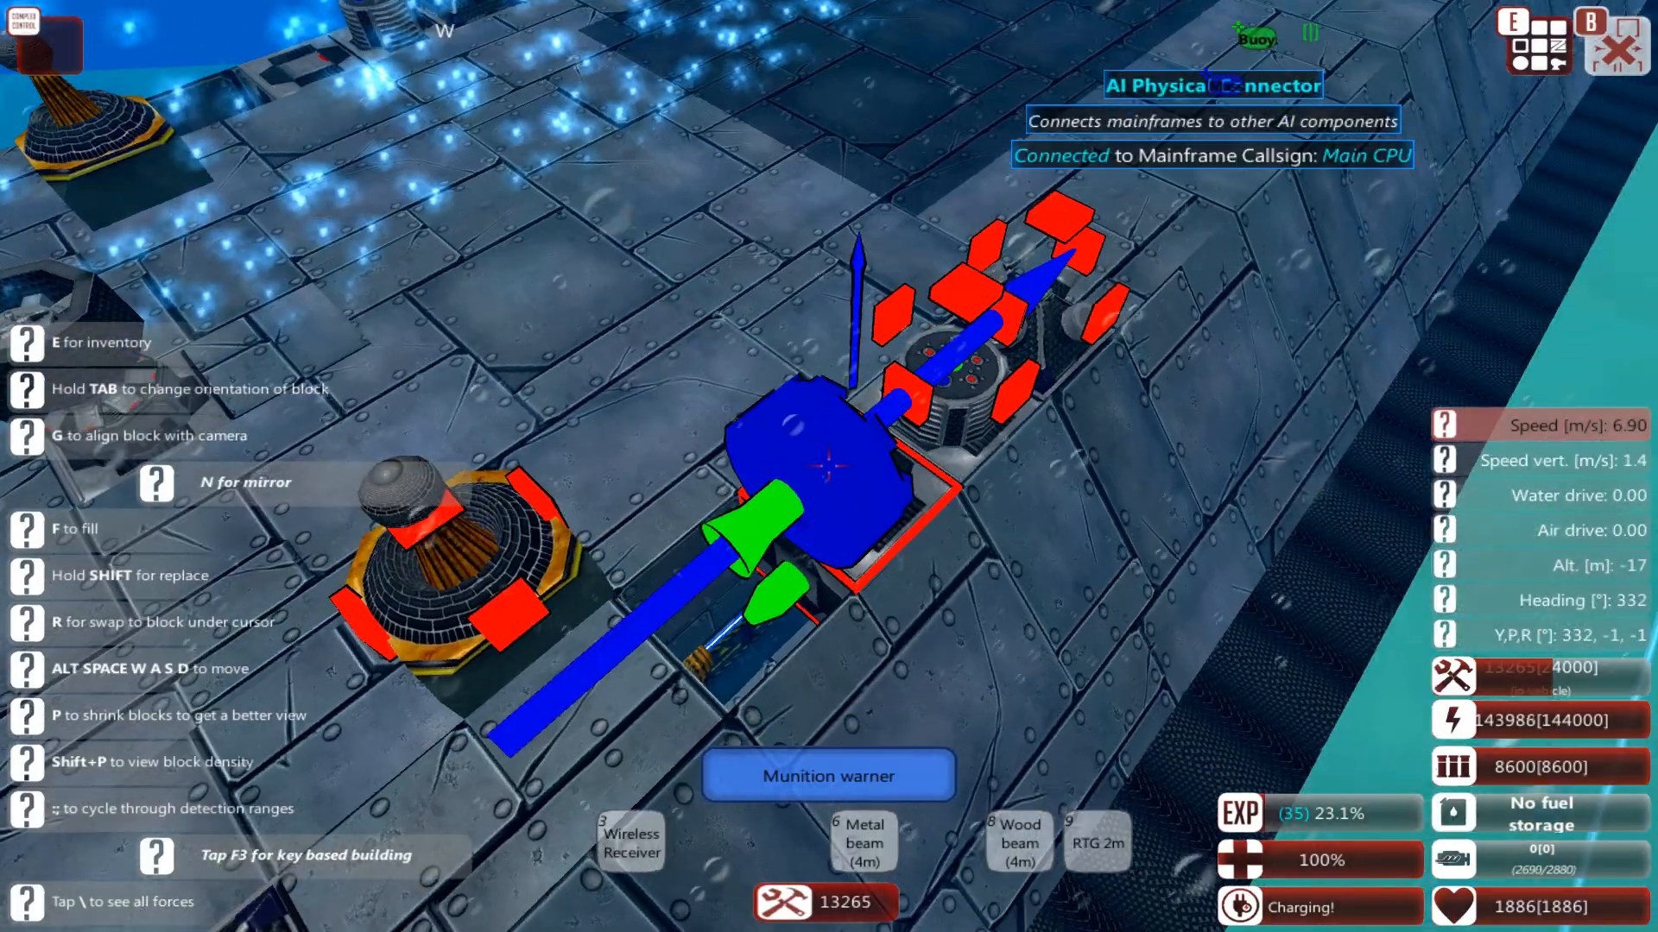
key("e")
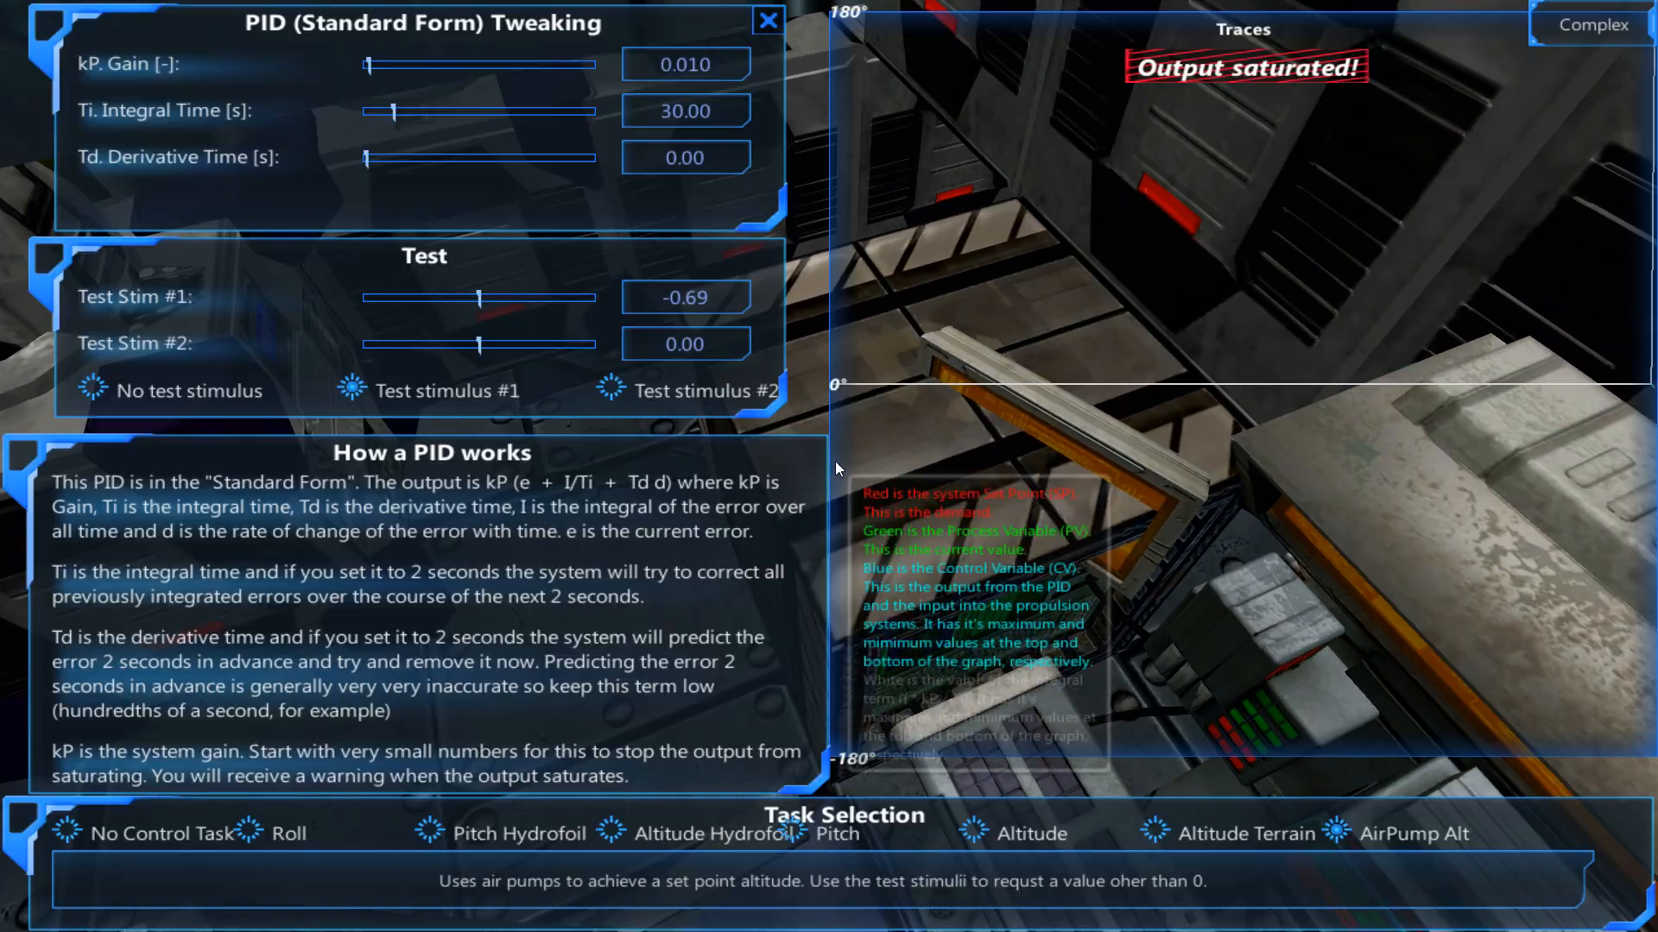
Drag the AirPump Alt PID's first test stimulus slider down toward -0.69.
left_click_drag(478, 297, 413, 297)
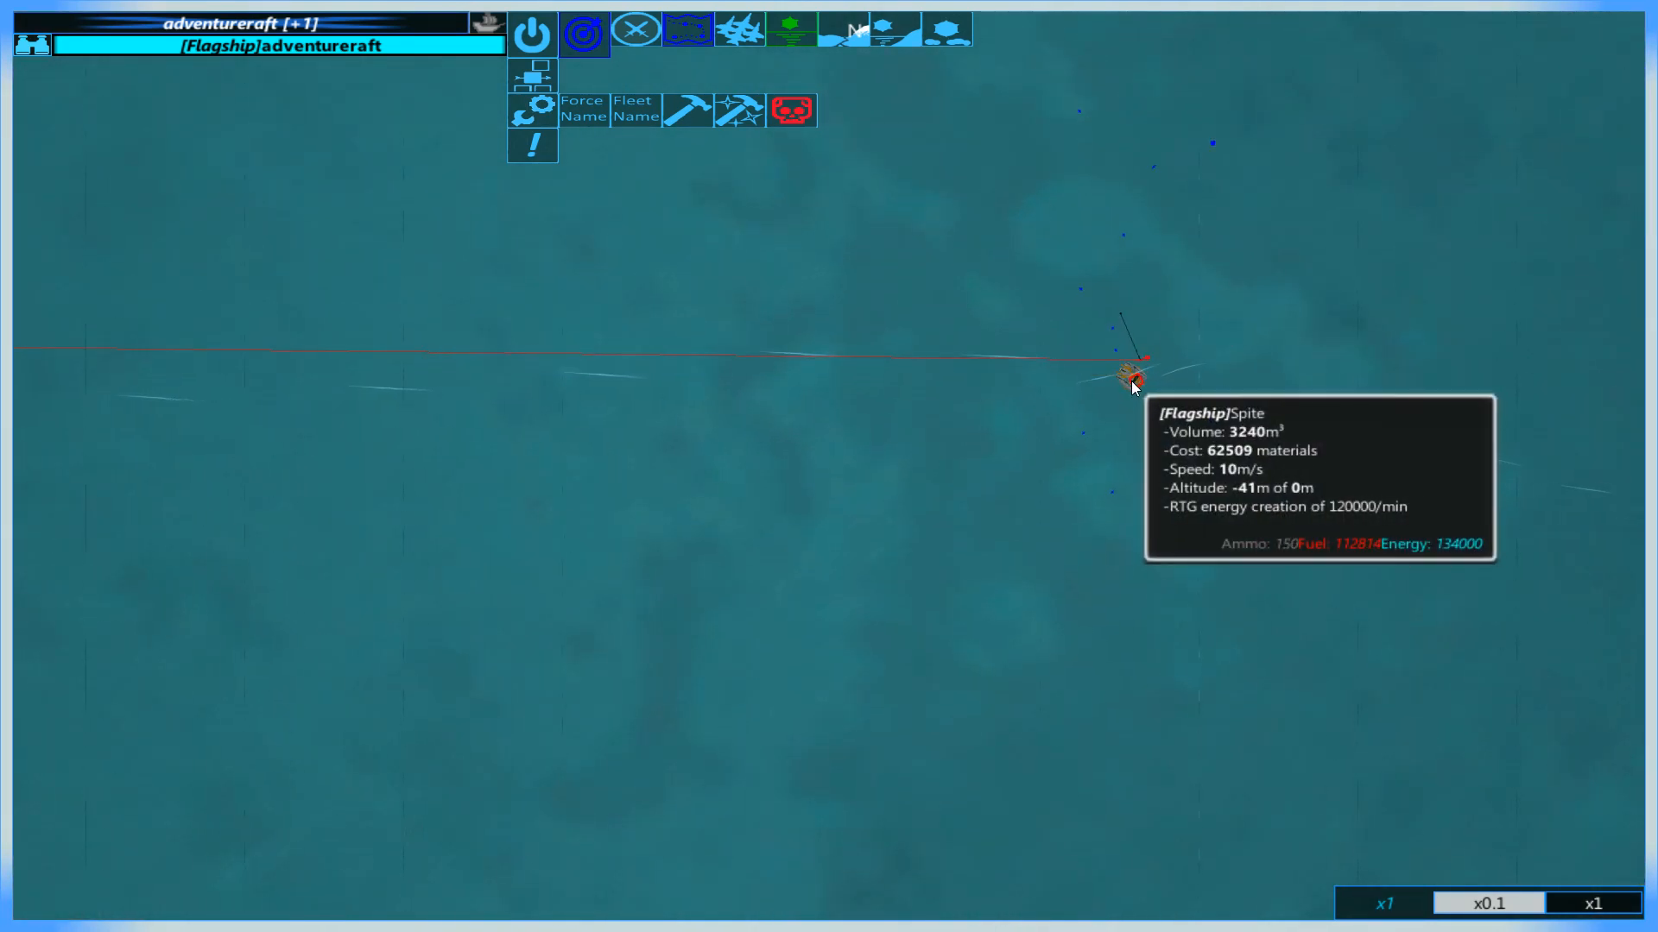
mouse_move(874, 565)
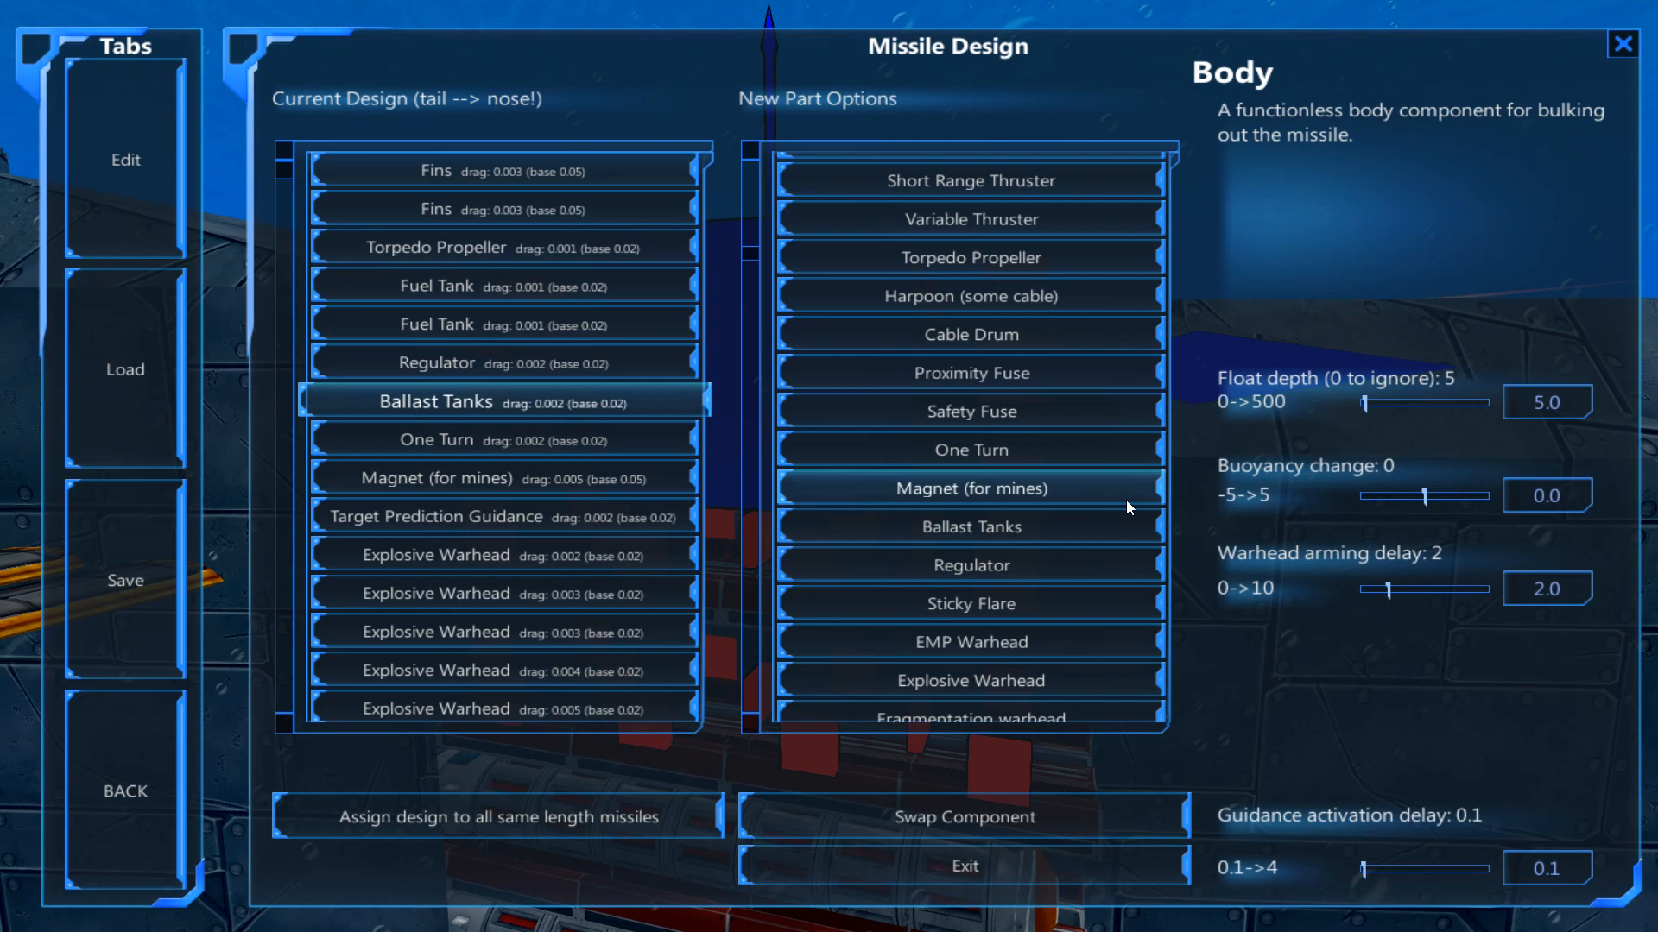
Bring up the Missile Design window from the missile controller.
left_click(1546, 400)
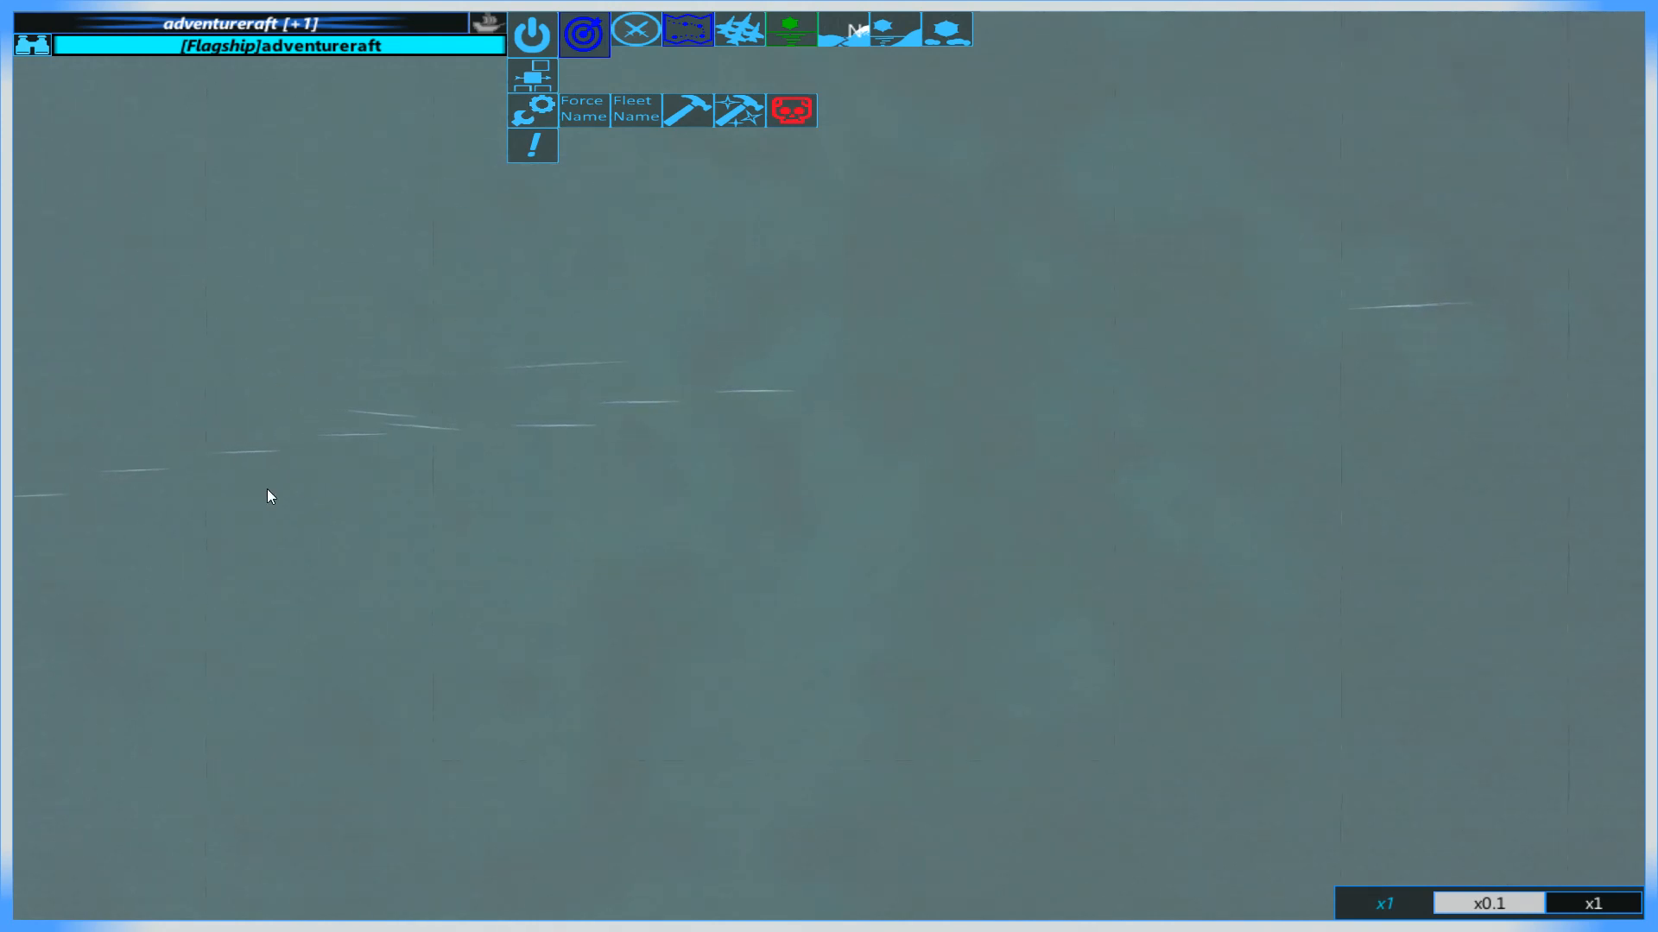
mouse_move(1282, 407)
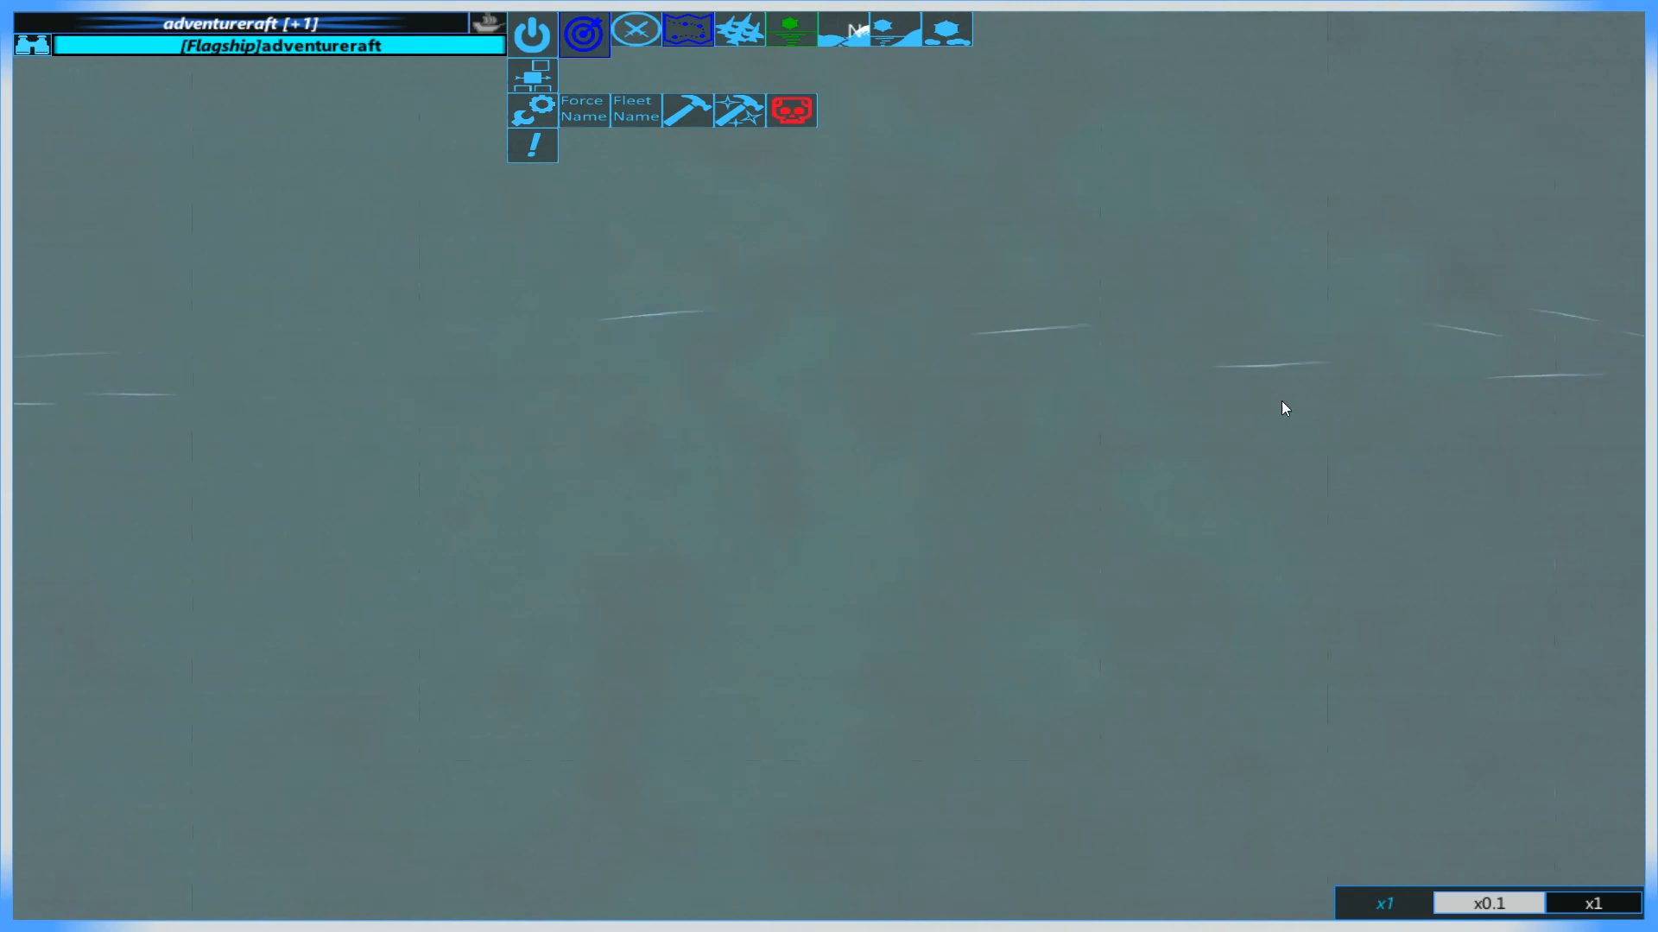
Switch from the Missile Design window to the strategic map over open water.
left_click(490, 335)
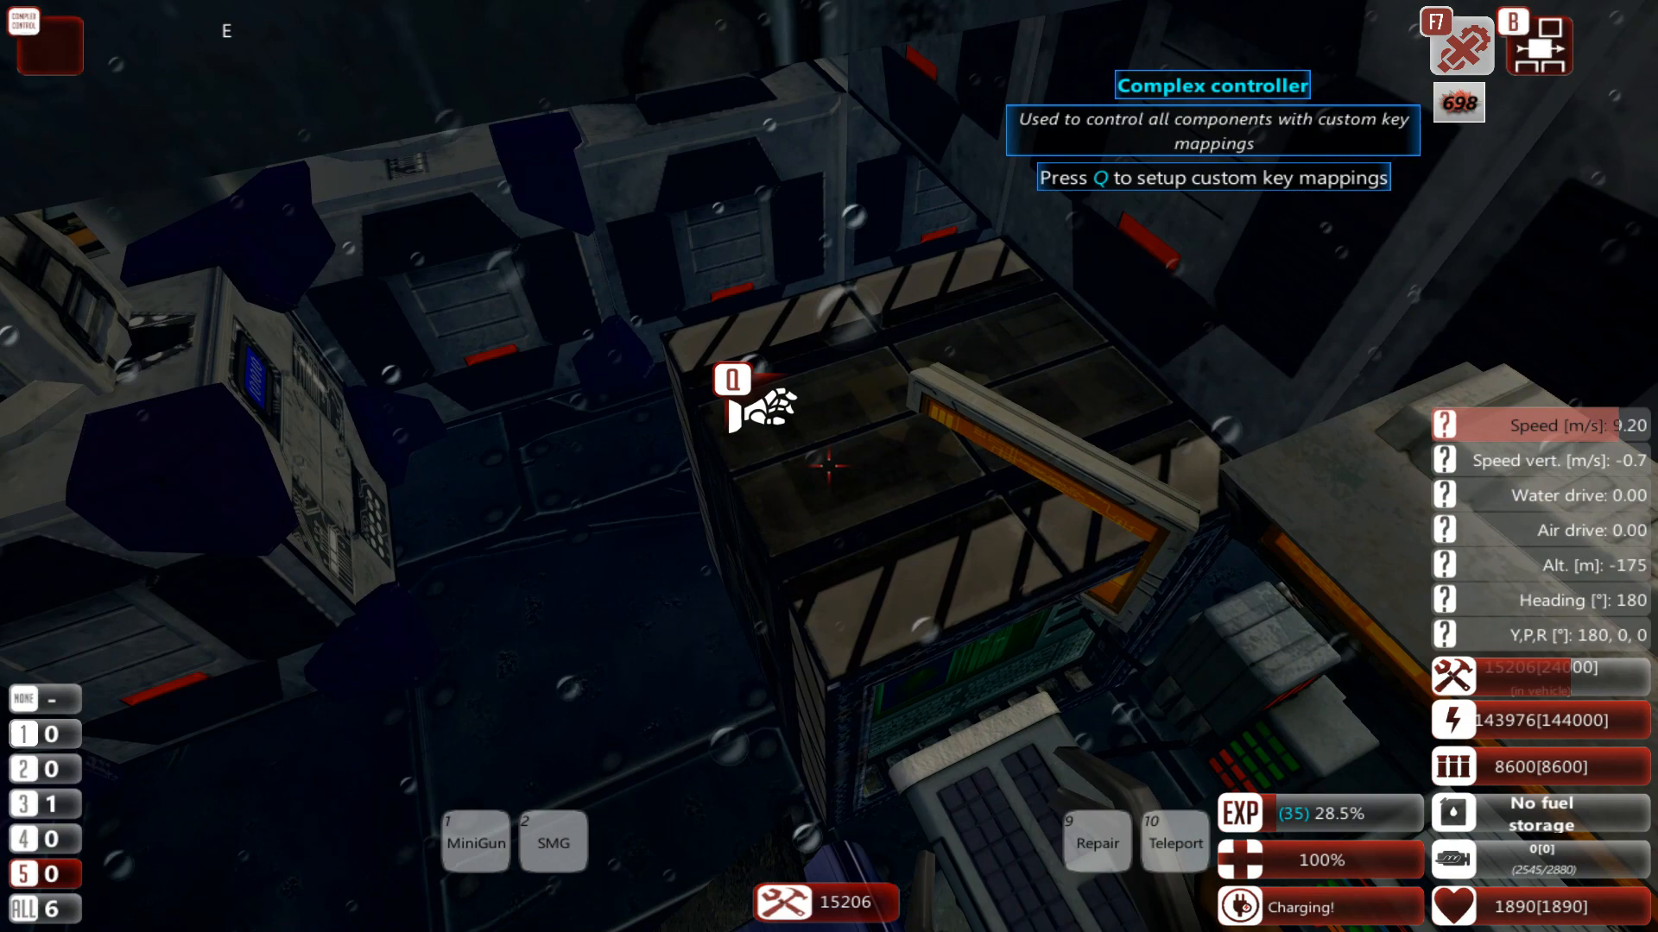
Bring up the Complex Controller's tuning and select the AirPump Alt task for a -140 test altitude.
key("q")
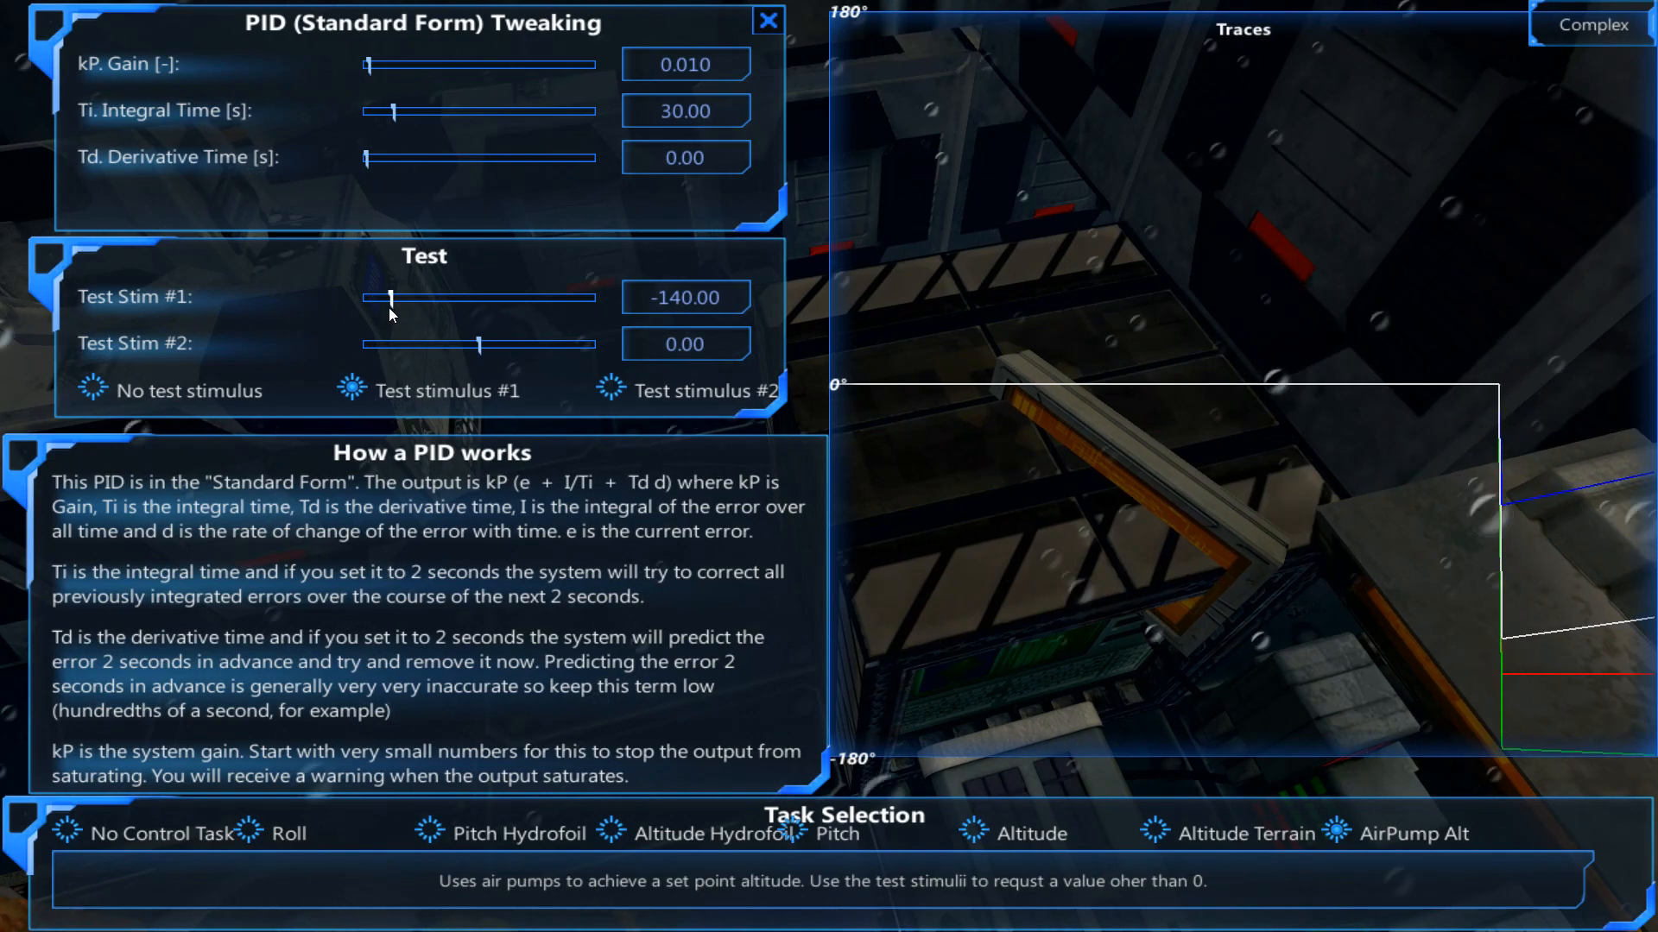
left_click(768, 20)
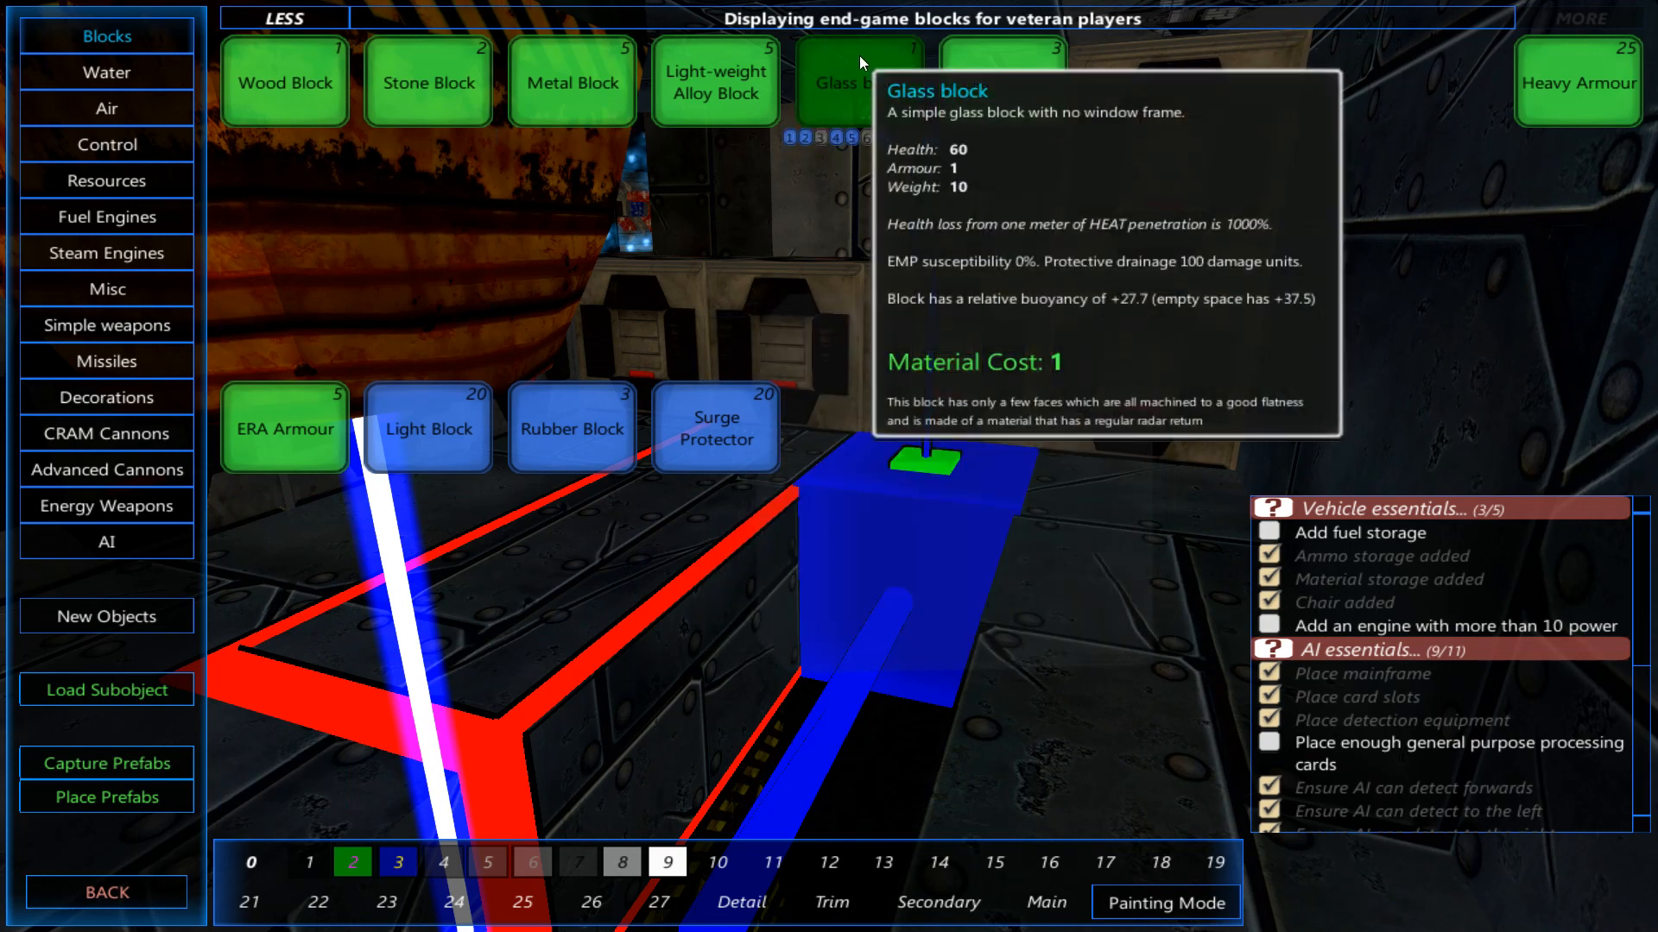
mouse_move(450, 441)
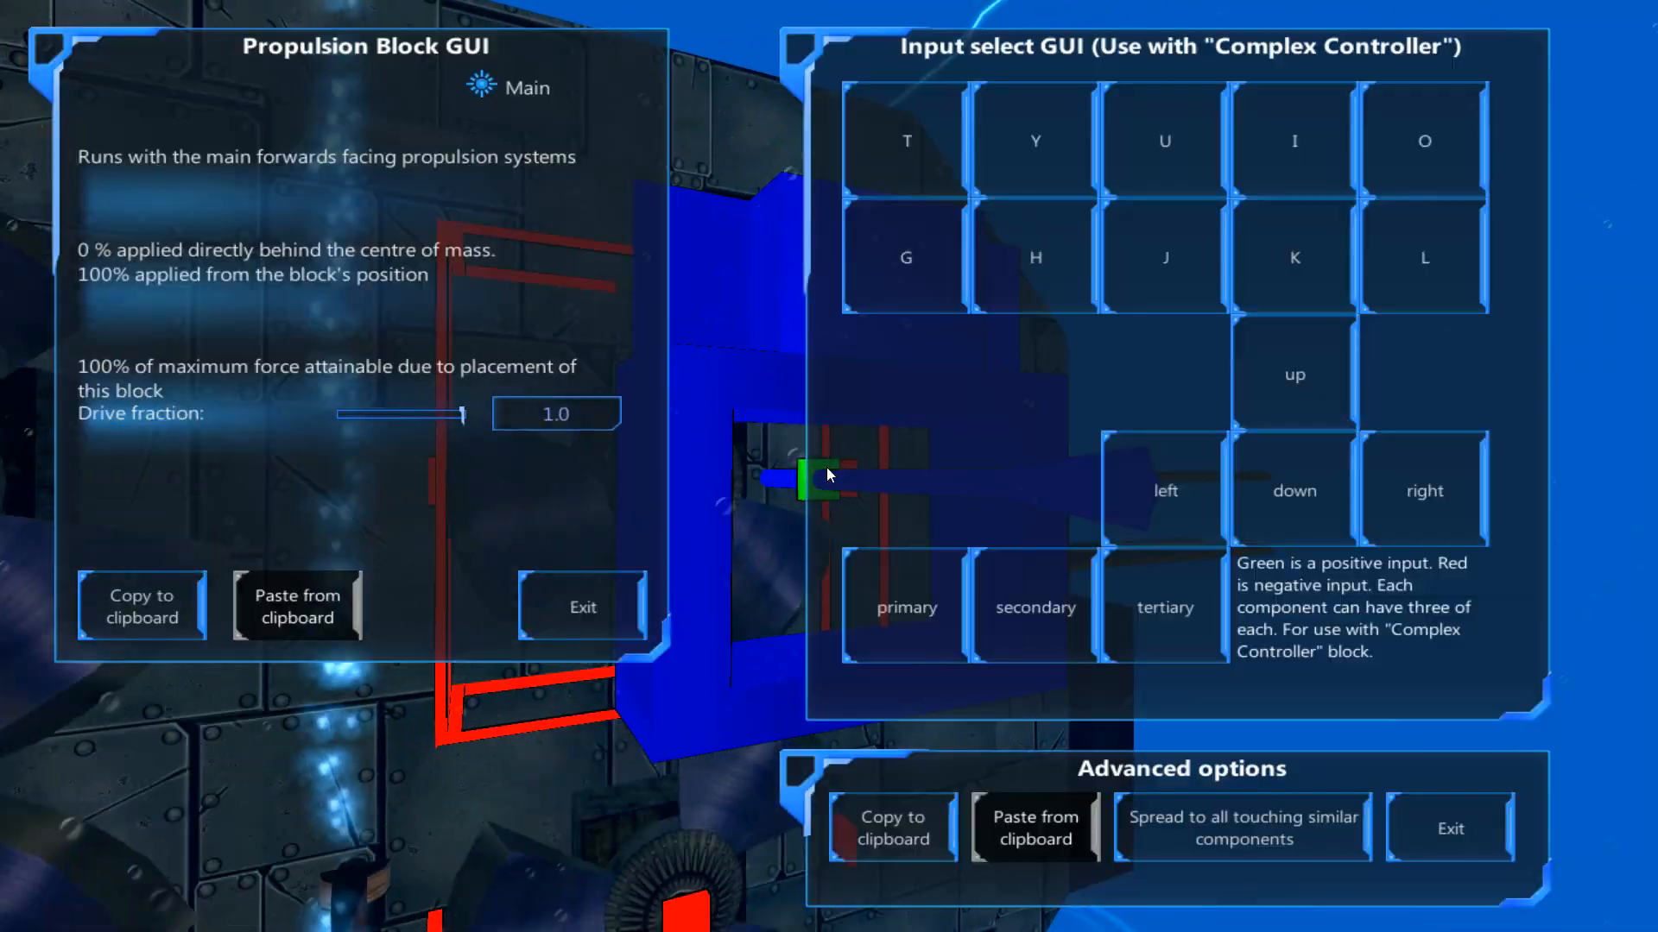
Set the new propeller as main forward propulsion in the Propulsion Block GUI.
left_click(582, 606)
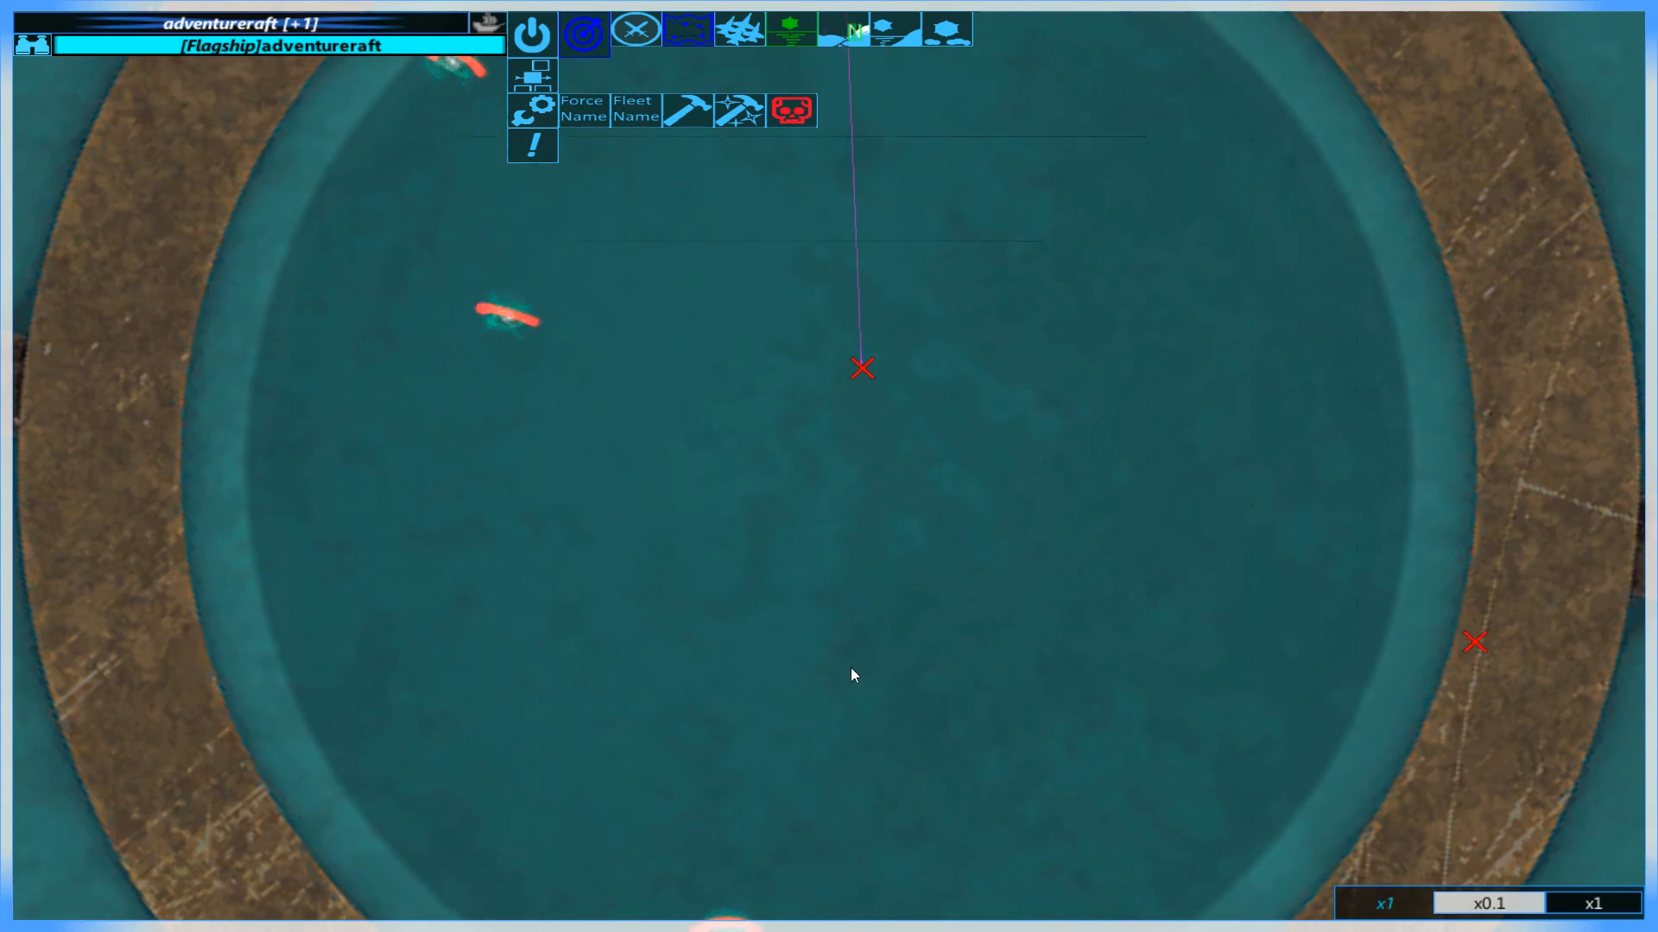
mouse_move(1486, 666)
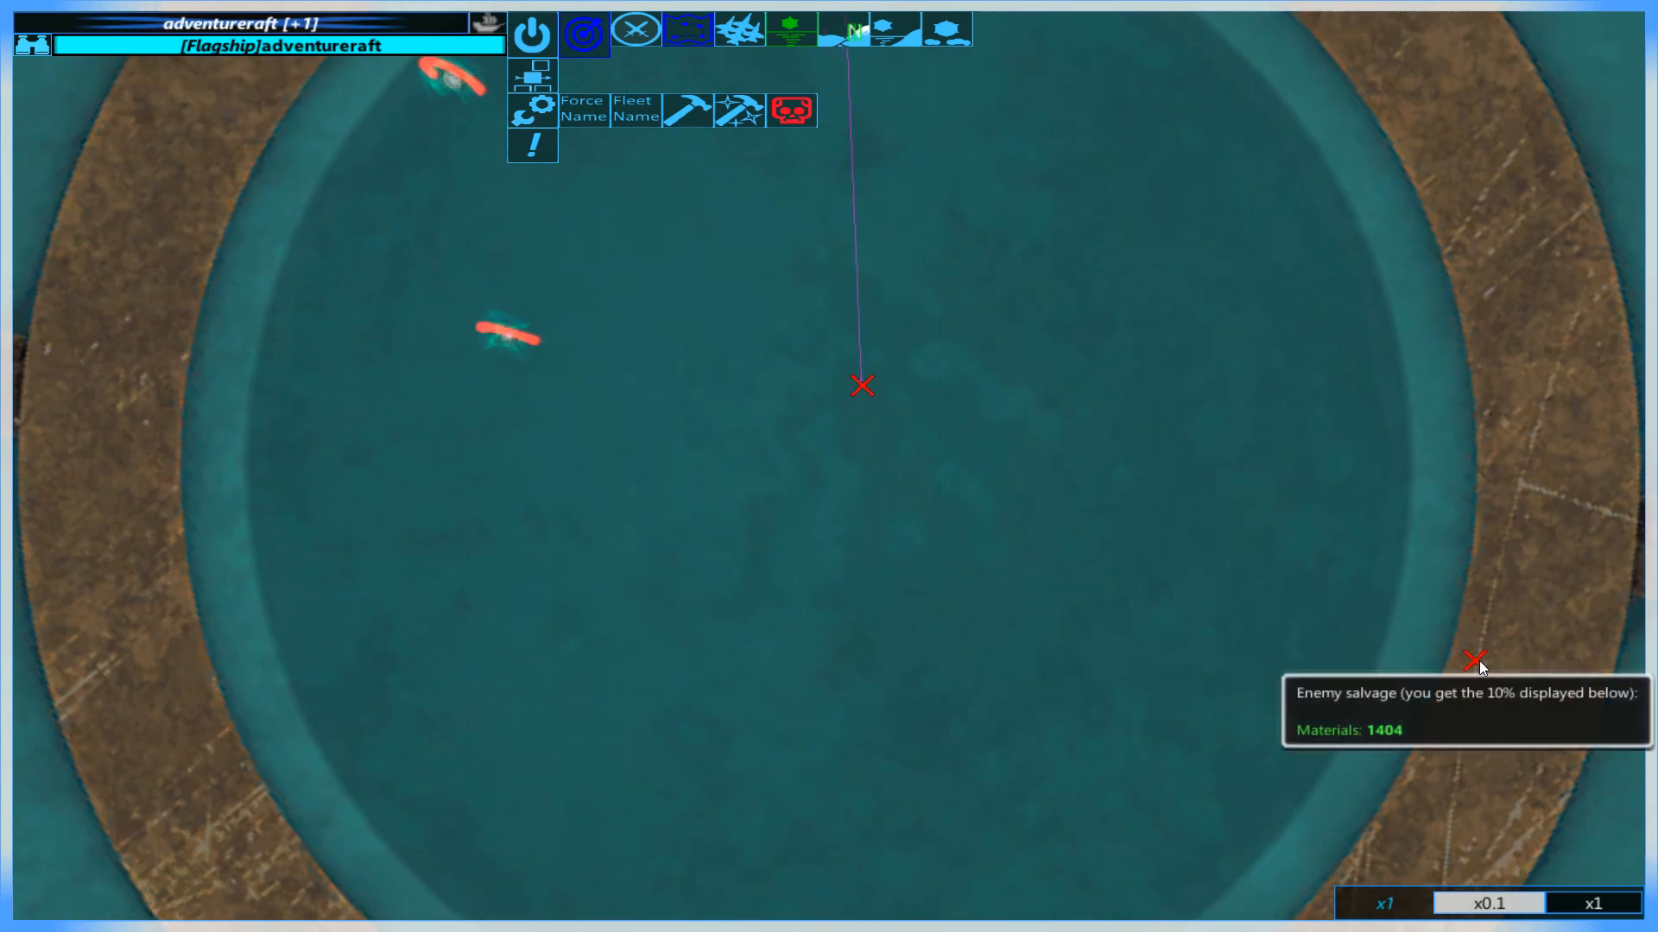
mouse_move(1222, 591)
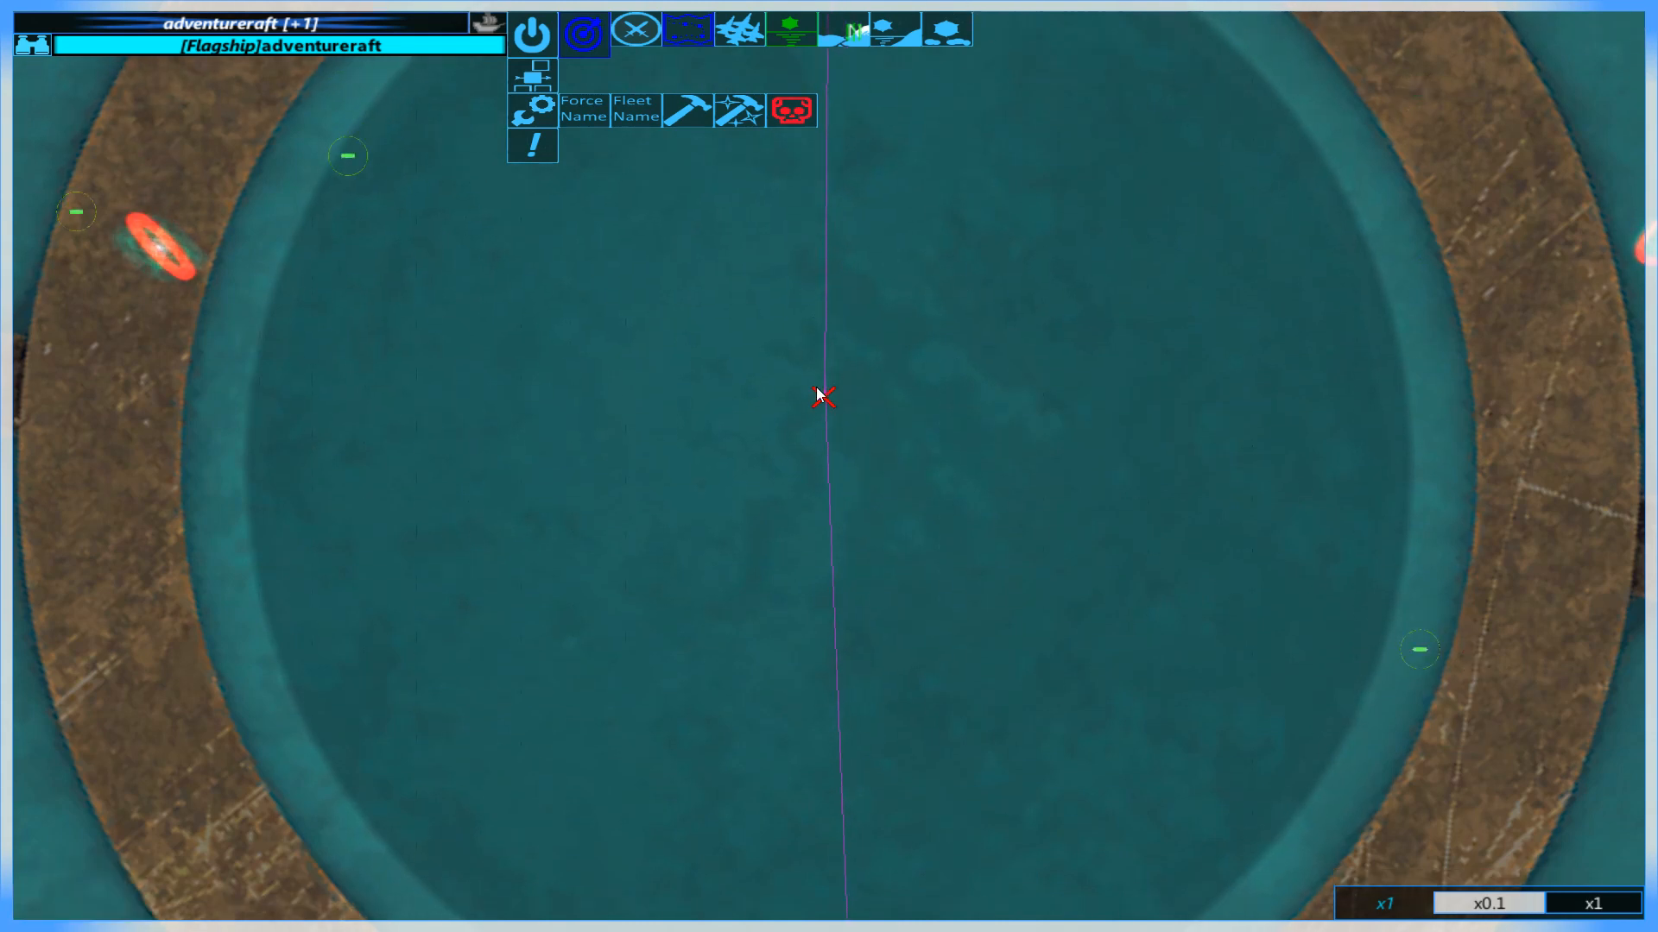
mouse_move(820, 399)
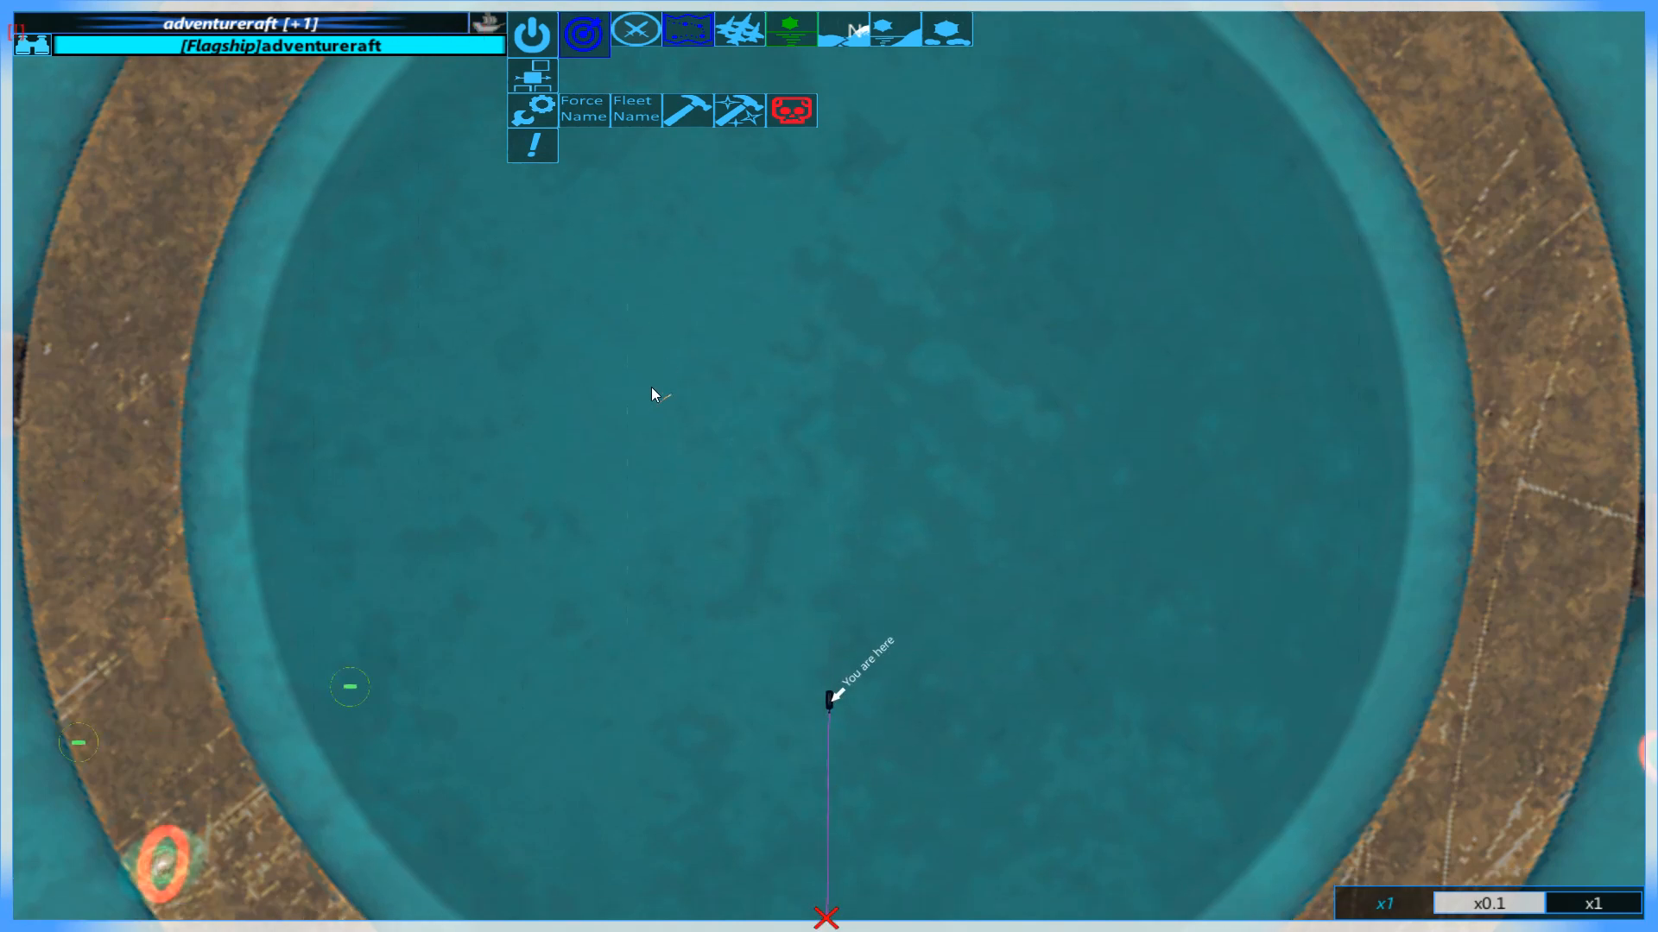
mouse_move(704, 377)
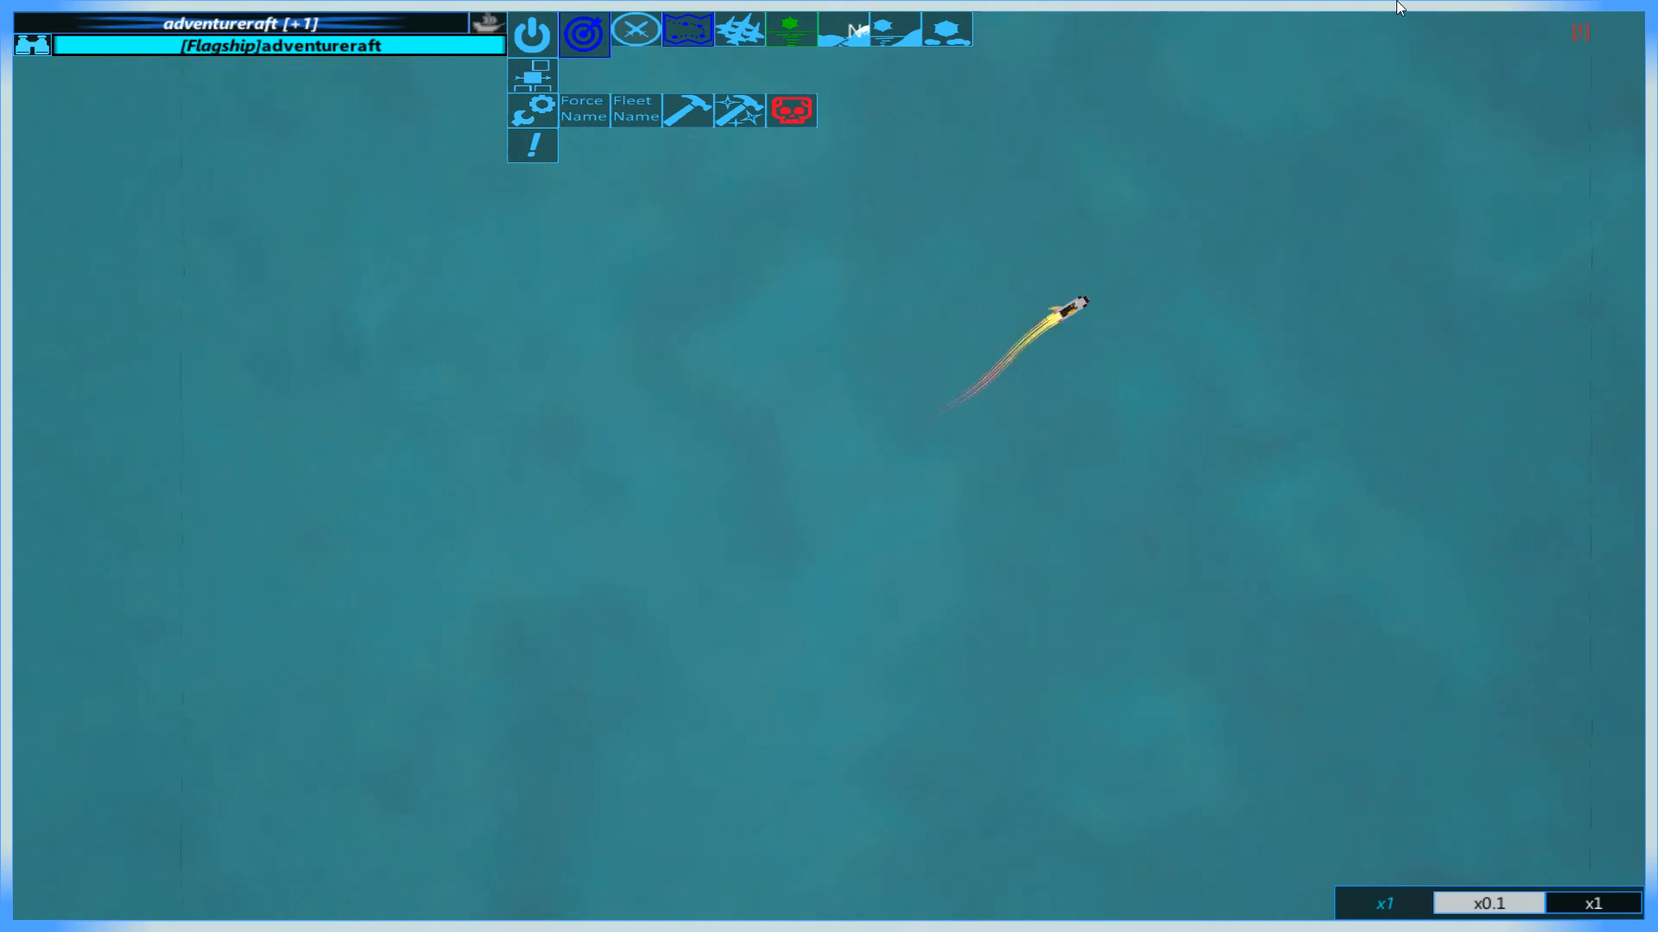
mouse_move(1333, 308)
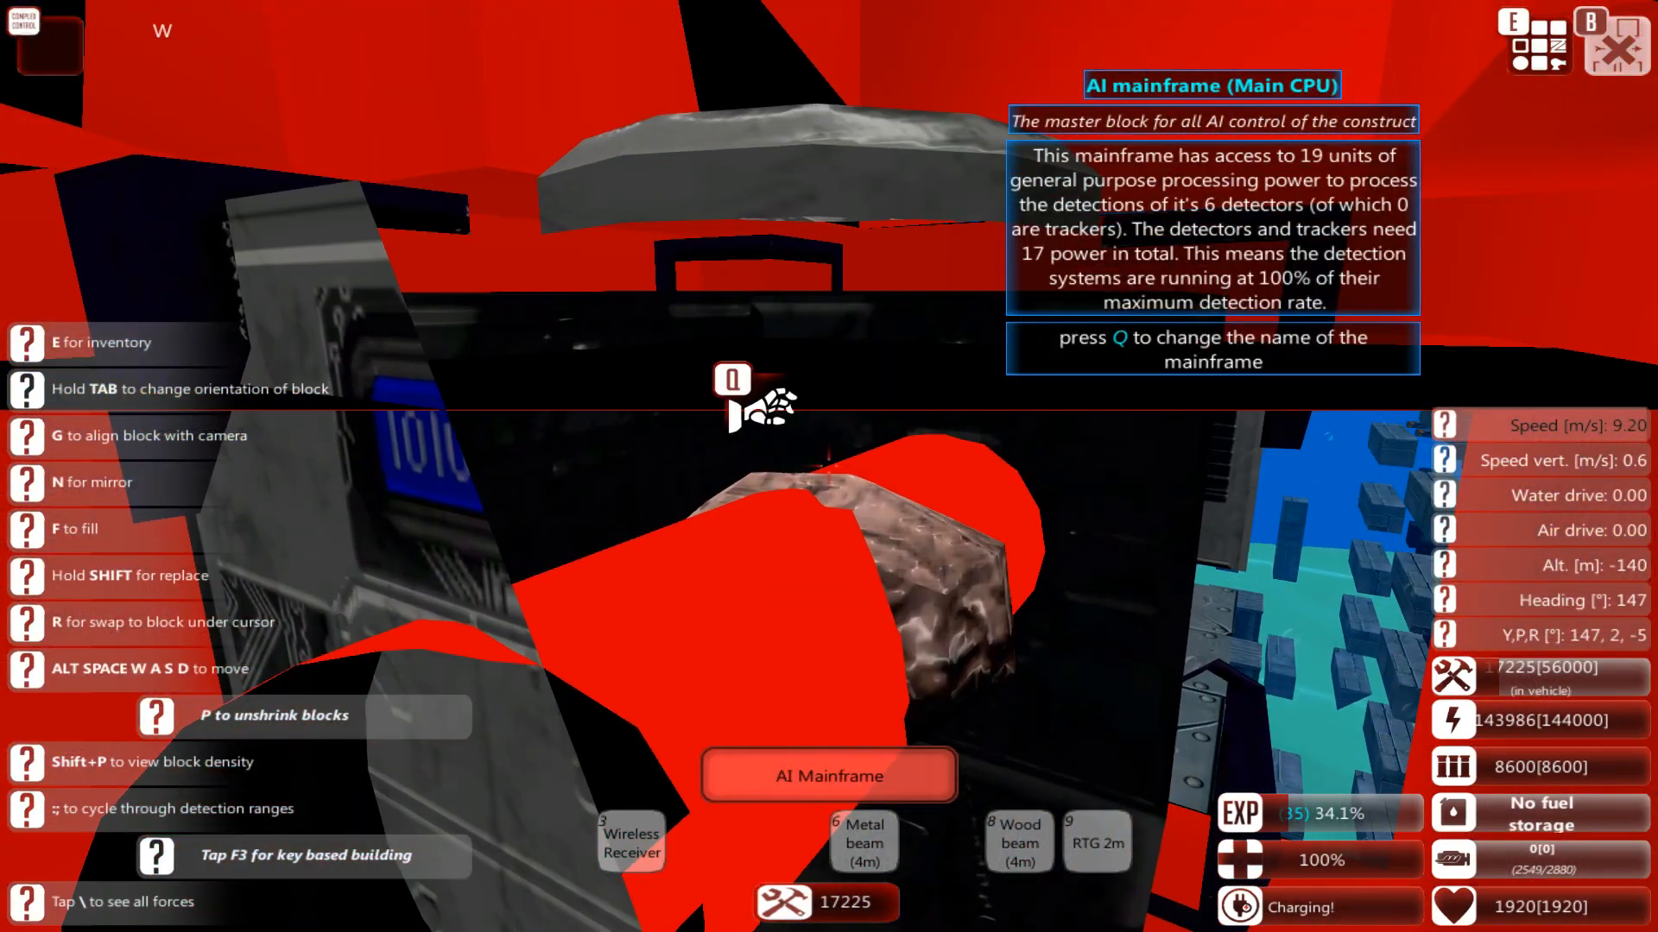
Keep the mainframe named Main CPU and move through the ship to the unnamed AI mainframe.
key("q")
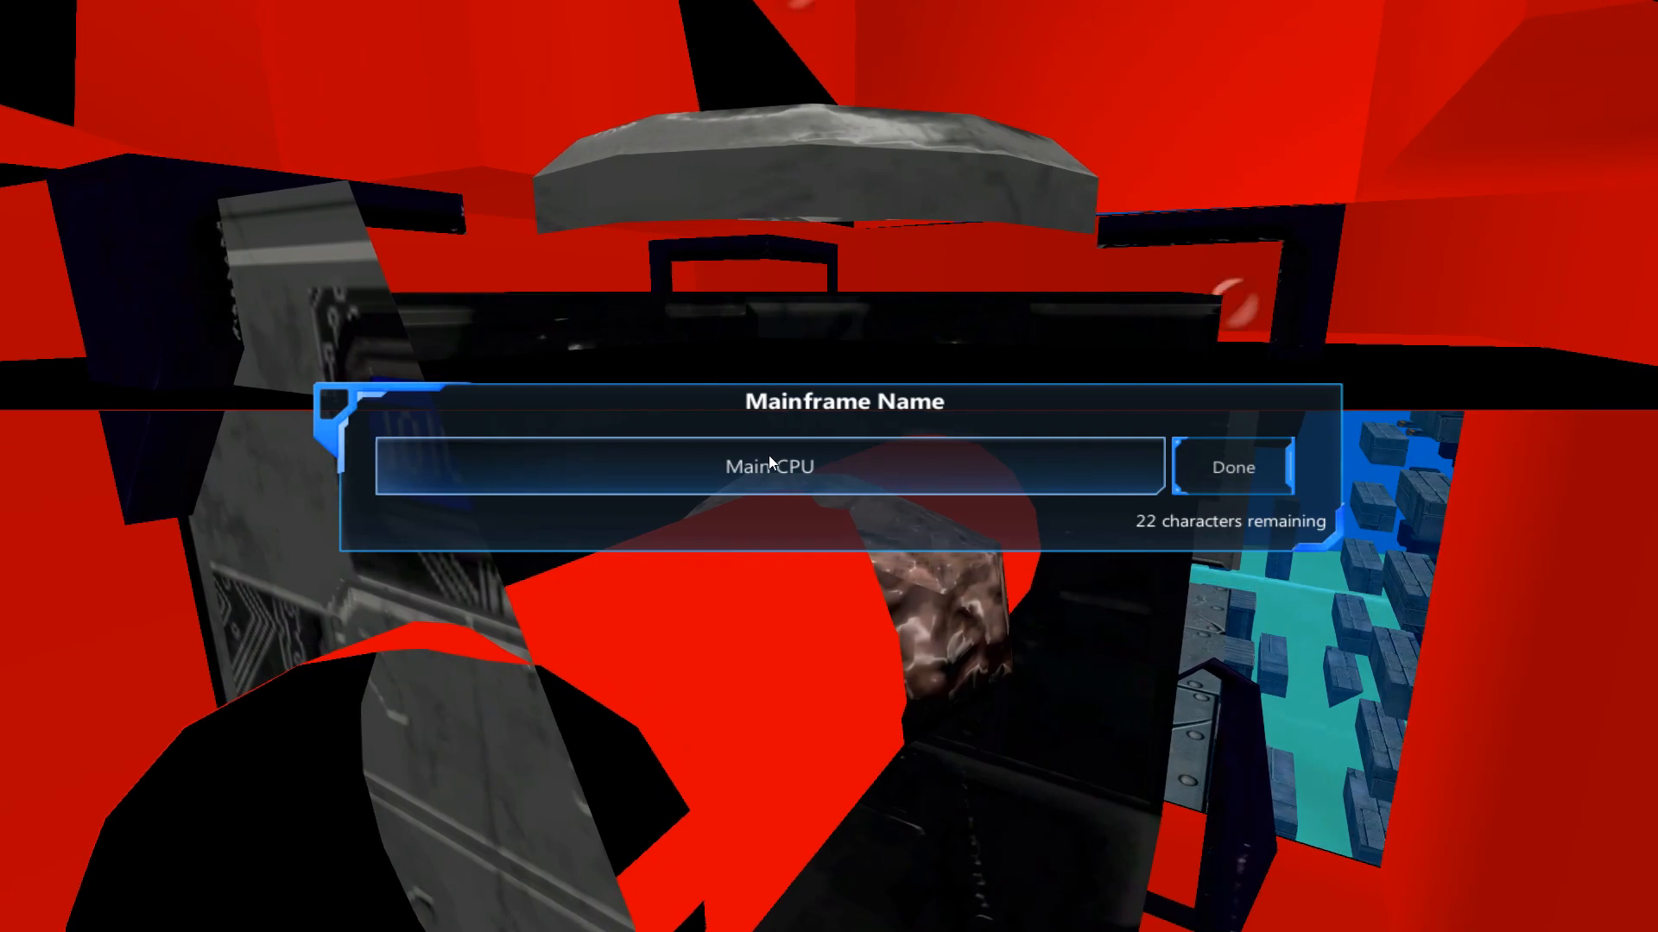
left_click(1233, 466)
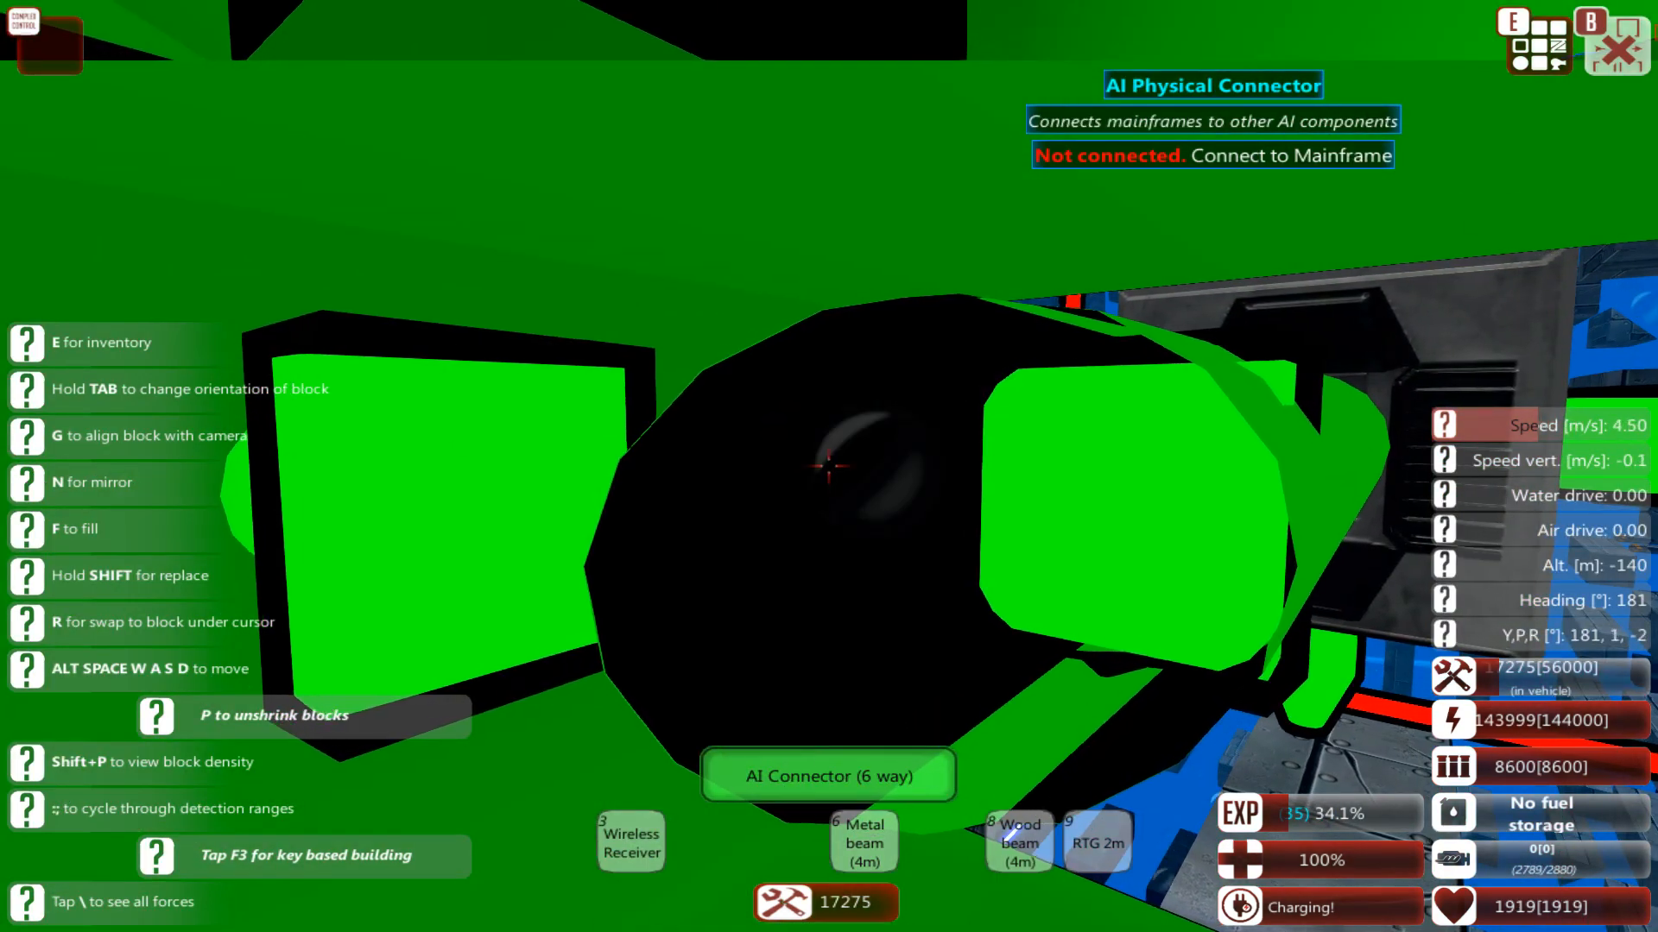
key("p")
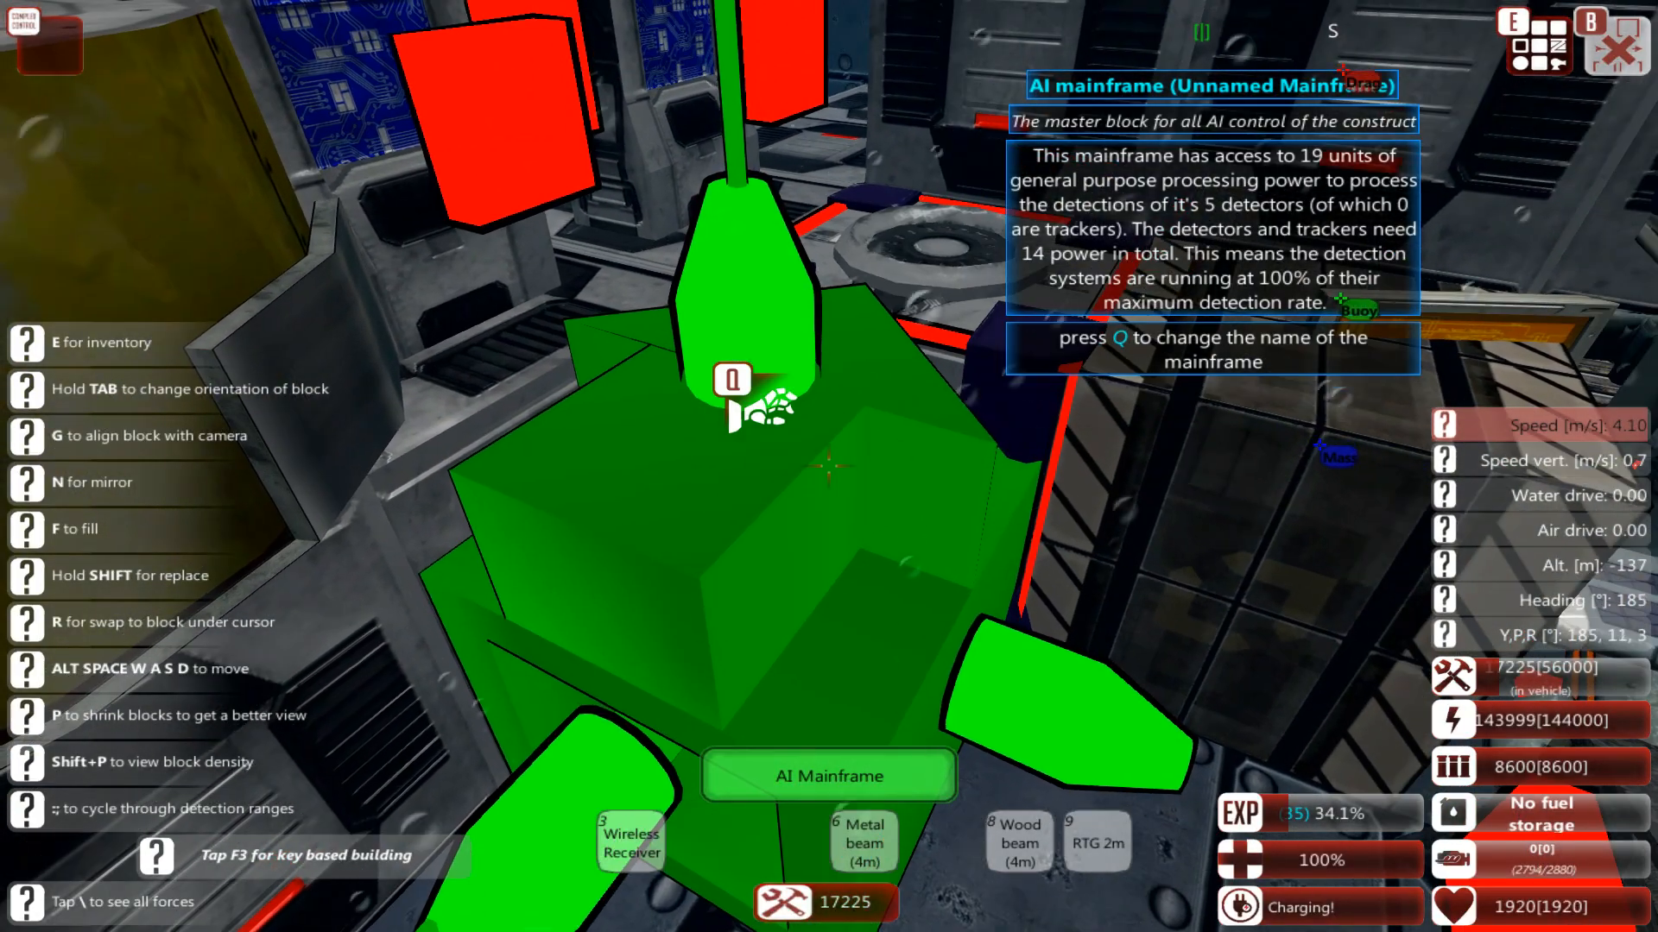
Name the second AI mainframe 'Main CPU' and confirm it.
key("q")
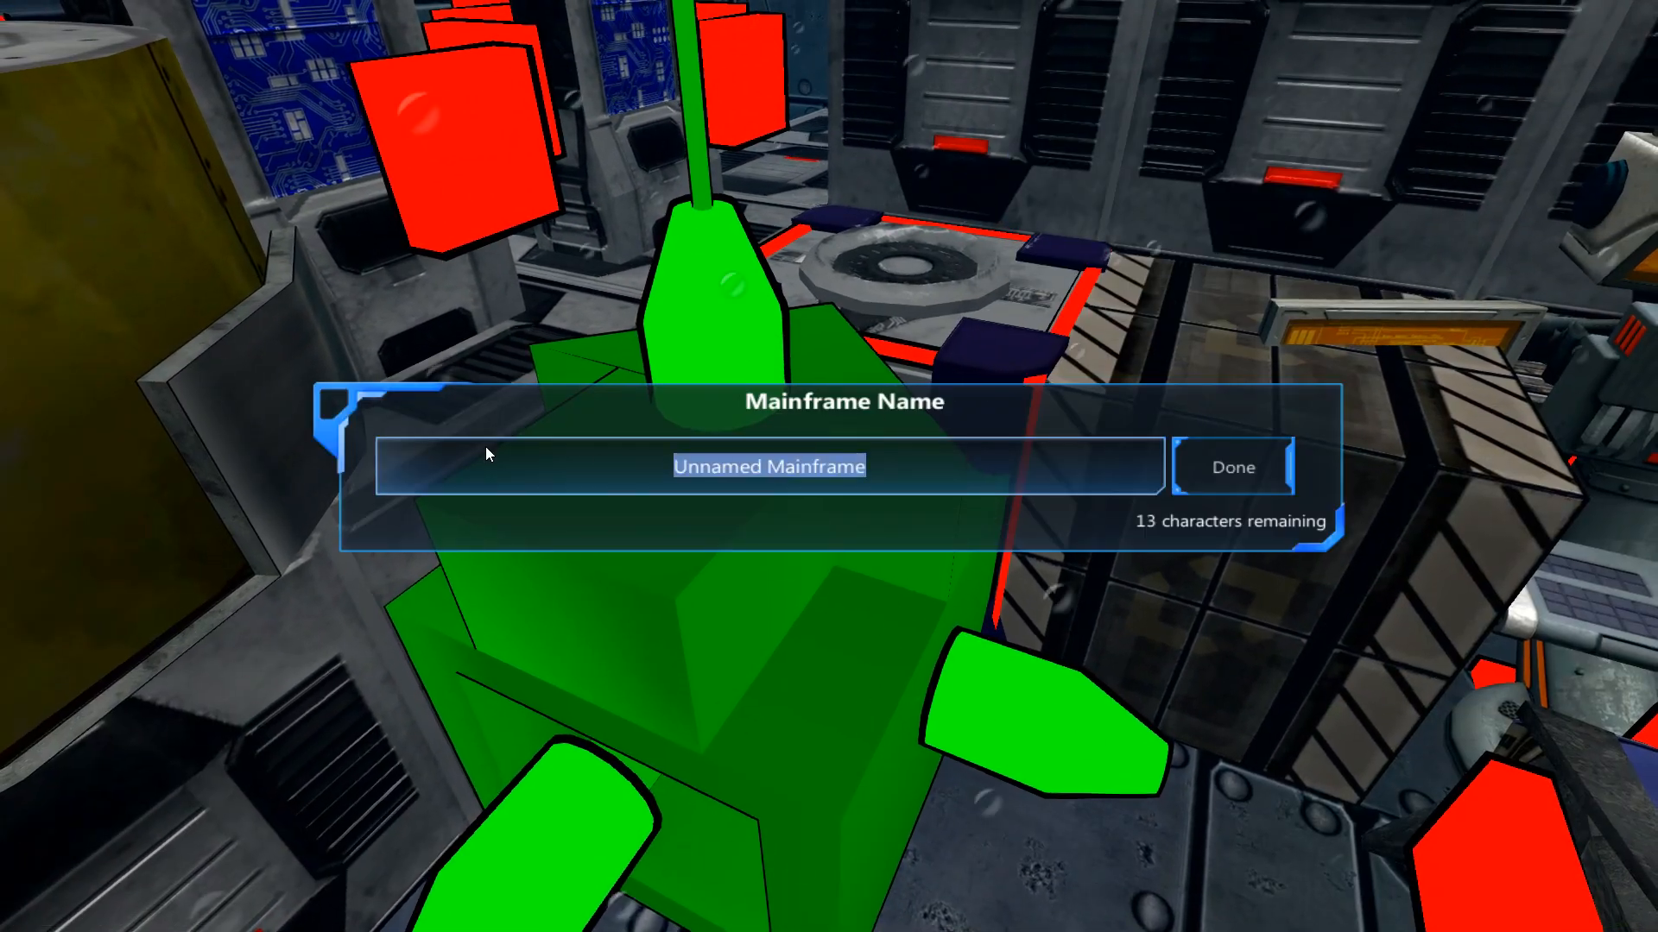
type("Main CPU")
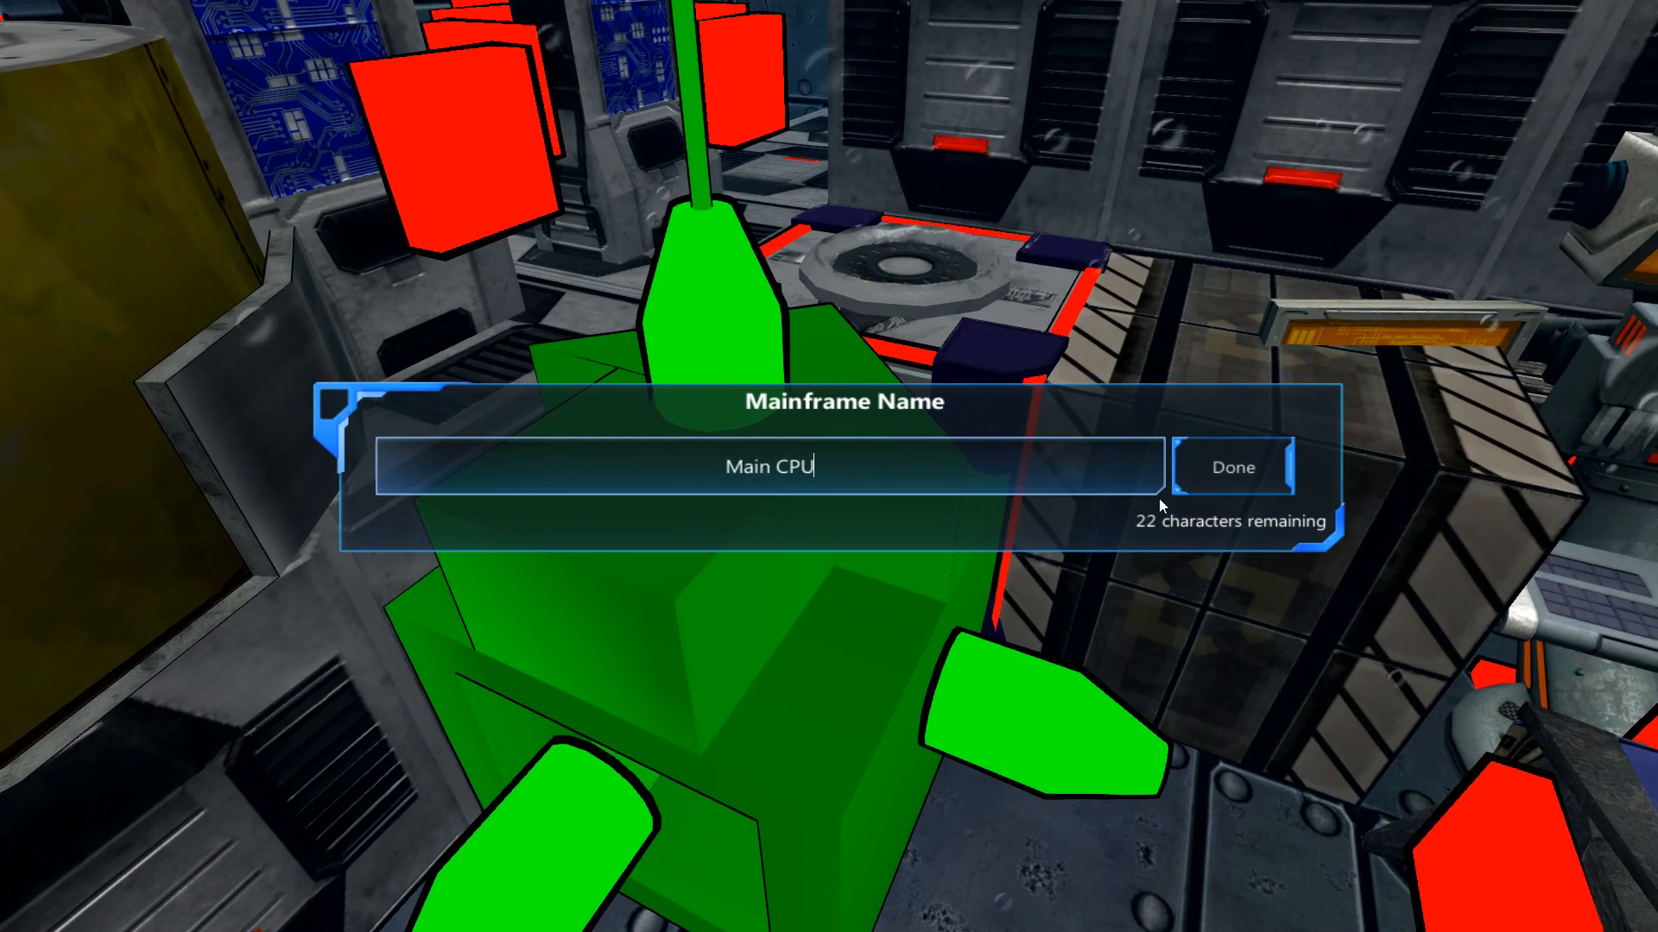
left_click(1233, 466)
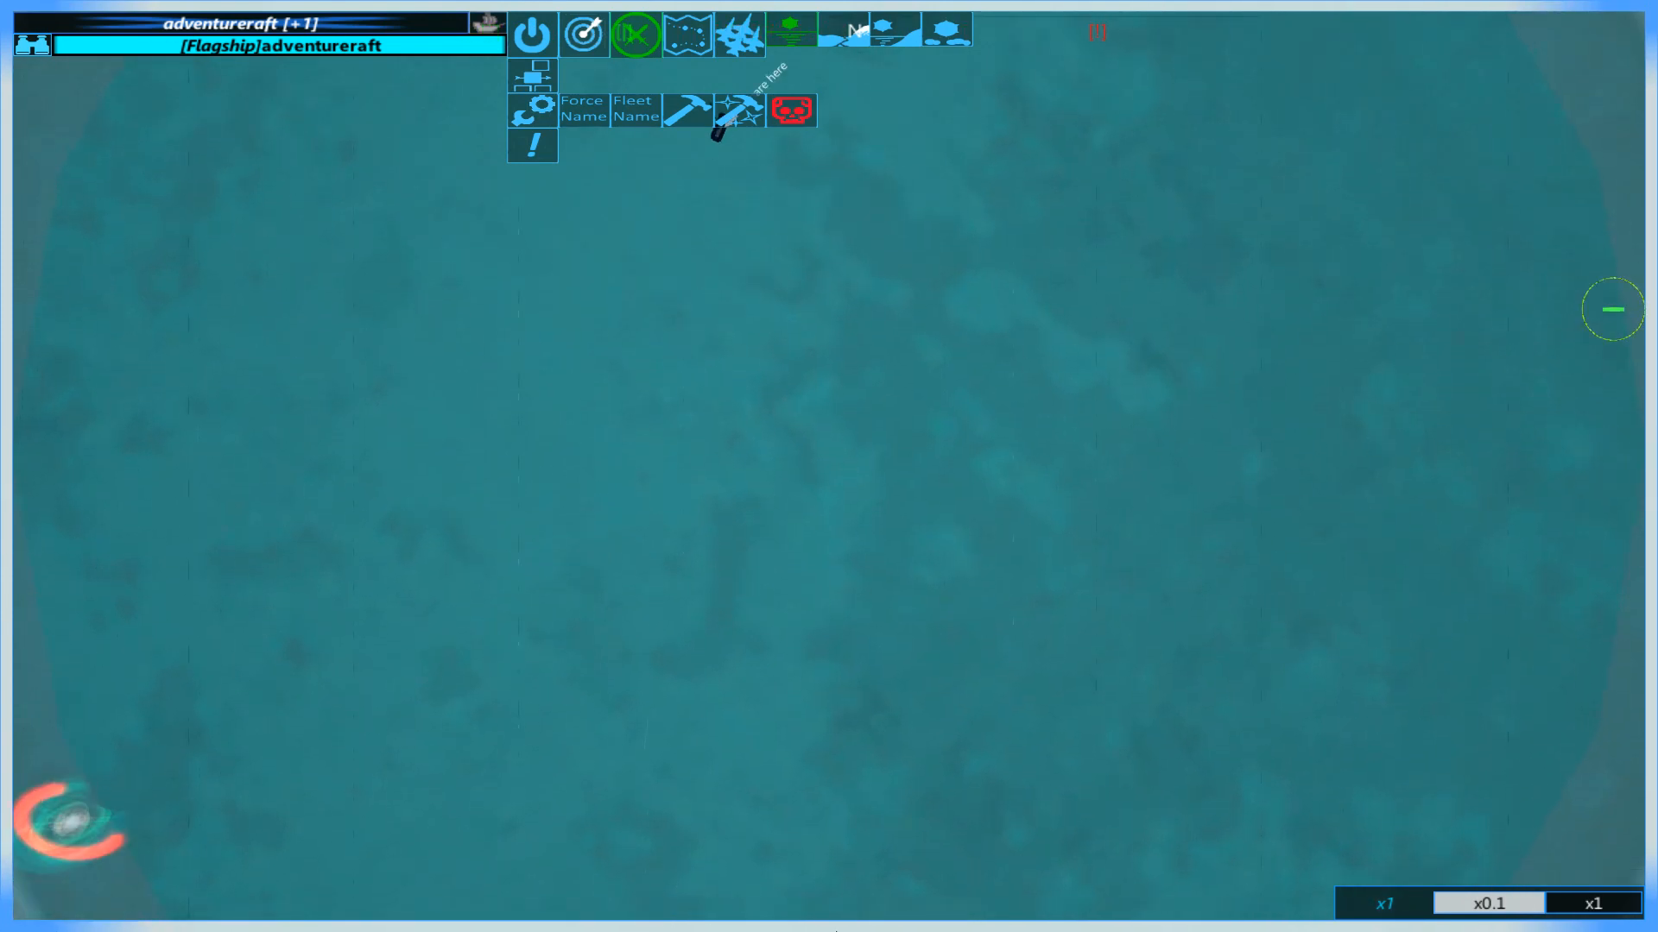
left_click(729, 522)
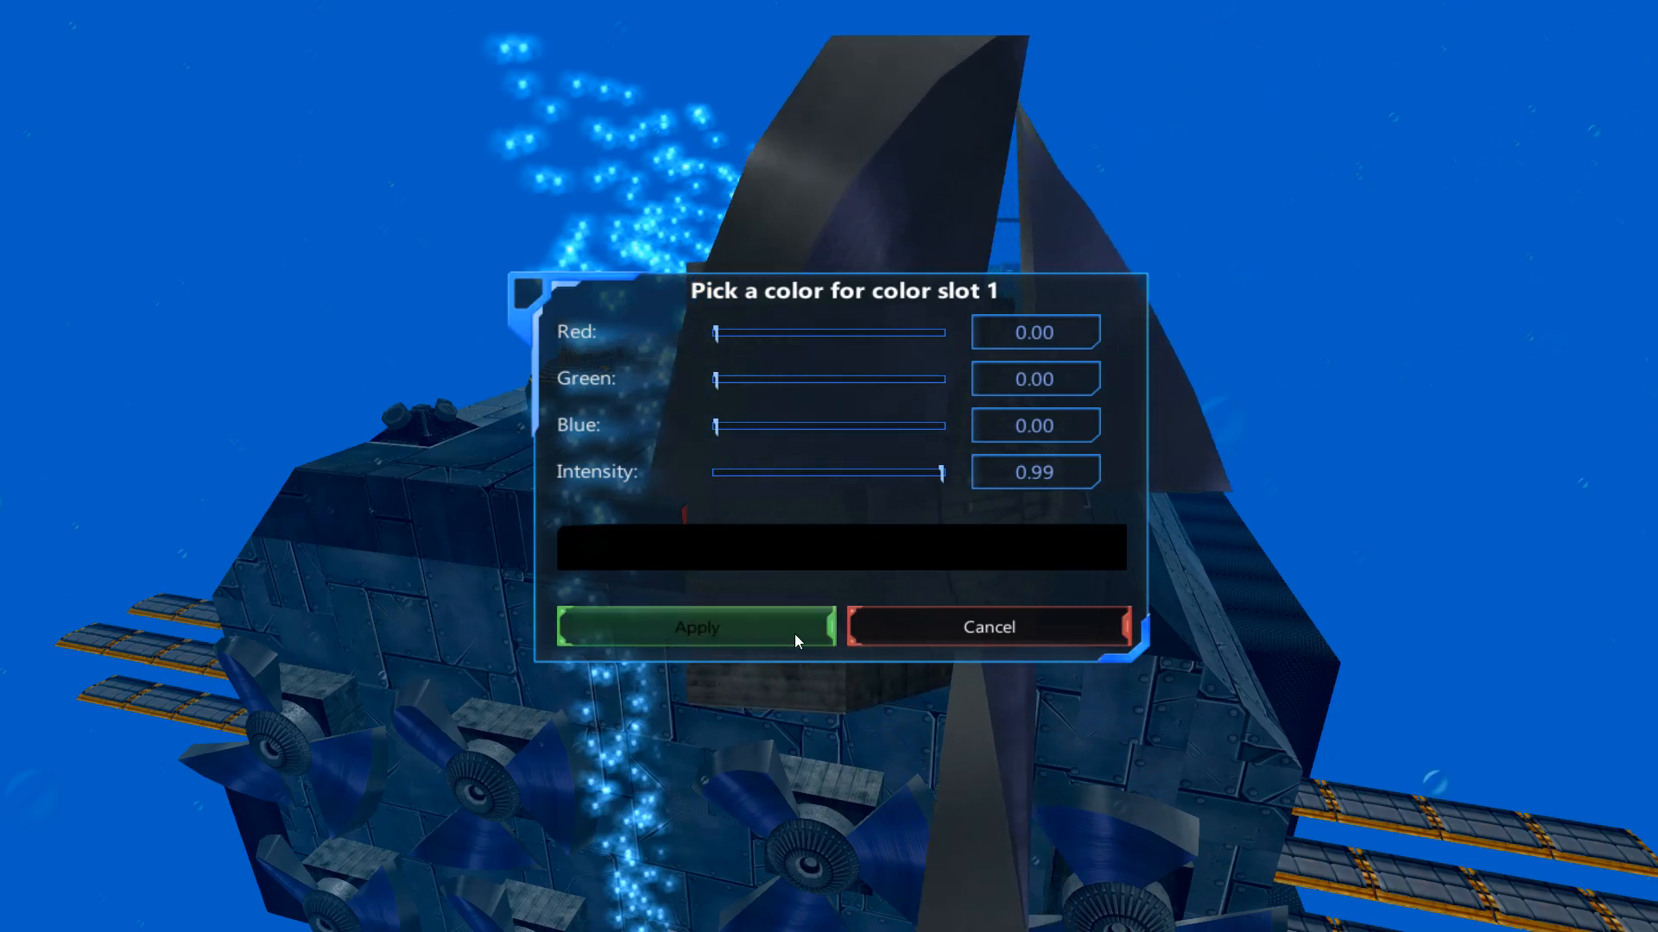
Apply pure black (Red, Green, Blue all 0) as paint colour slot 1.
left_click(696, 626)
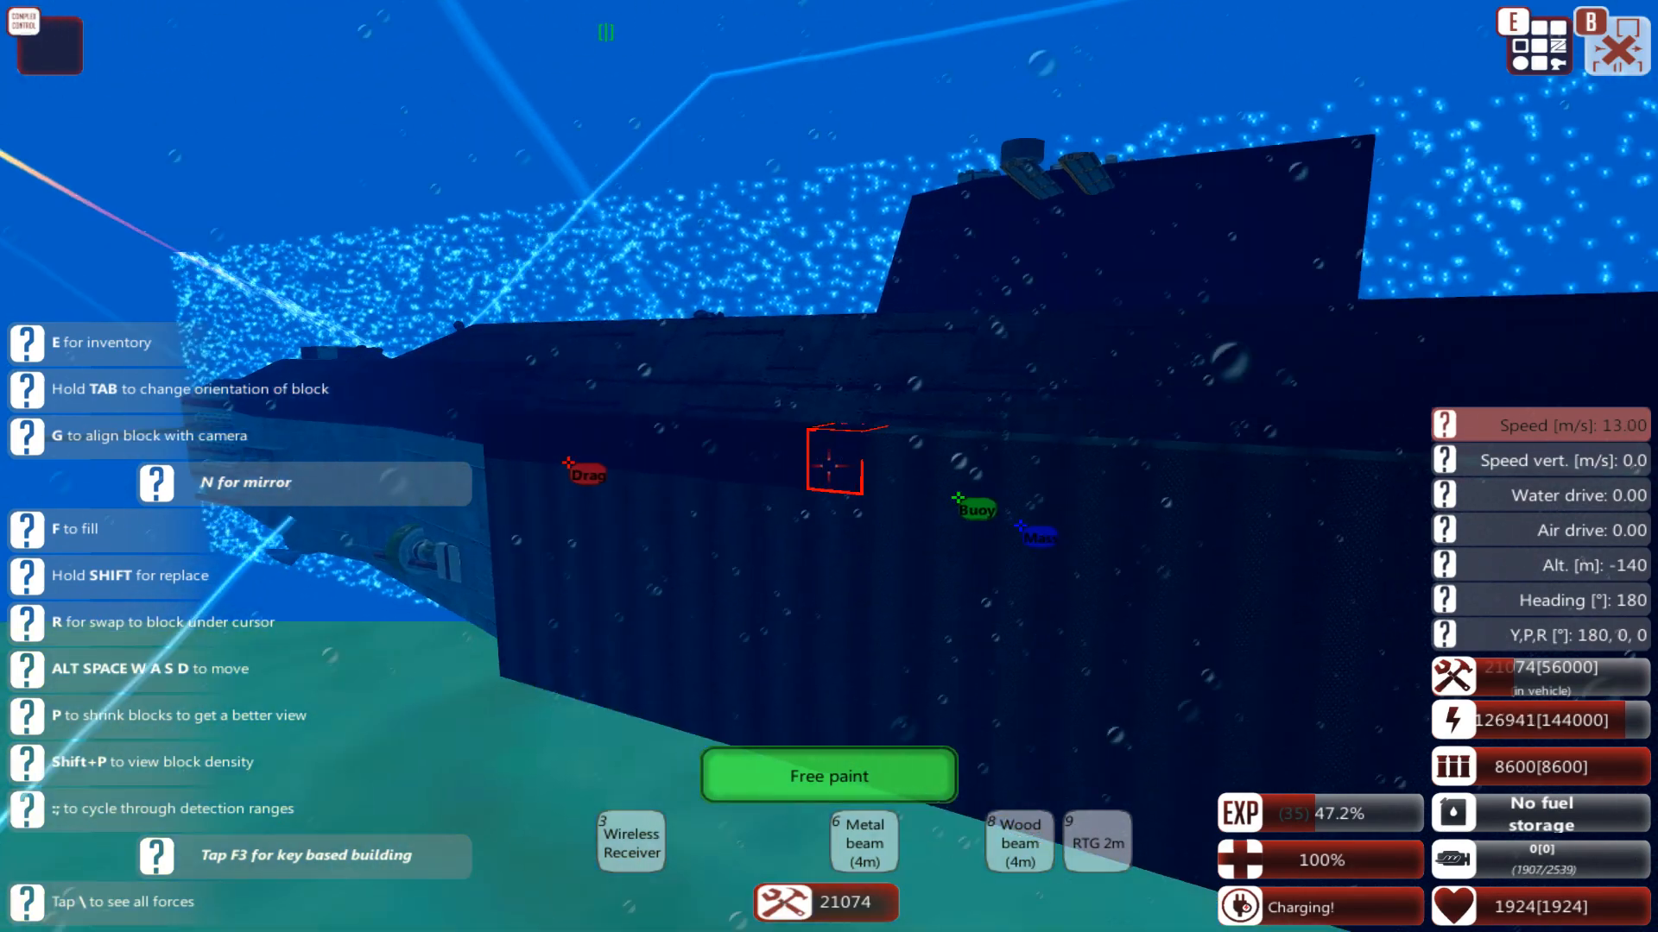
Move along the hull in free paint mode, painting the remaining sections black.
key("w")
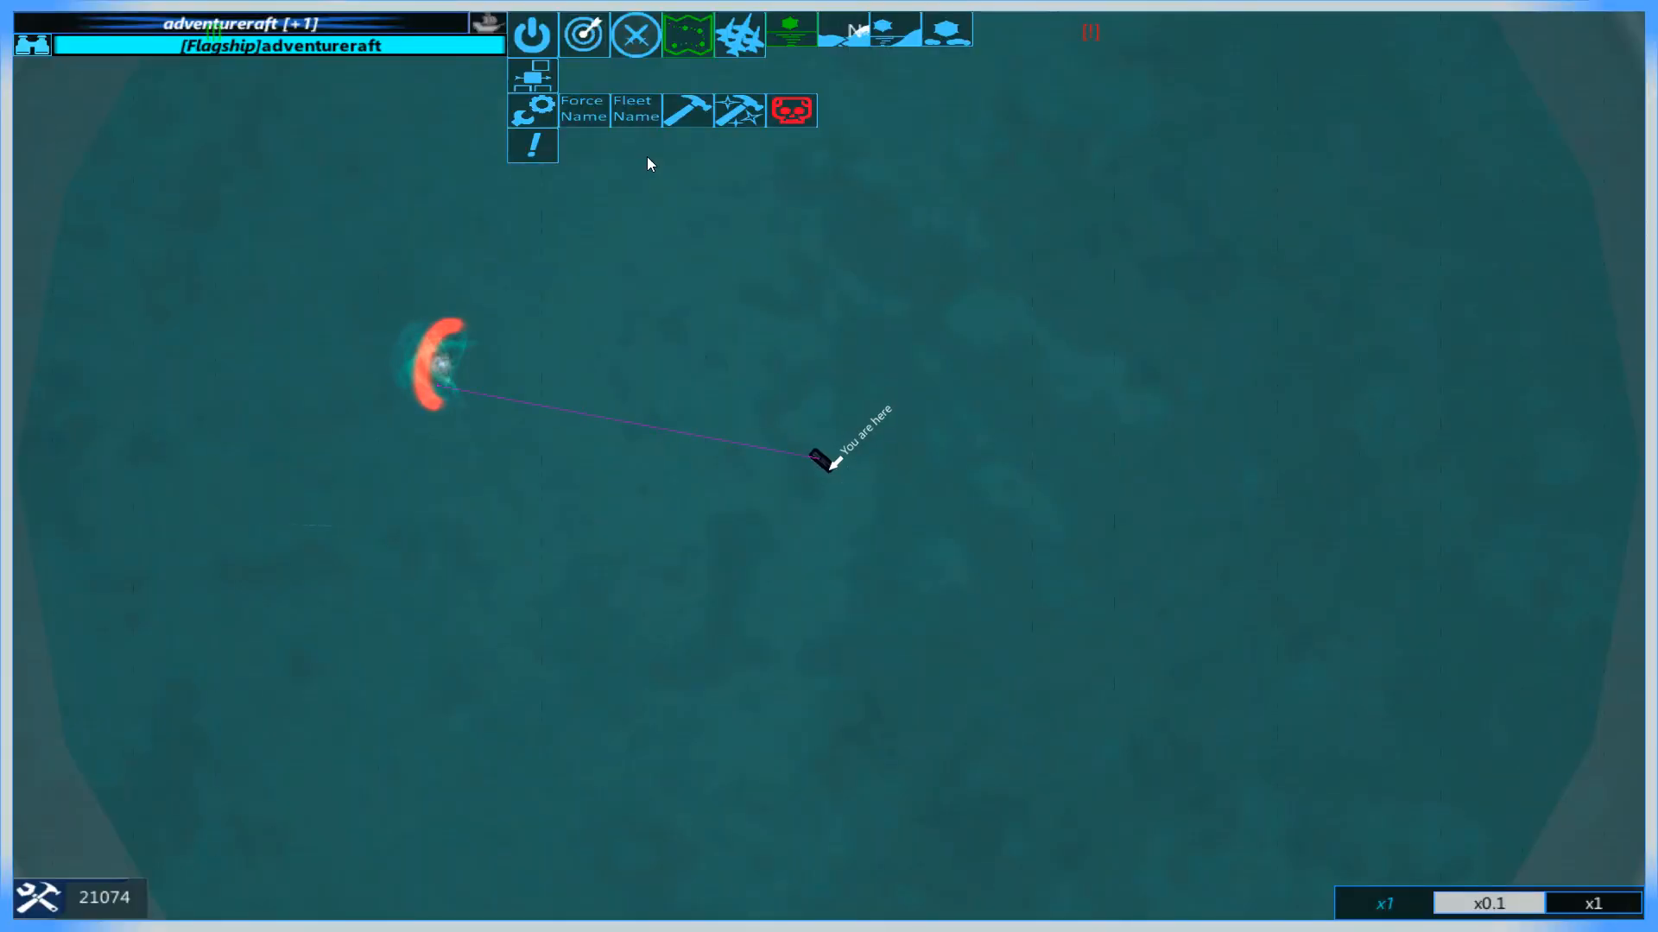
mouse_move(633, 34)
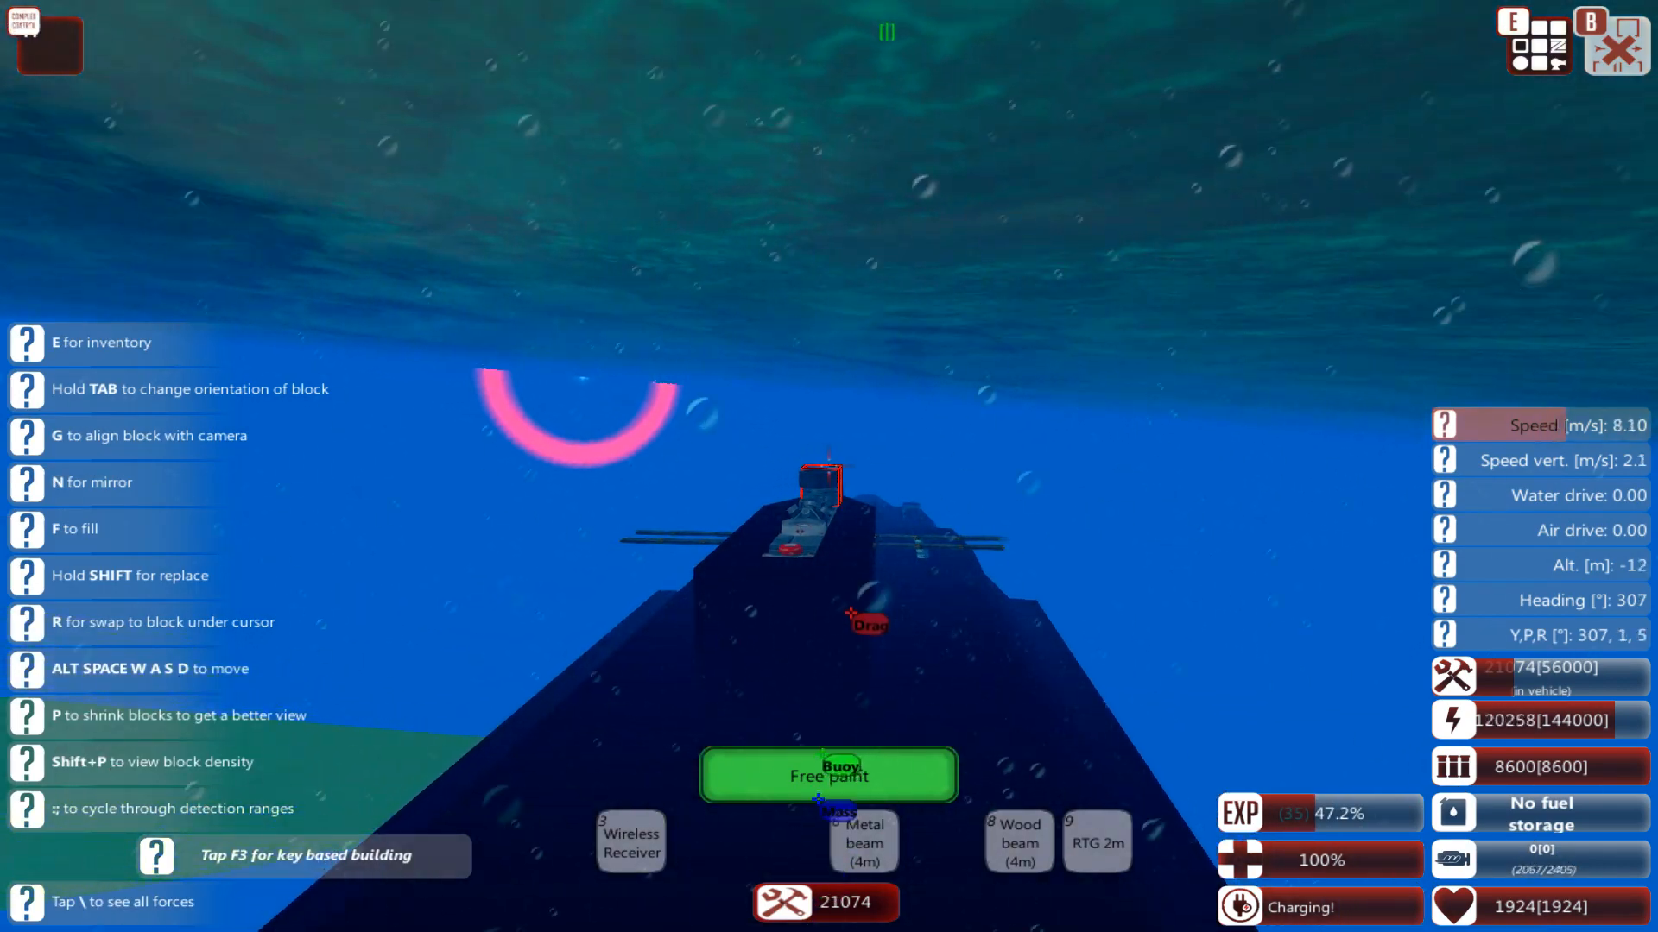
Walk forward through the submarine toward the Complex controller block near the surface.
key("w")
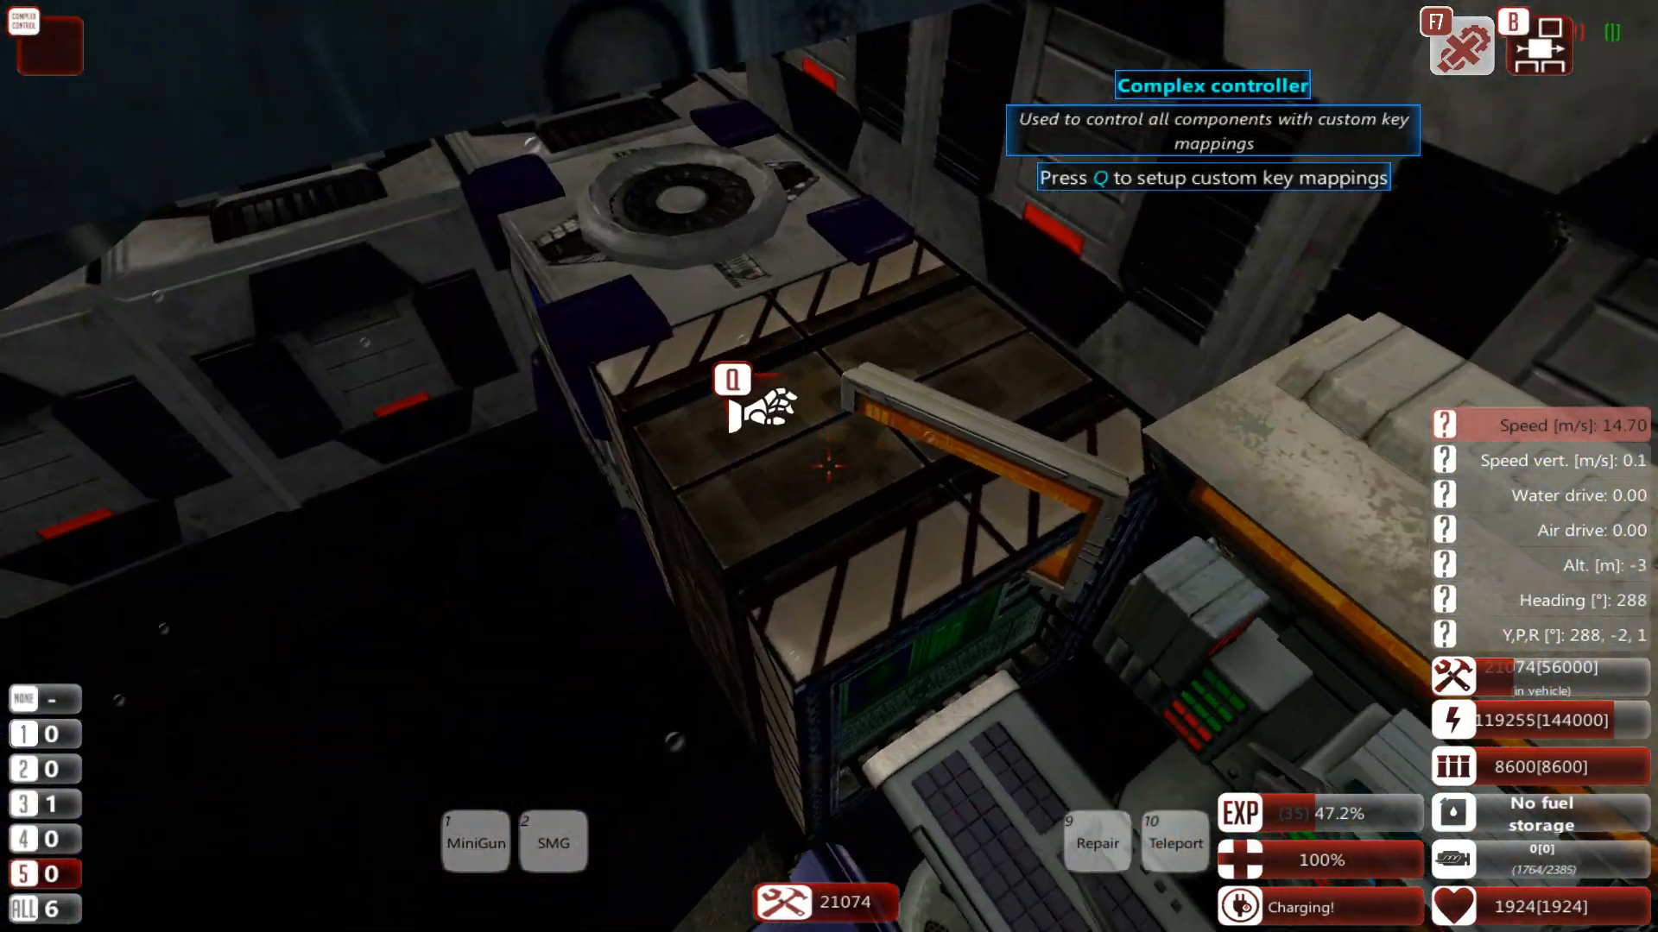
key("q")
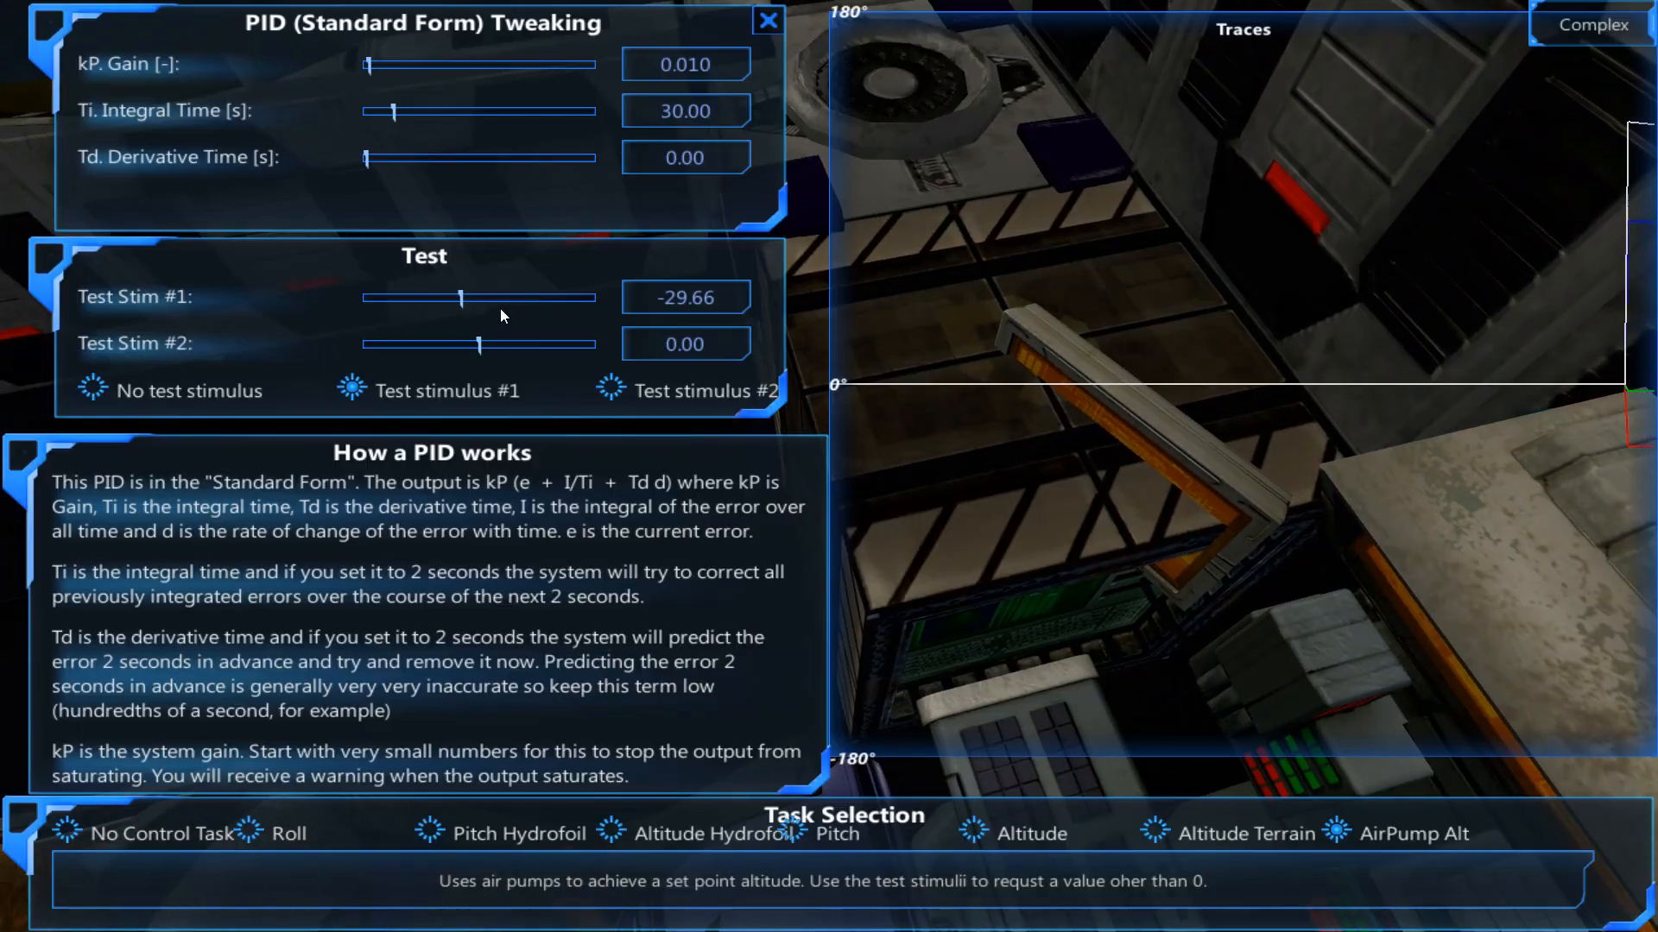
left_click_drag(459, 297, 448, 297)
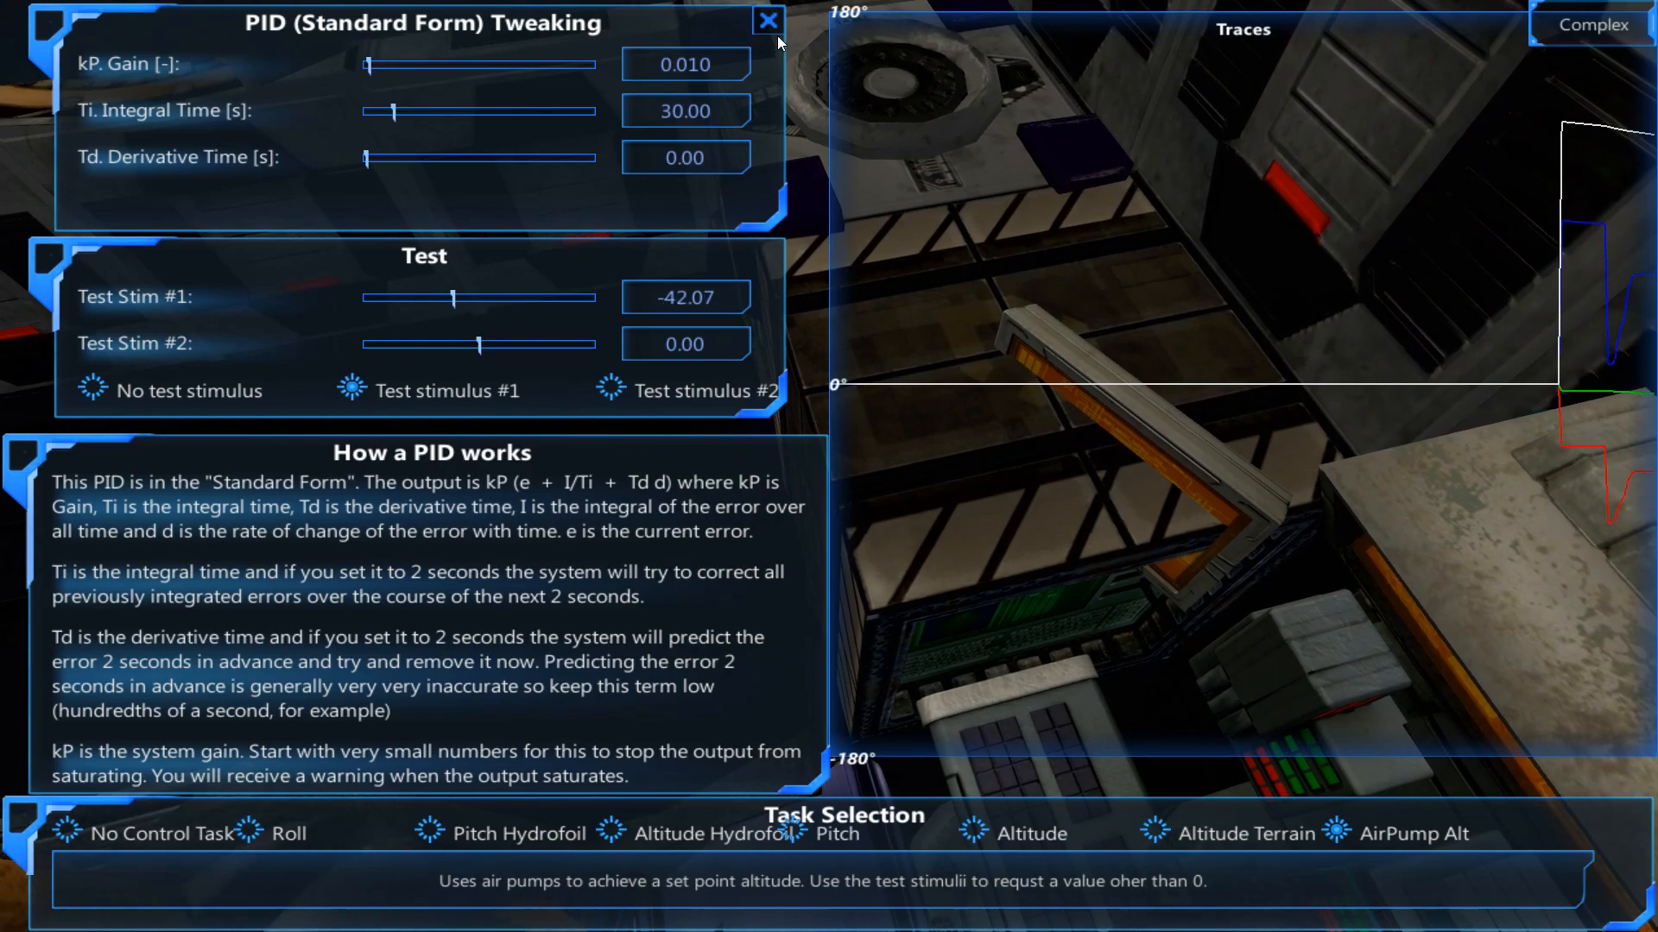
left_click(759, 25)
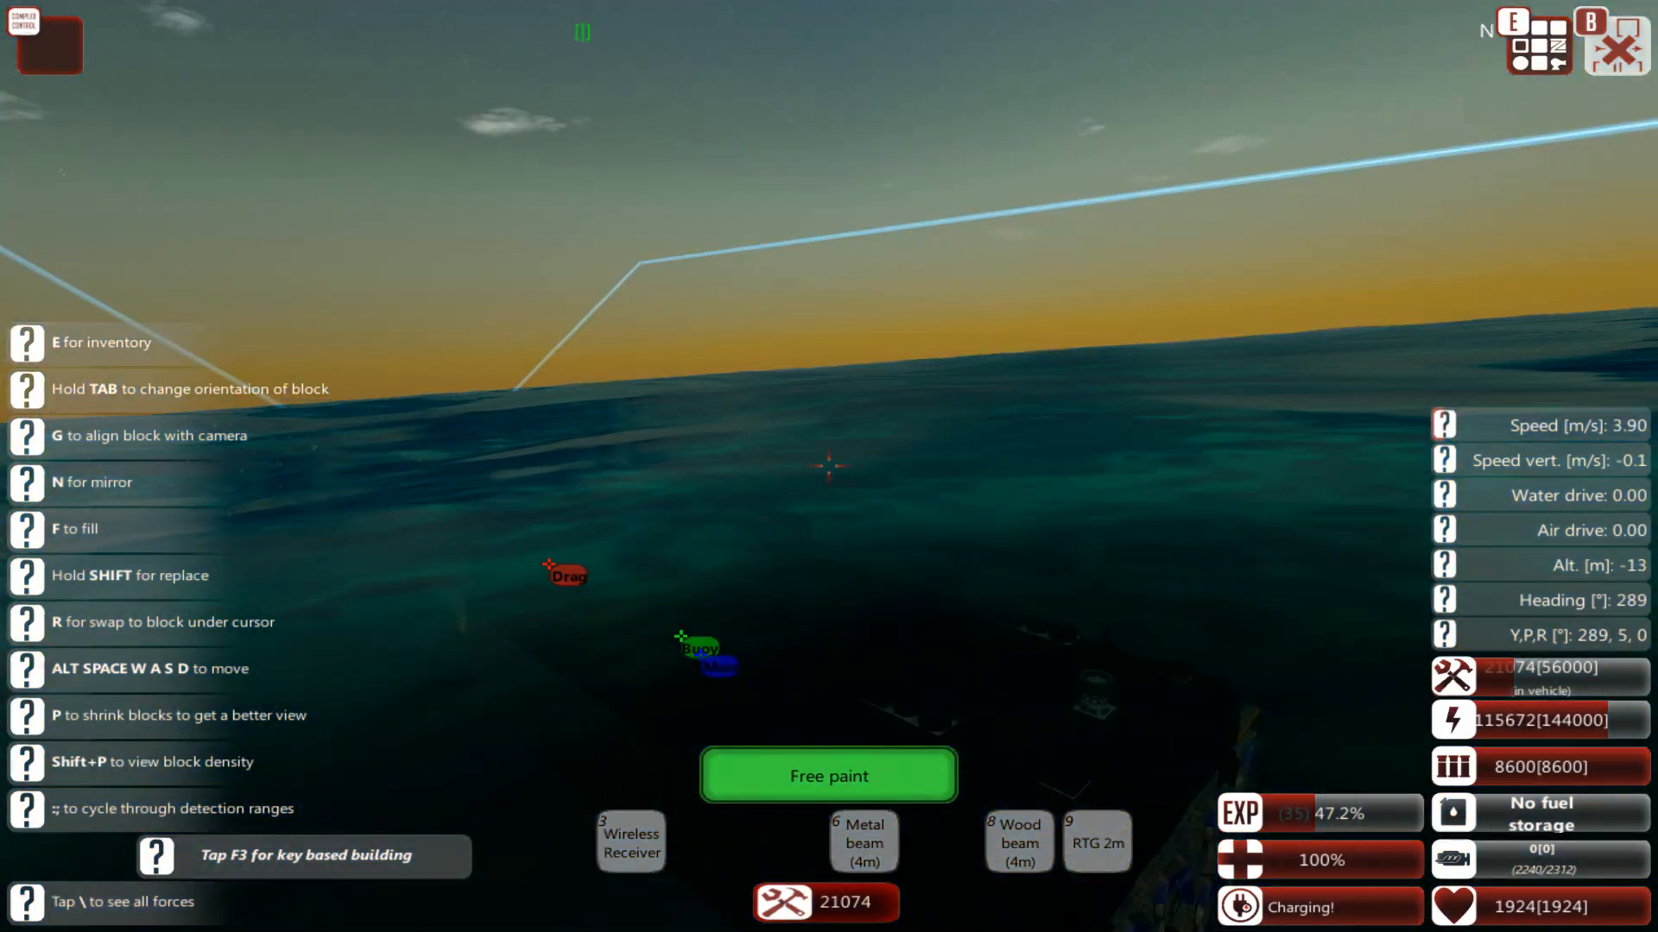
key("w")
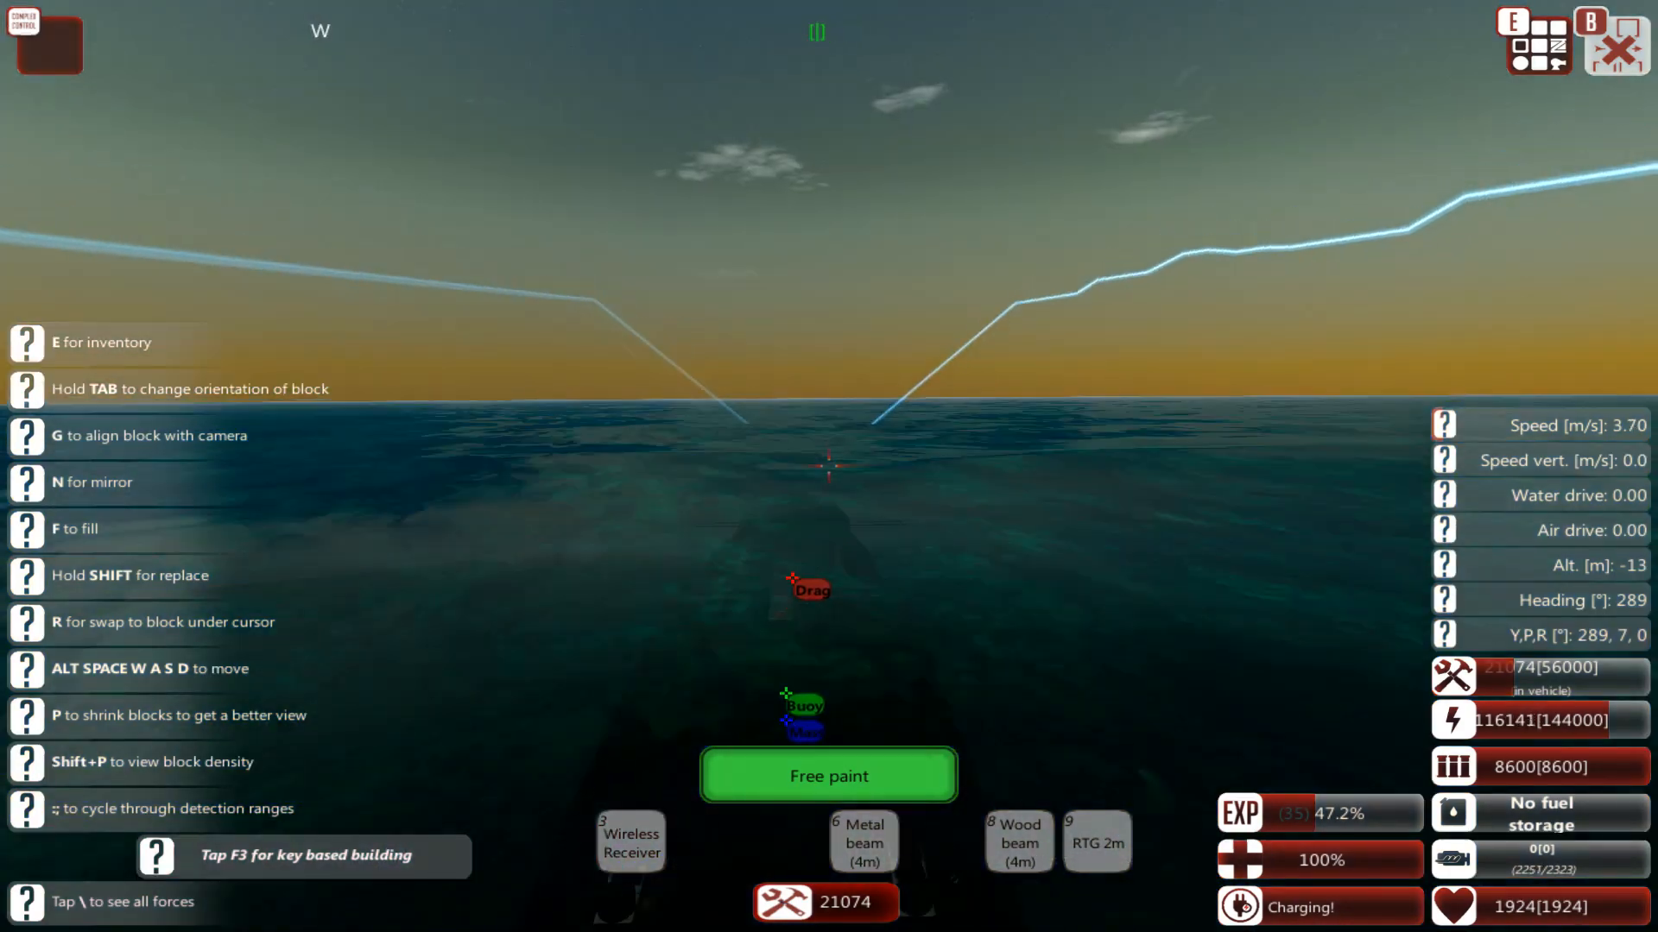